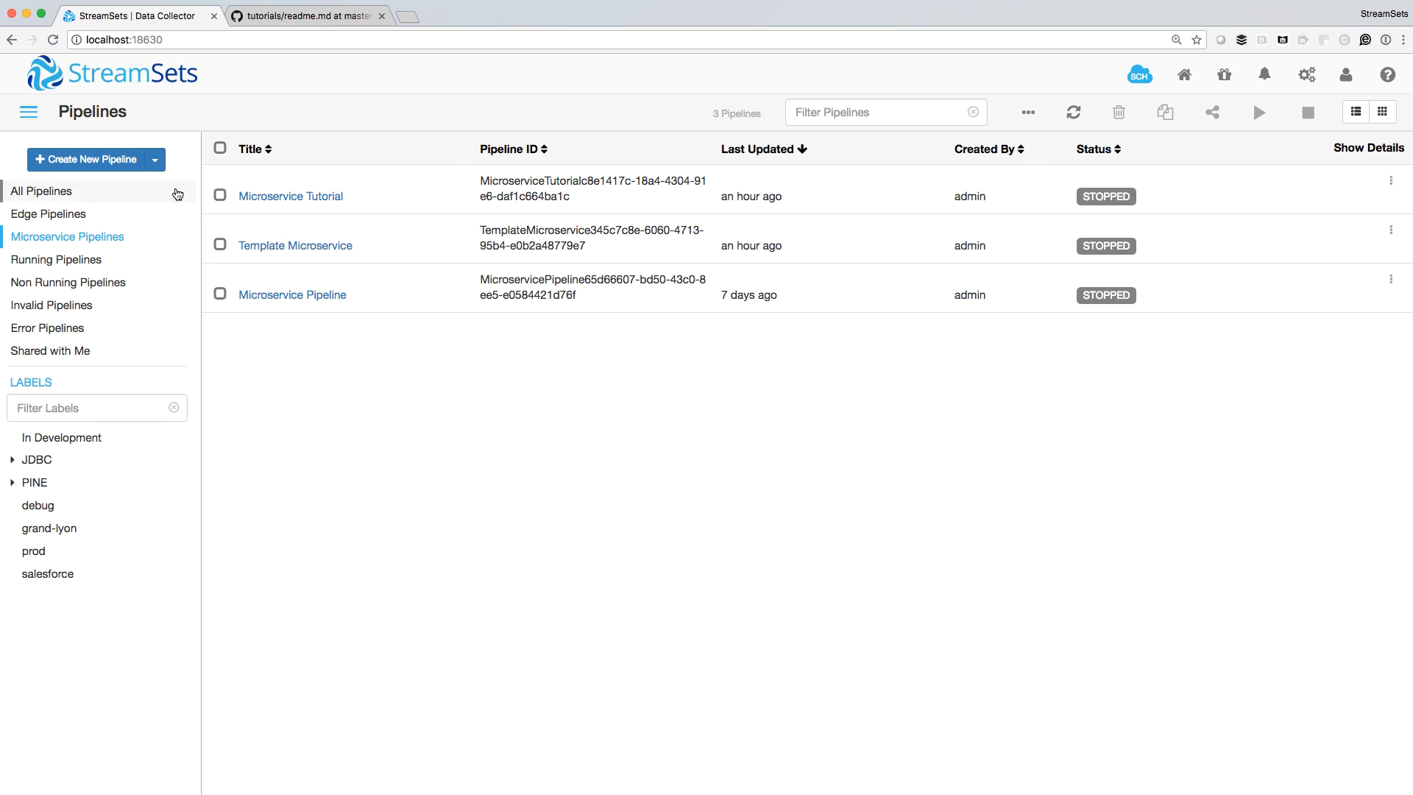
# Open Template Microservice and copy the sample curl GET command from its pipeline description
pyautogui.click(87, 159)
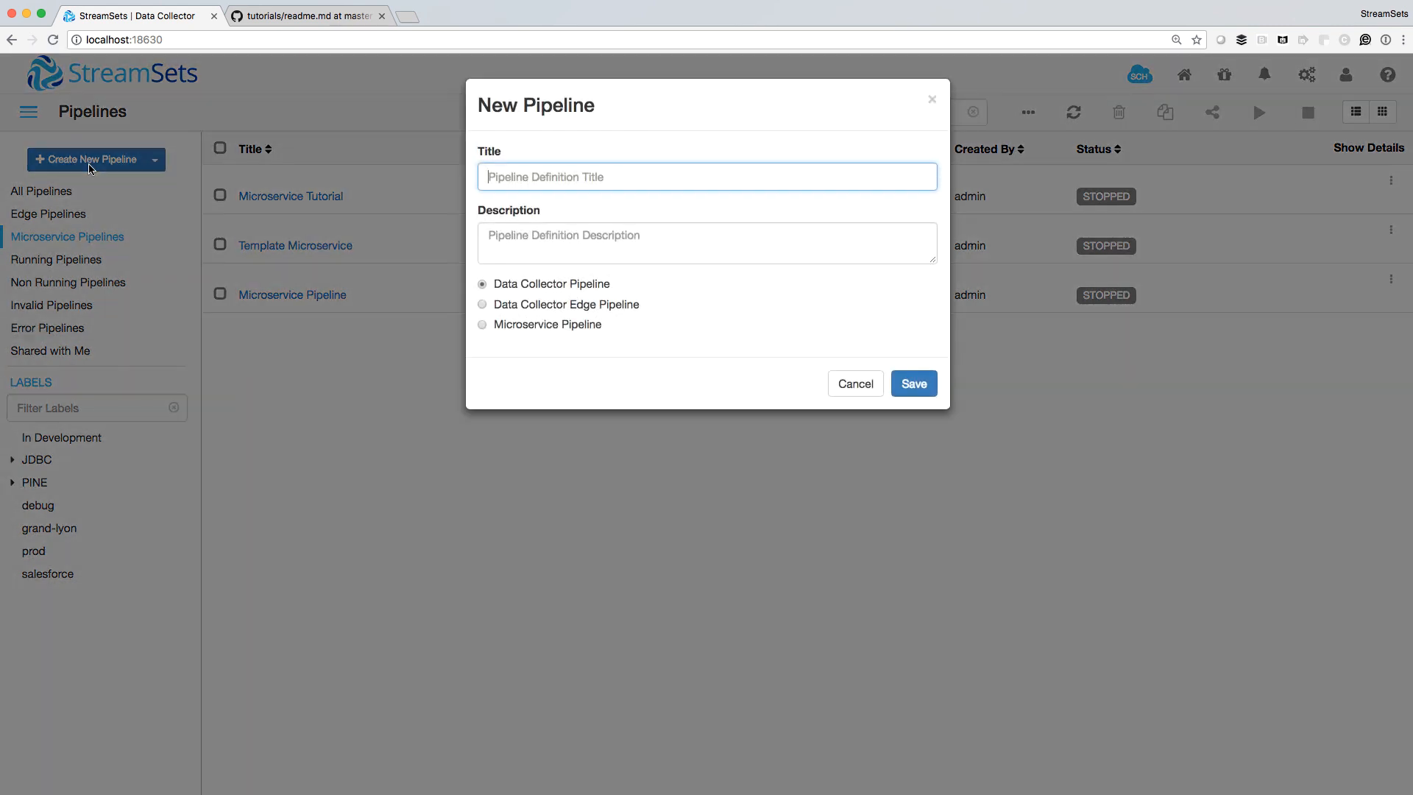
pyautogui.moveTo(535, 356)
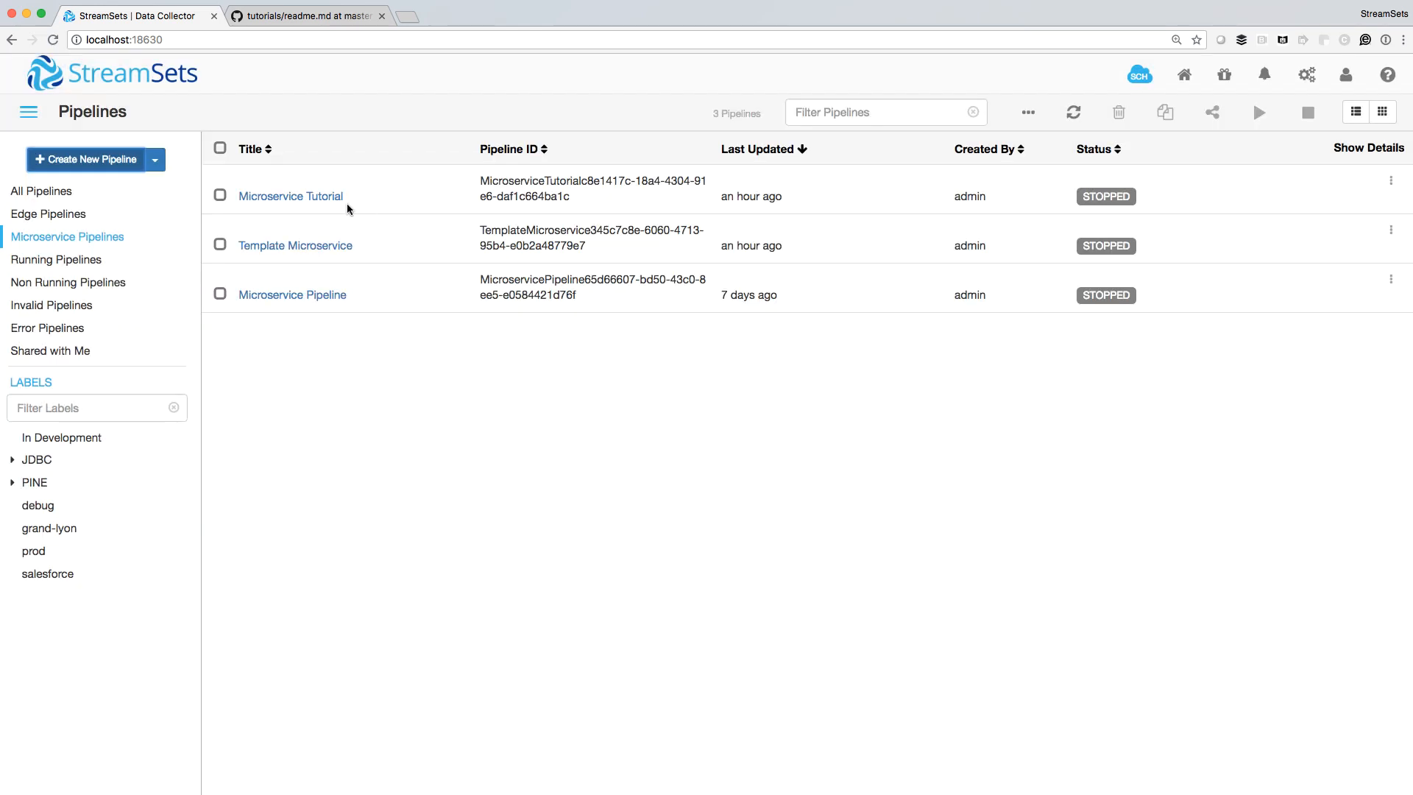
pyautogui.click(295, 245)
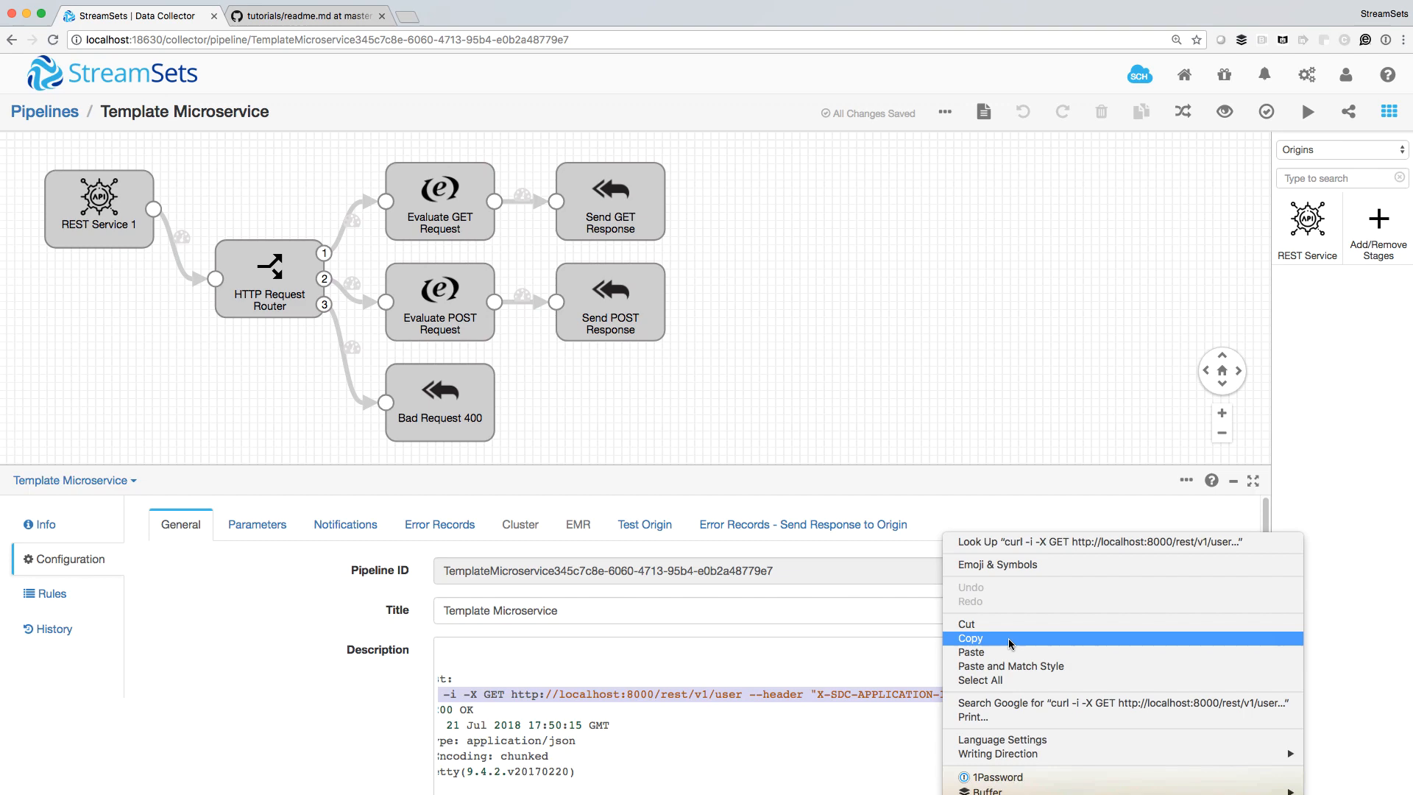
pyautogui.click(970, 638)
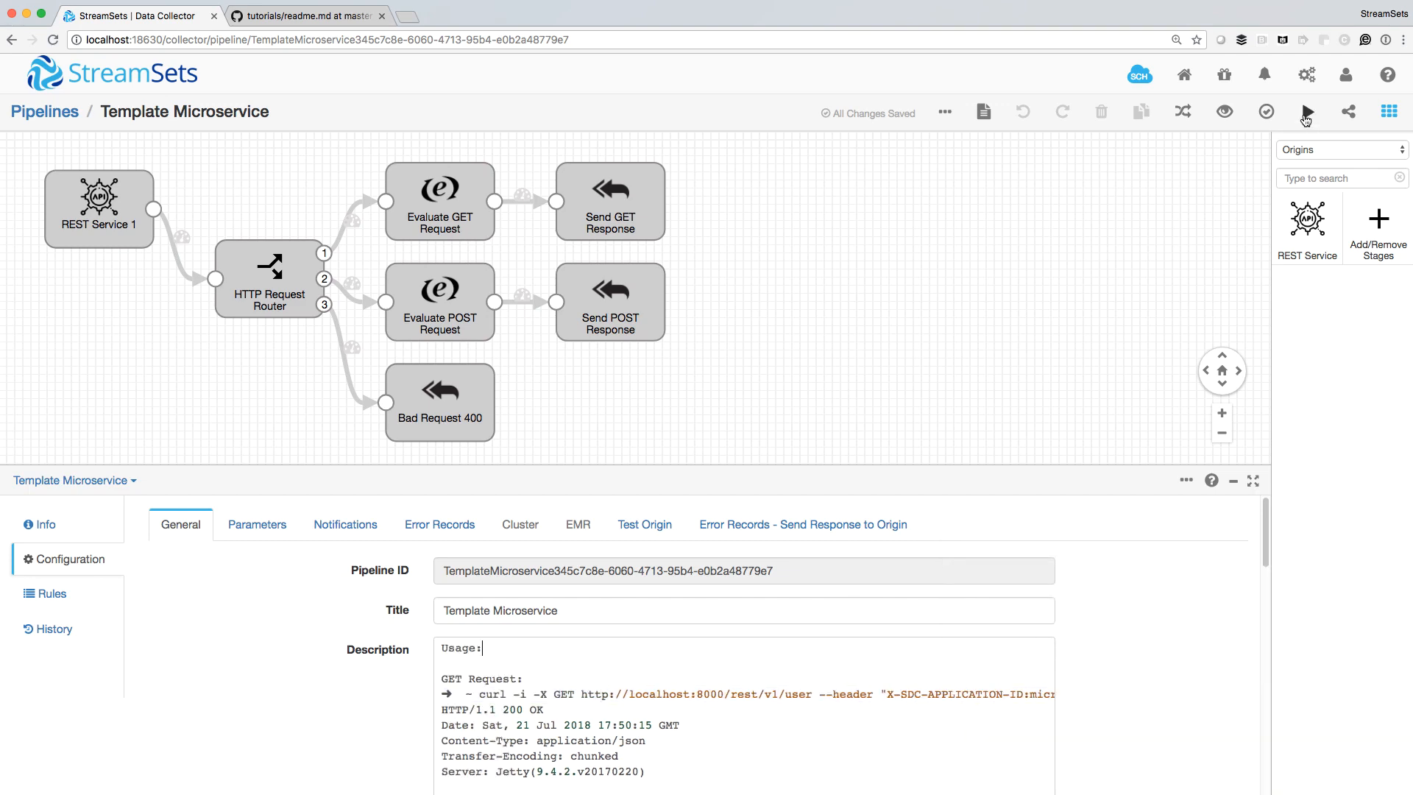
# Start the pipeline and run curl GET against localhost:8000/rest/v1/user, getting HTTP 200 user JSON
pyautogui.click(1304, 112)
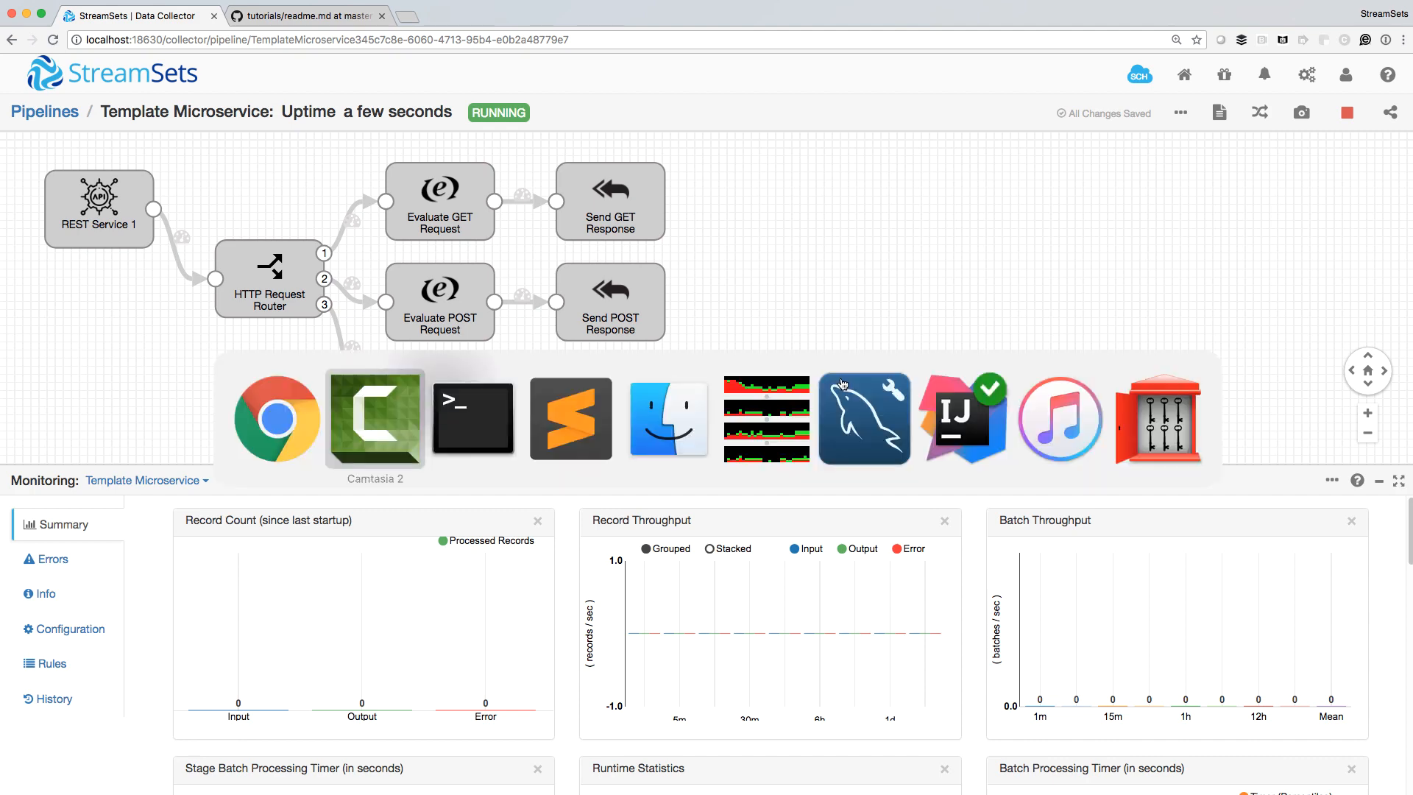
pyautogui.click(473, 418)
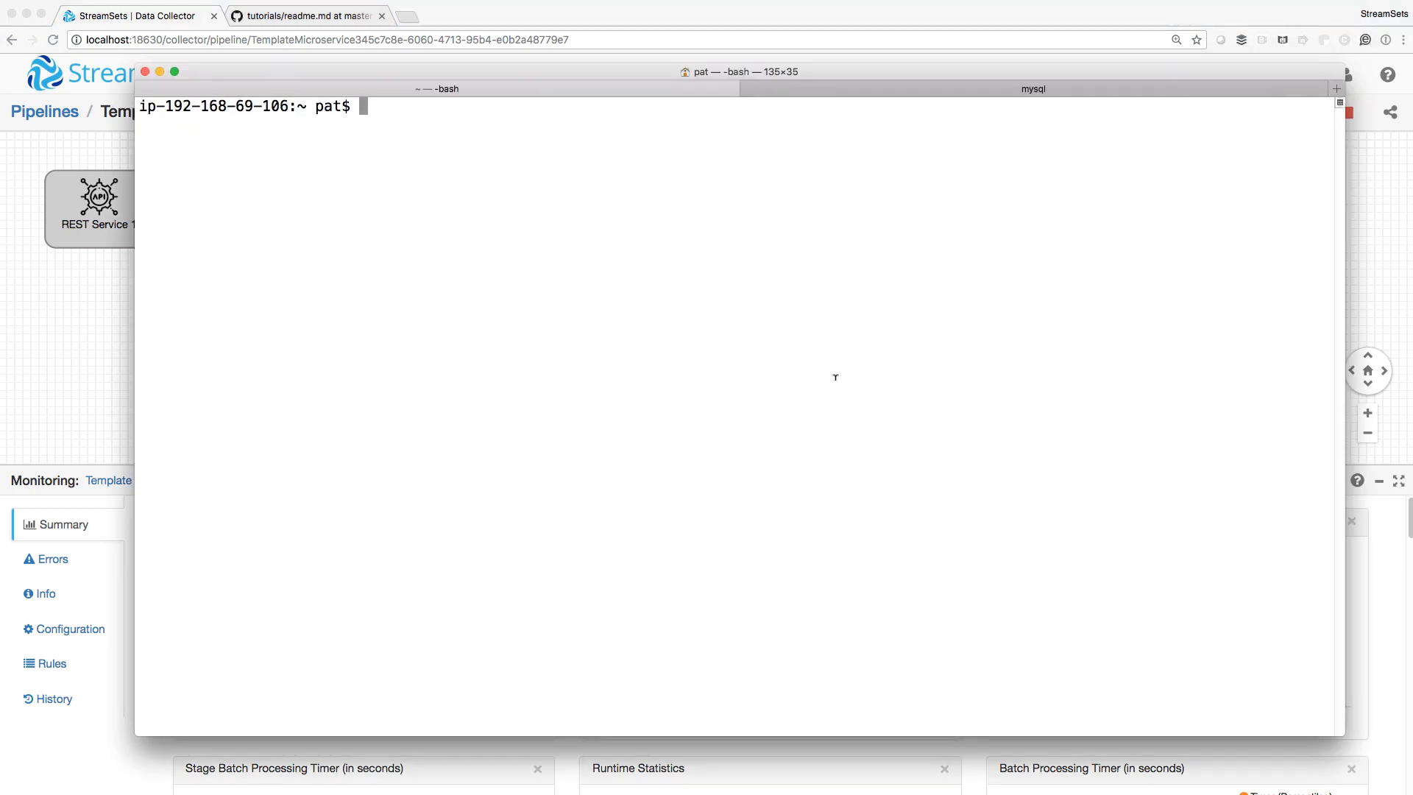
pyautogui.write('curl -i -X GET http://localhost:8000/rest/v1/user --header "X-SDC-APPLICATION-ID:microservice"')
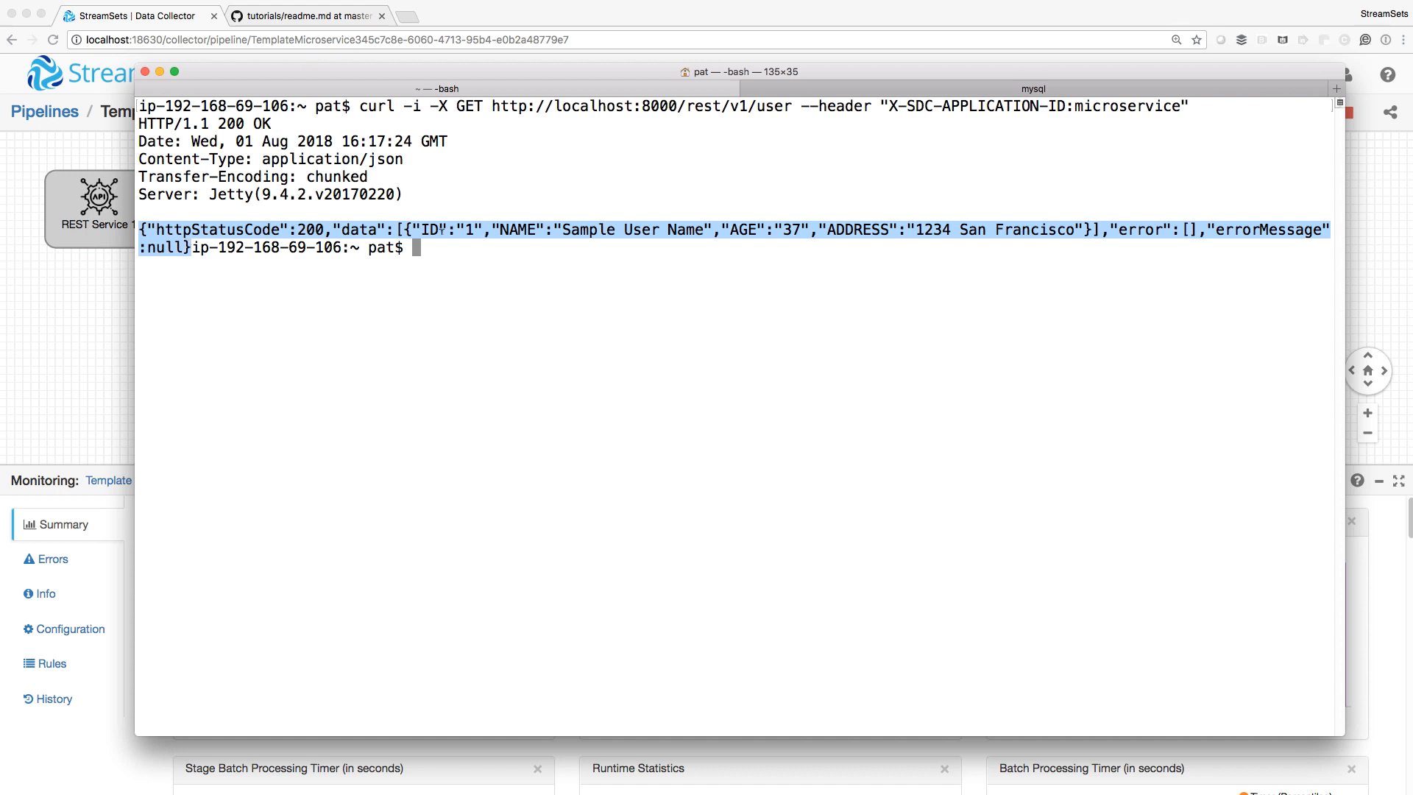
pyautogui.moveTo(412, 340)
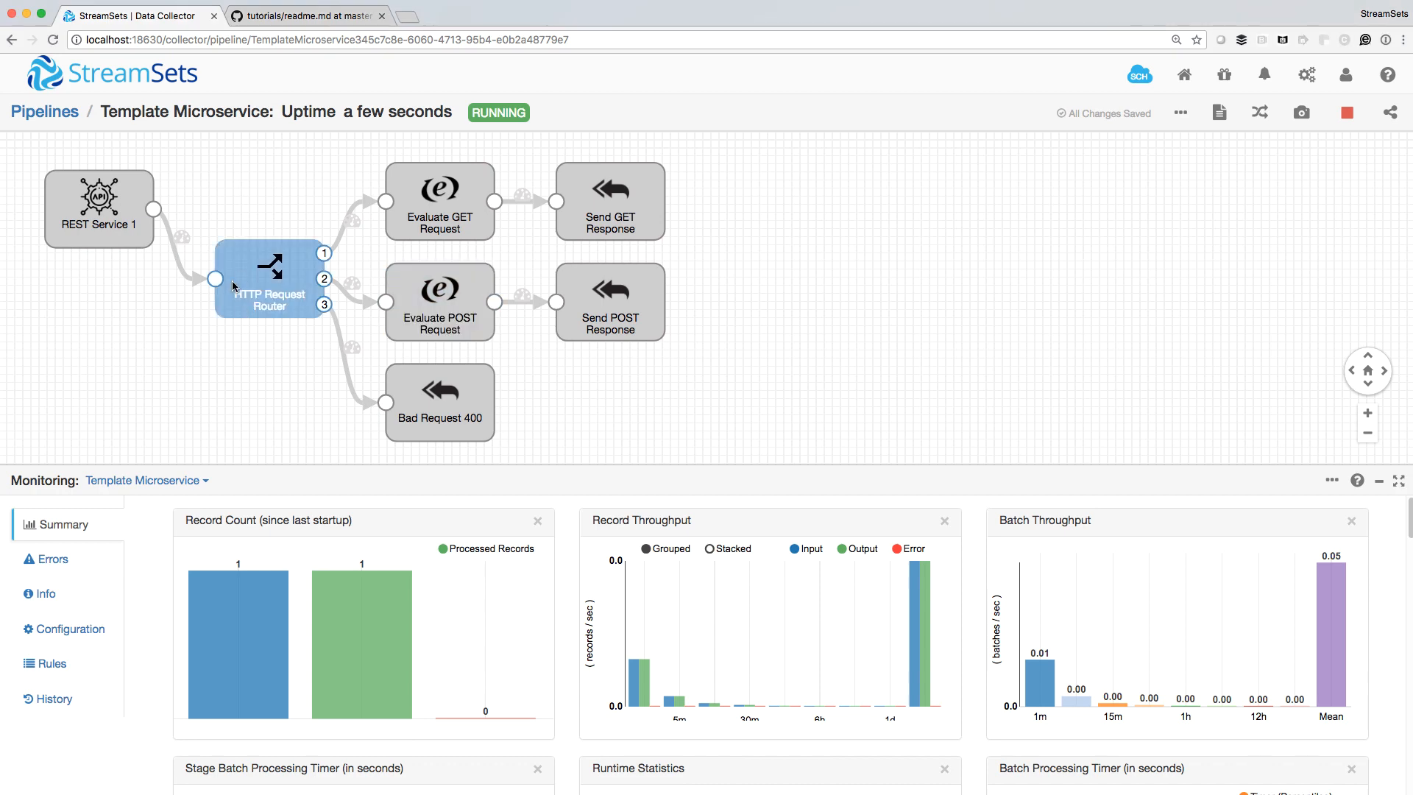
# Inspect the Evaluate GET Request configuration, then copy the POST curl command from the description
pyautogui.click(438, 200)
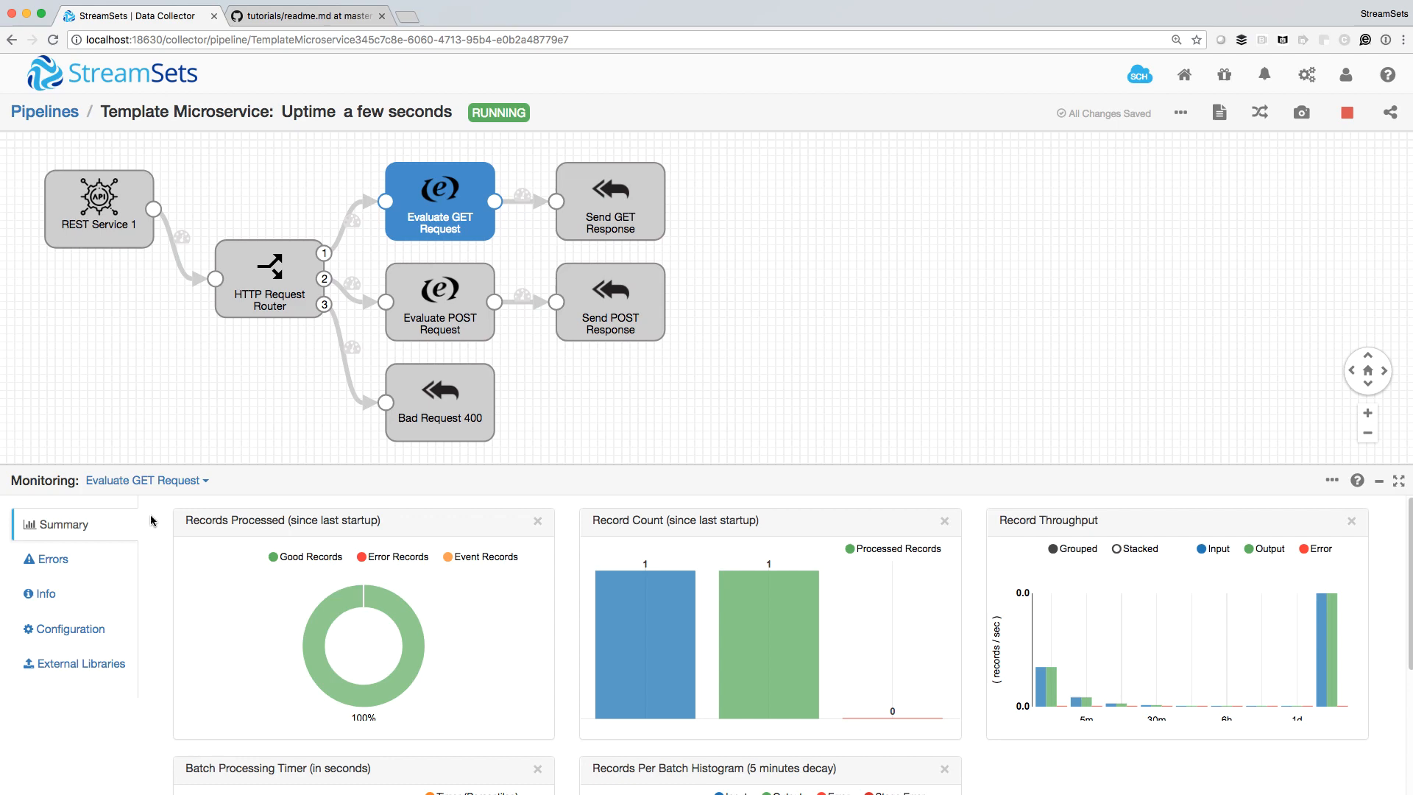
pyautogui.click(64, 628)
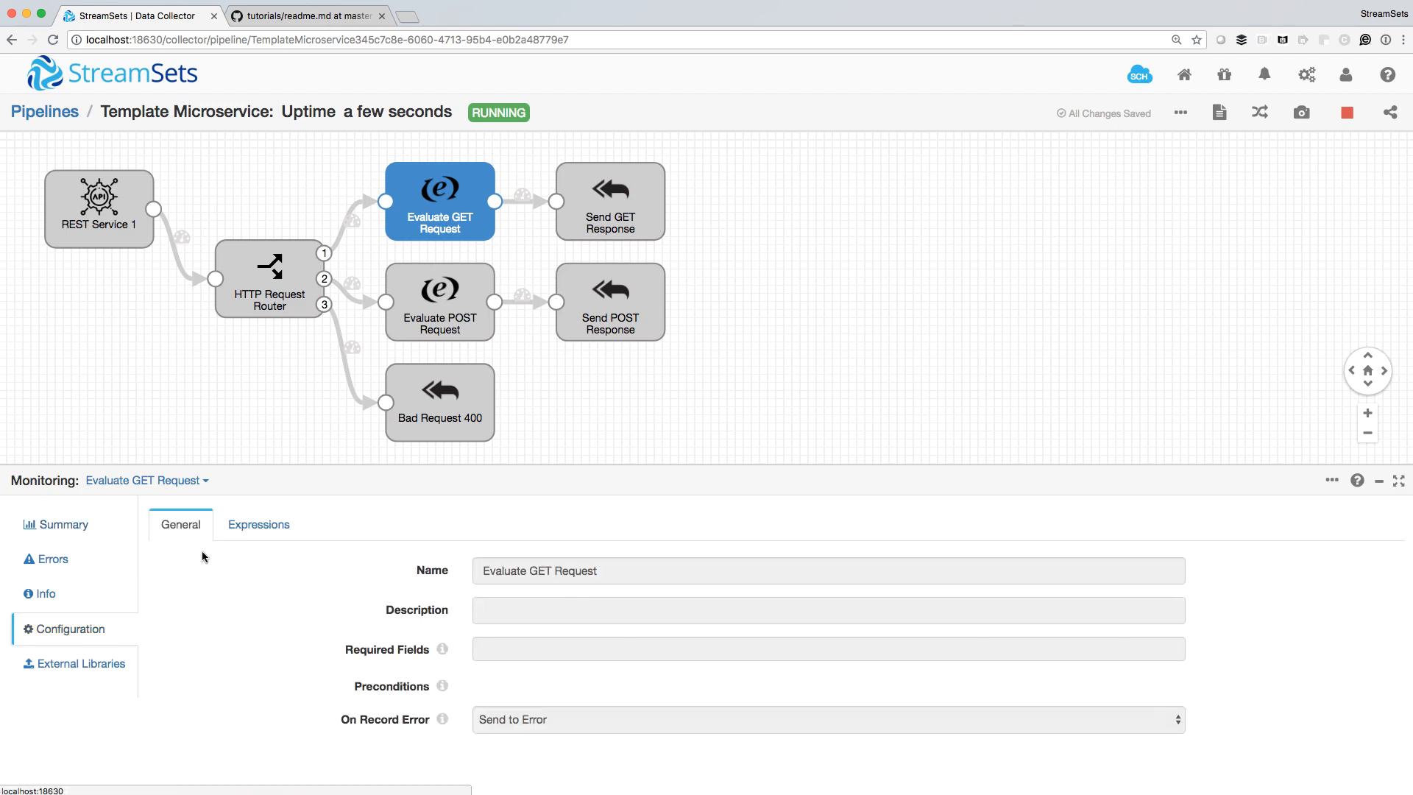
pyautogui.click(257, 525)
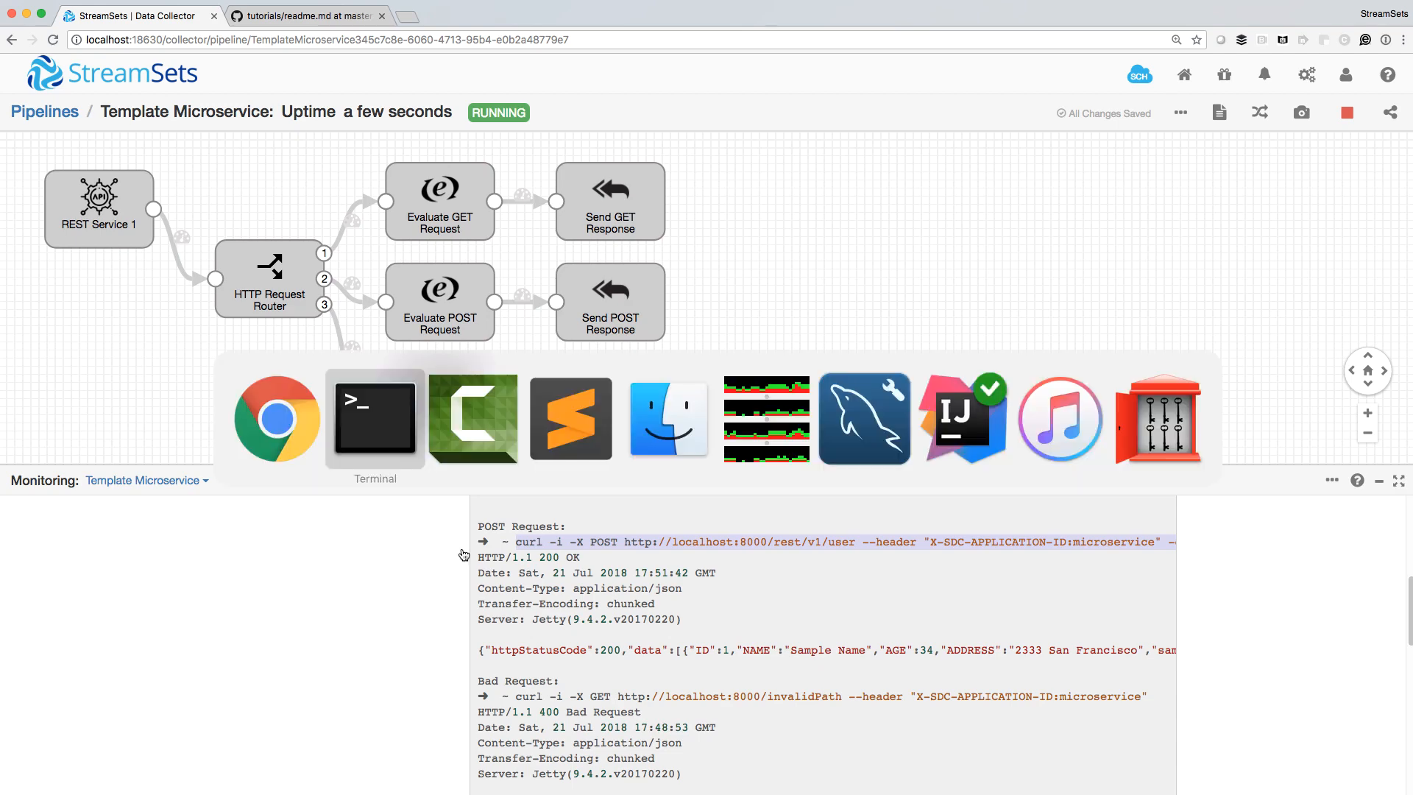
# Run the curl POST command and highlight sampleData "POST Request Processed" in the response
pyautogui.click(375, 418)
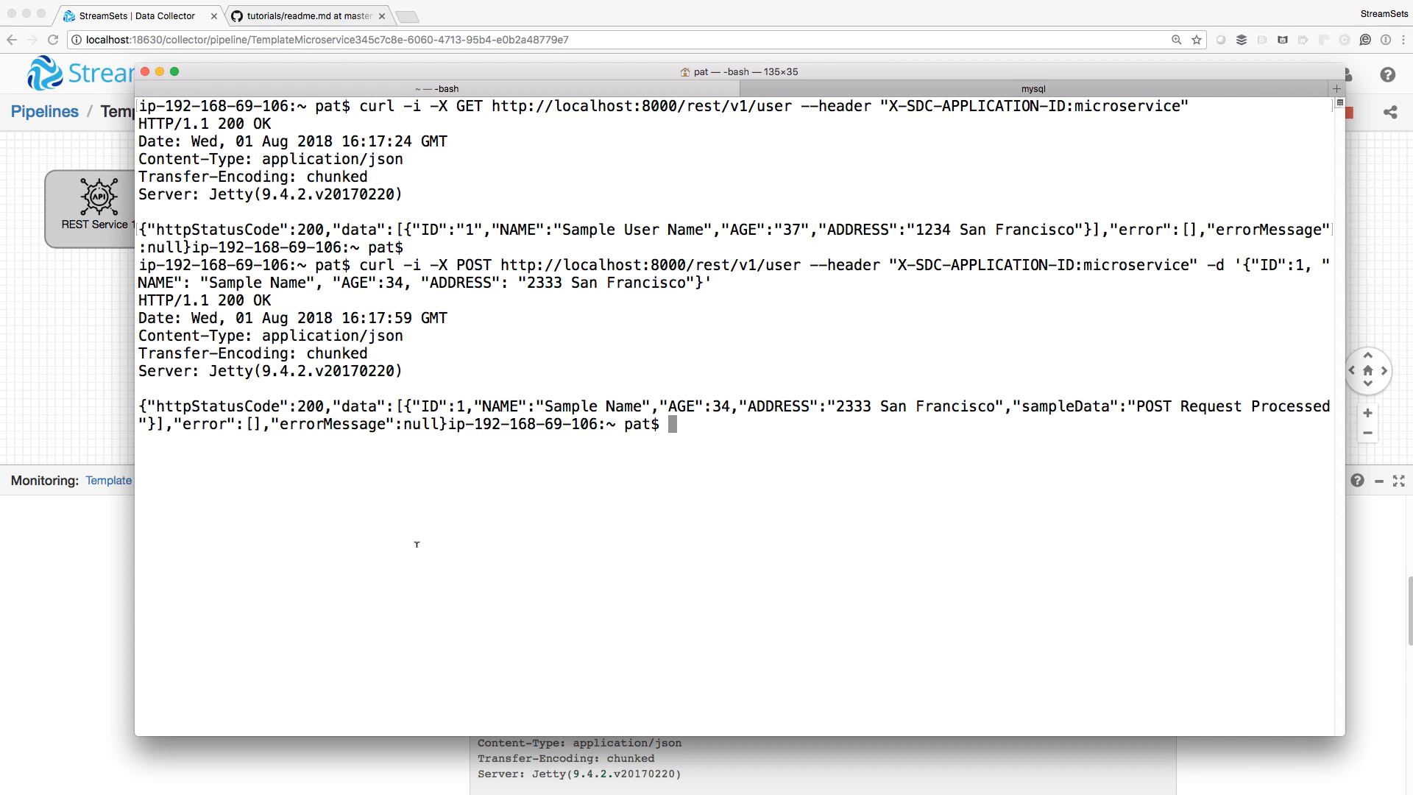
pyautogui.moveTo(1036, 399)
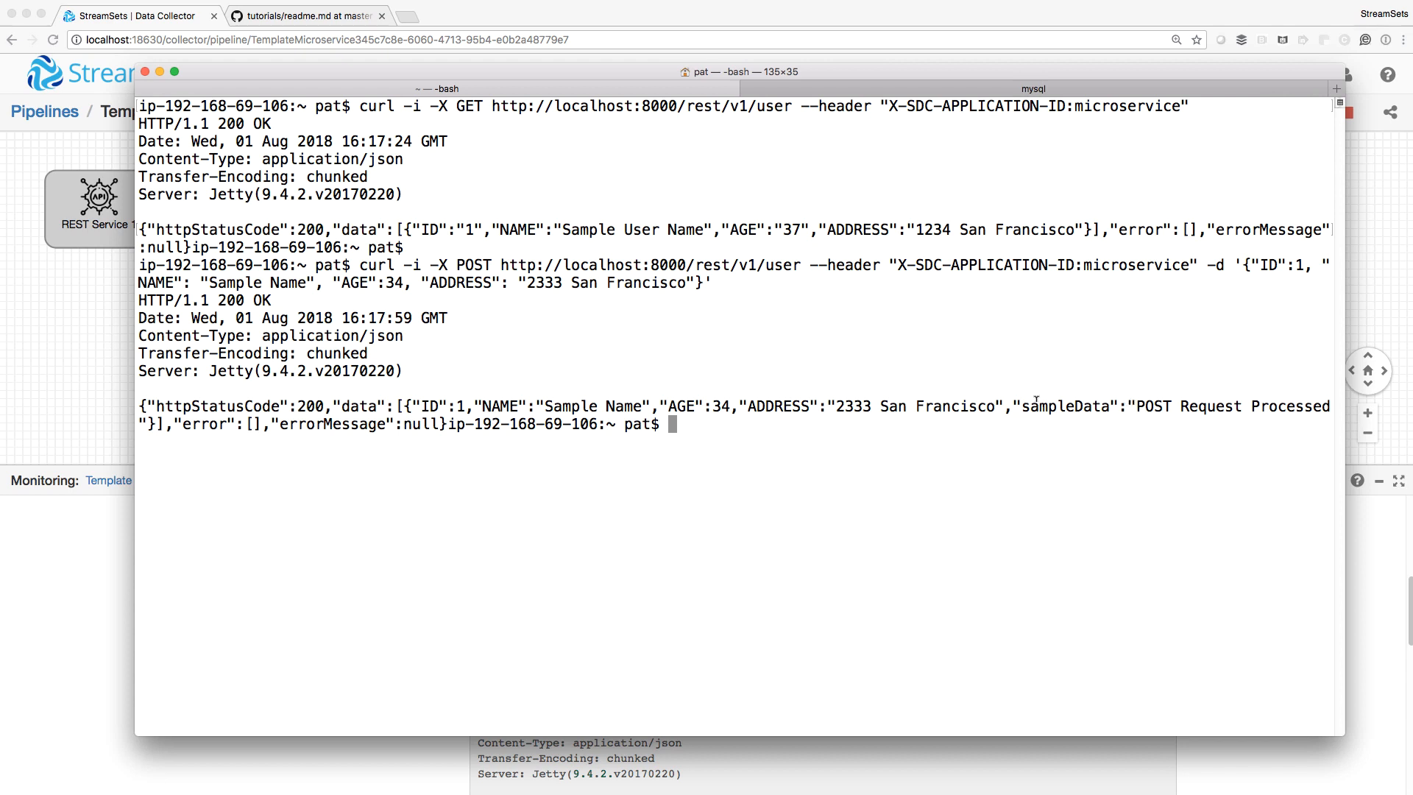
pyautogui.moveTo(1012, 406); pyautogui.dragTo(1330, 424)
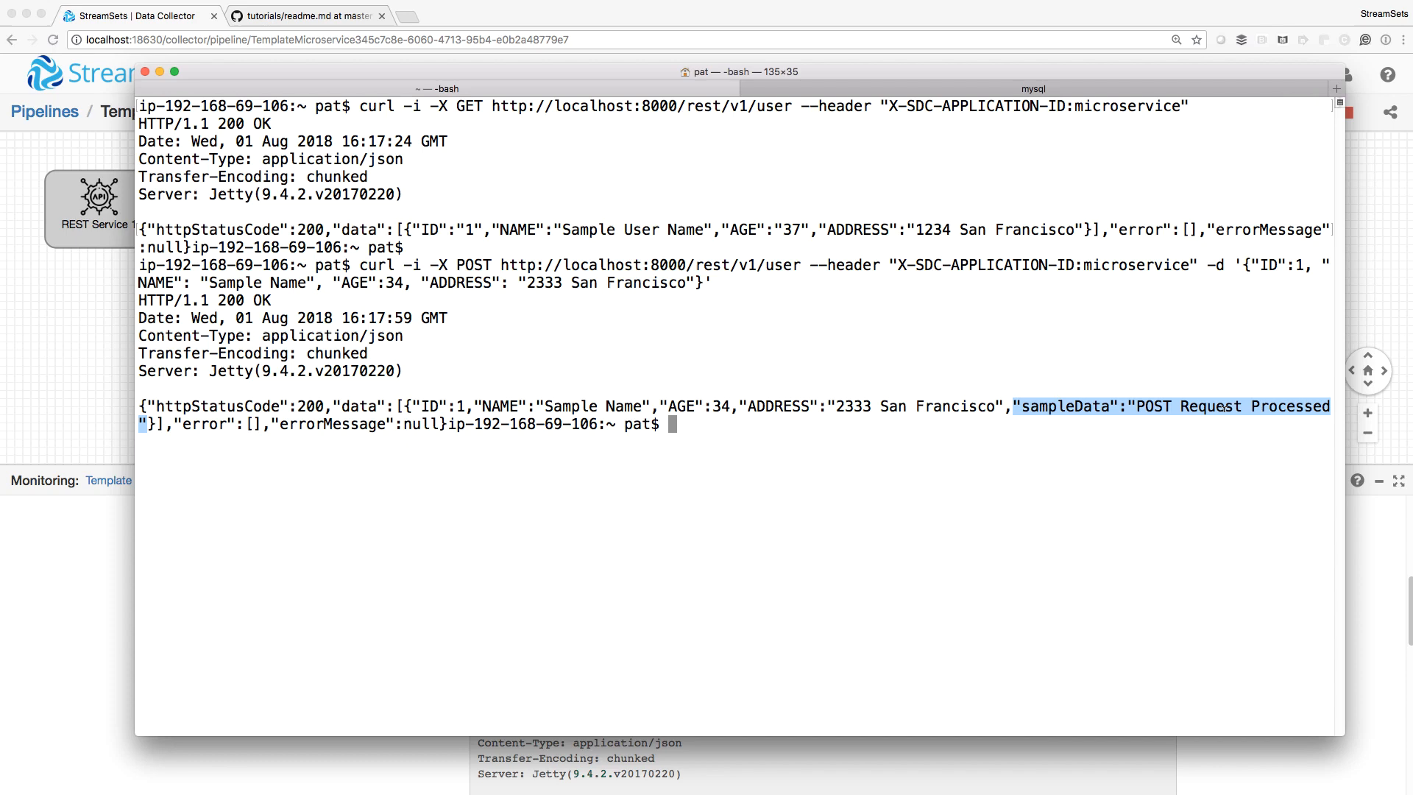
pyautogui.moveTo(88, 358)
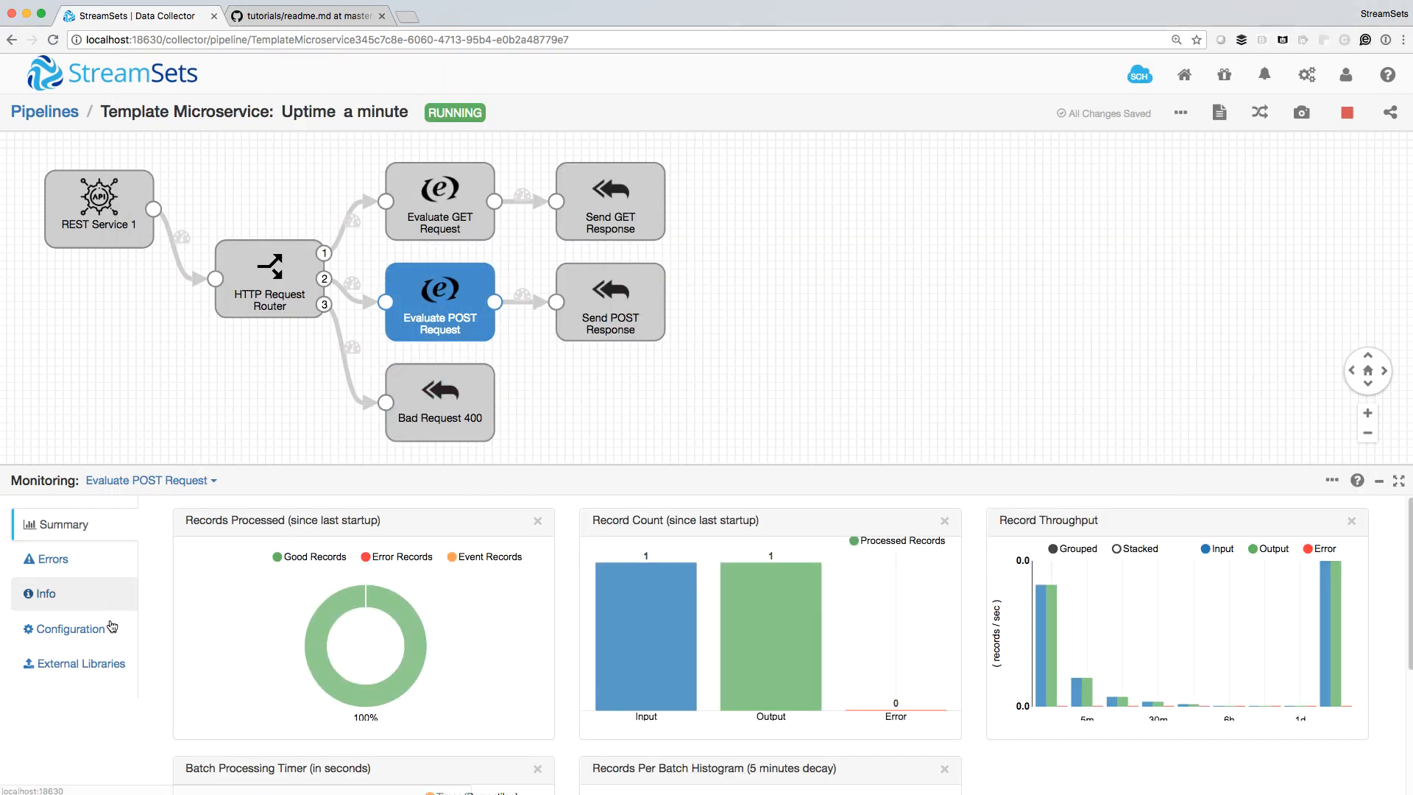
# View Evaluate POST Request's /sampleData expression, then Send POST Response's monitoring stats
pyautogui.click(68, 628)
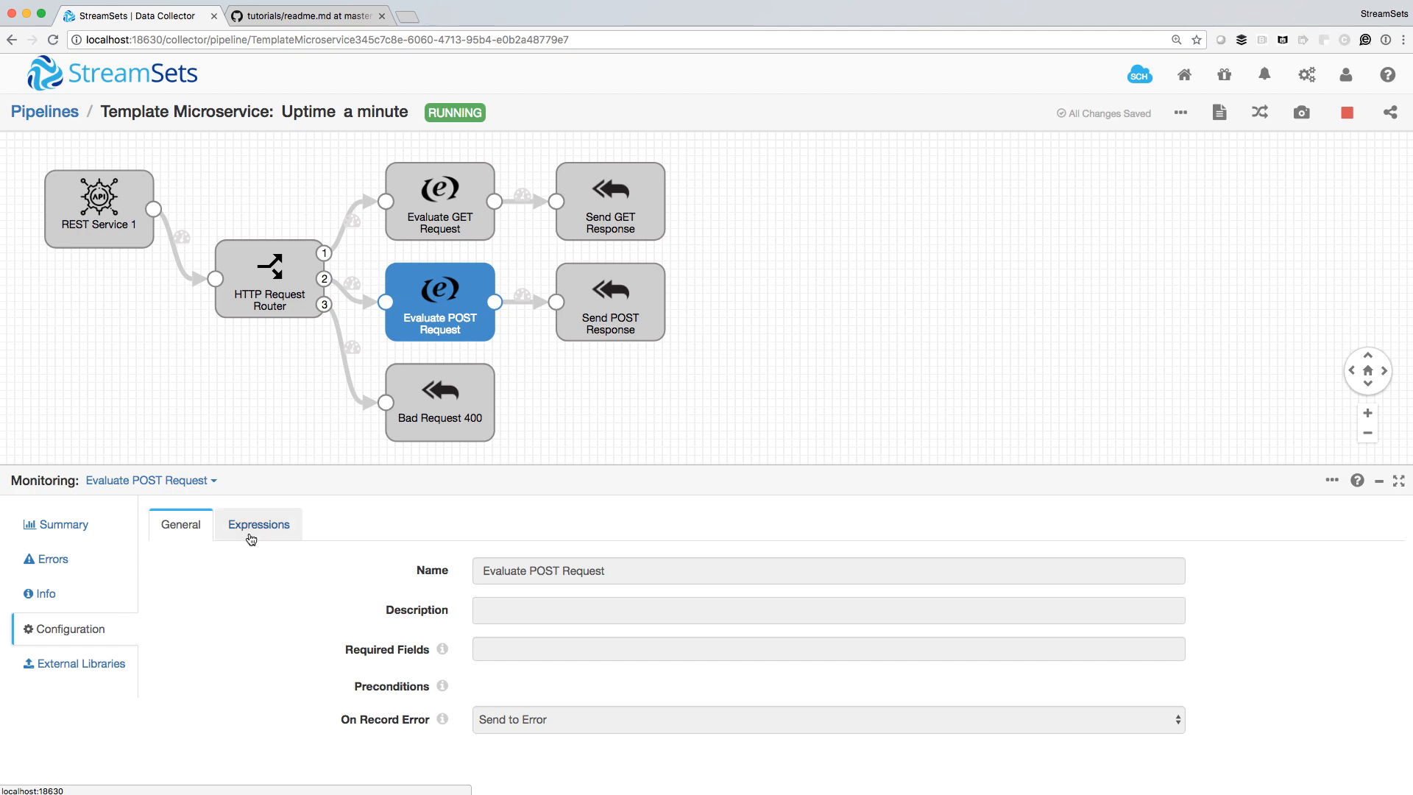
pyautogui.click(257, 523)
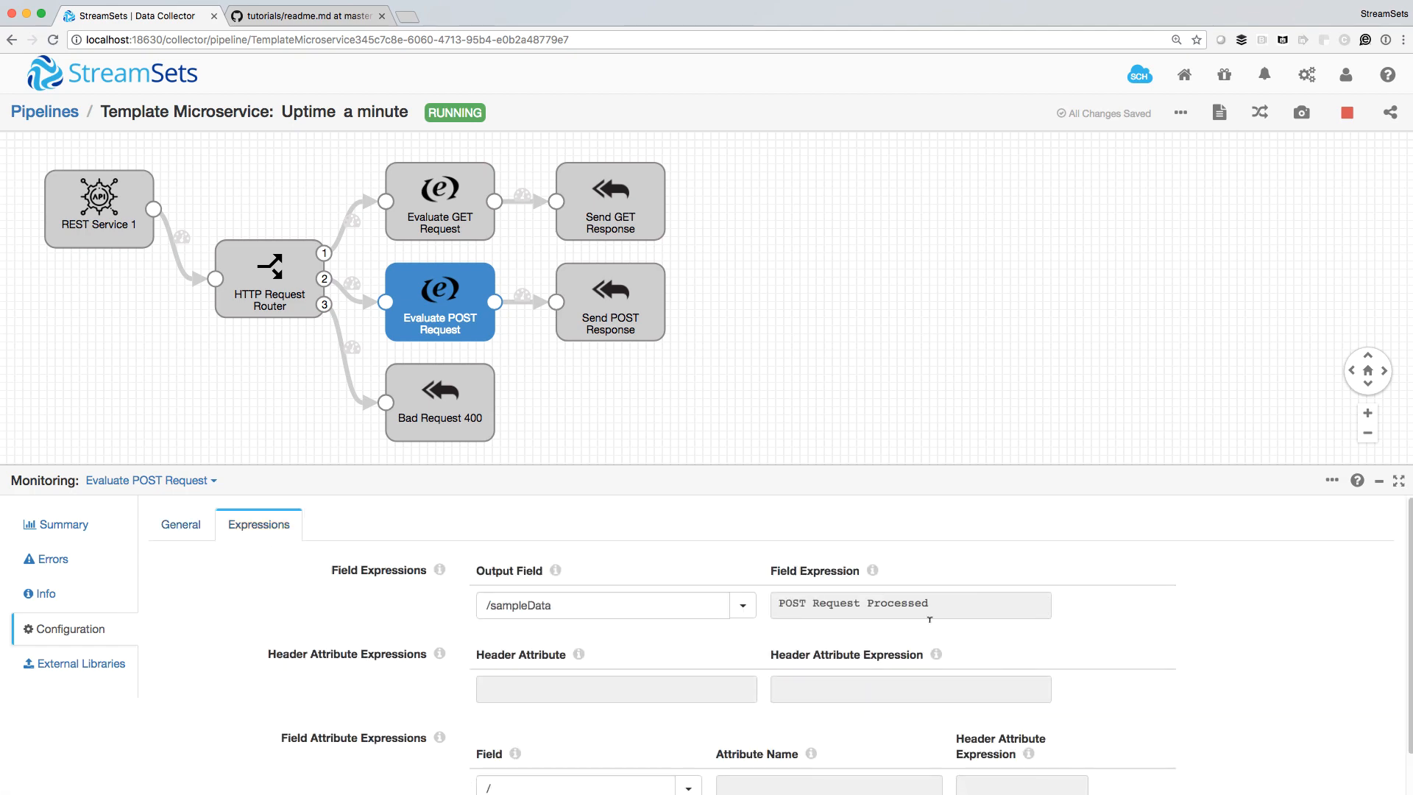
pyautogui.moveTo(1021, 628)
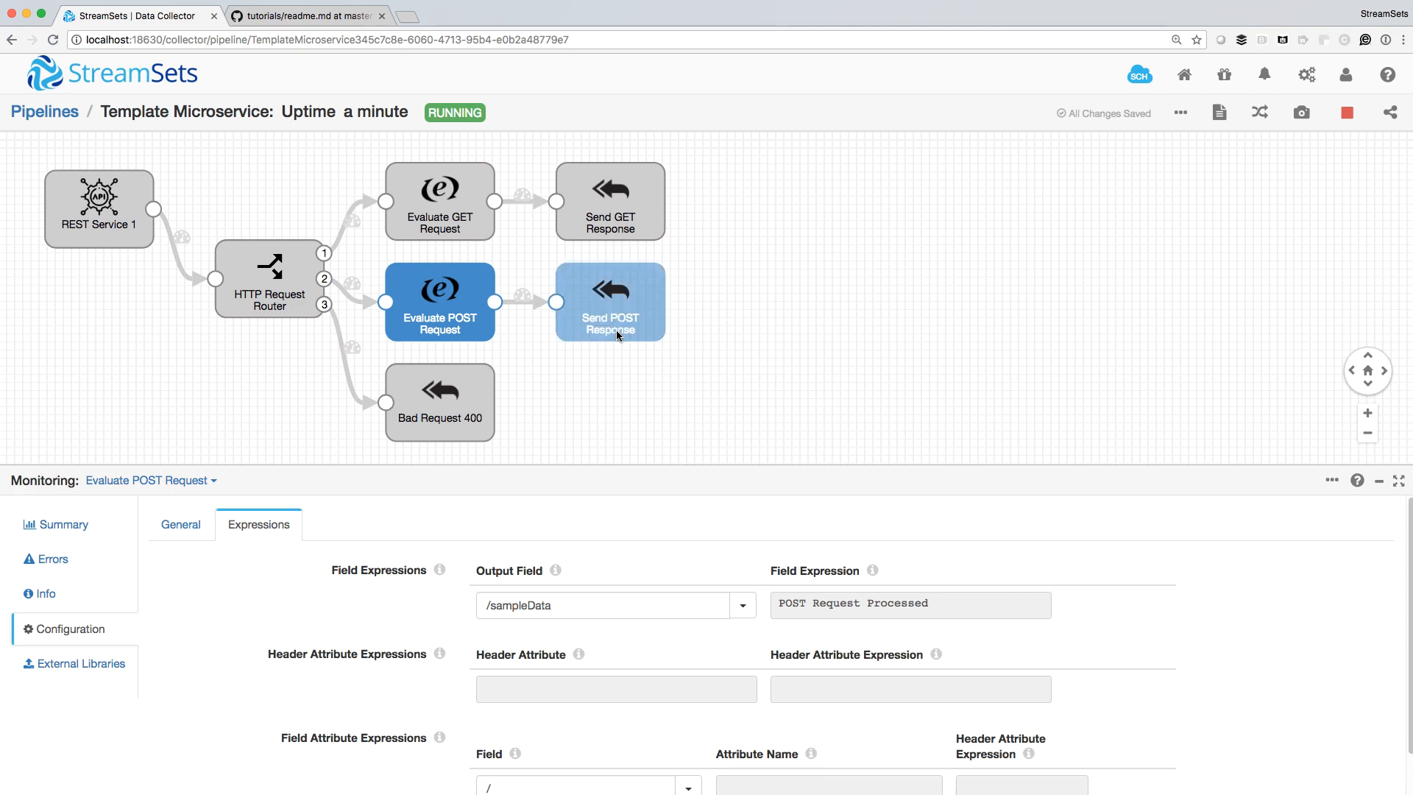
pyautogui.click(610, 302)
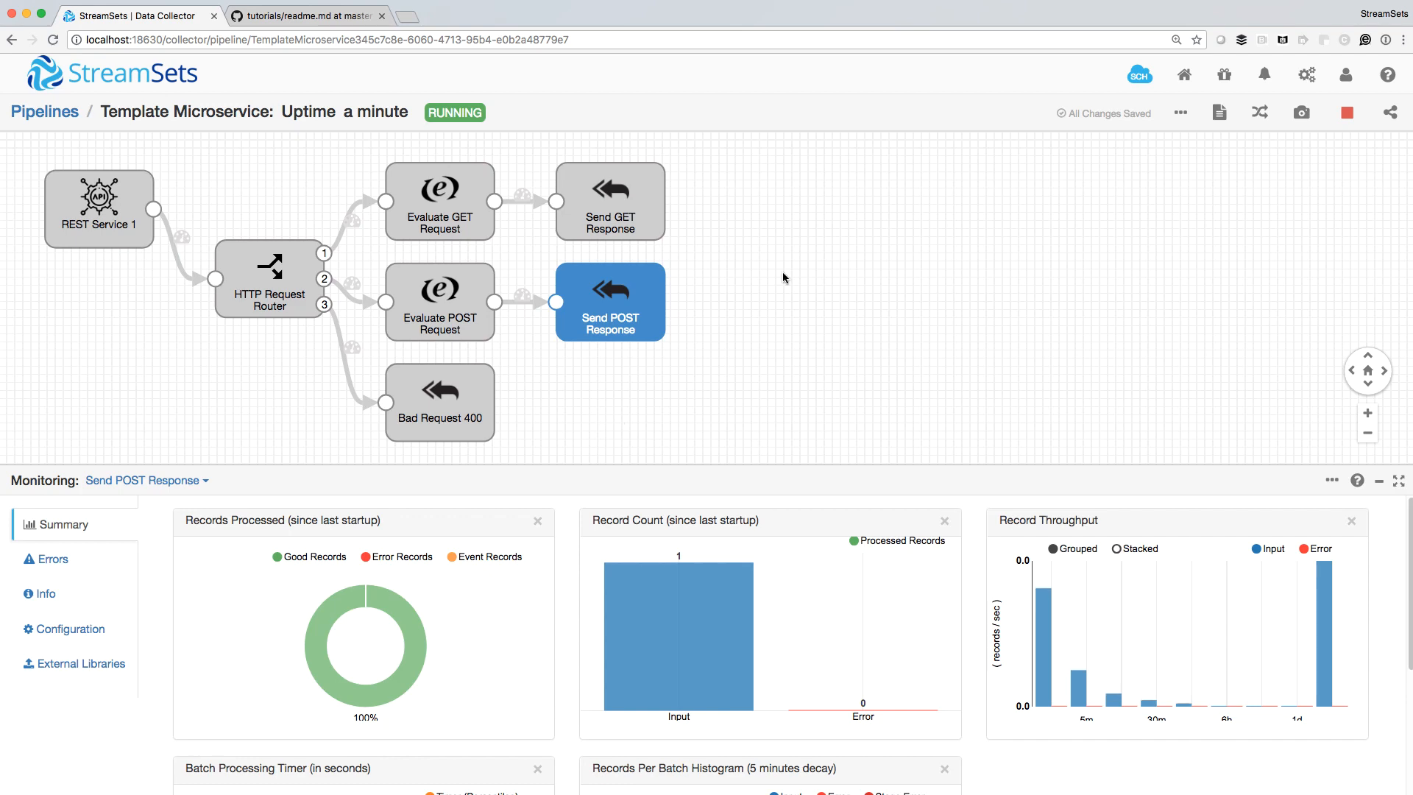
# Stop Template Microservice, confirming with Yes, and open the Microservice Tutorial pipeline
pyautogui.click(1346, 112)
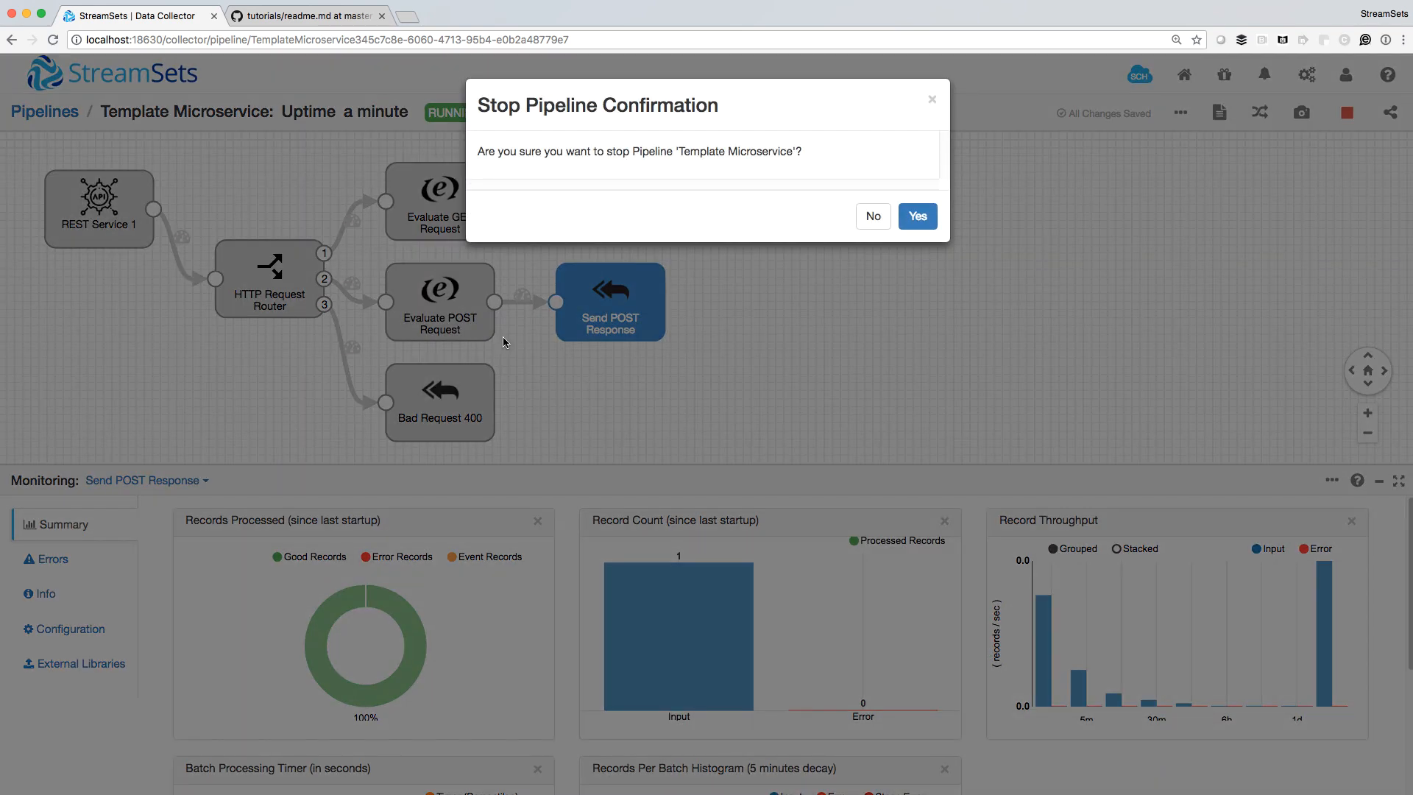
pyautogui.click(916, 216)
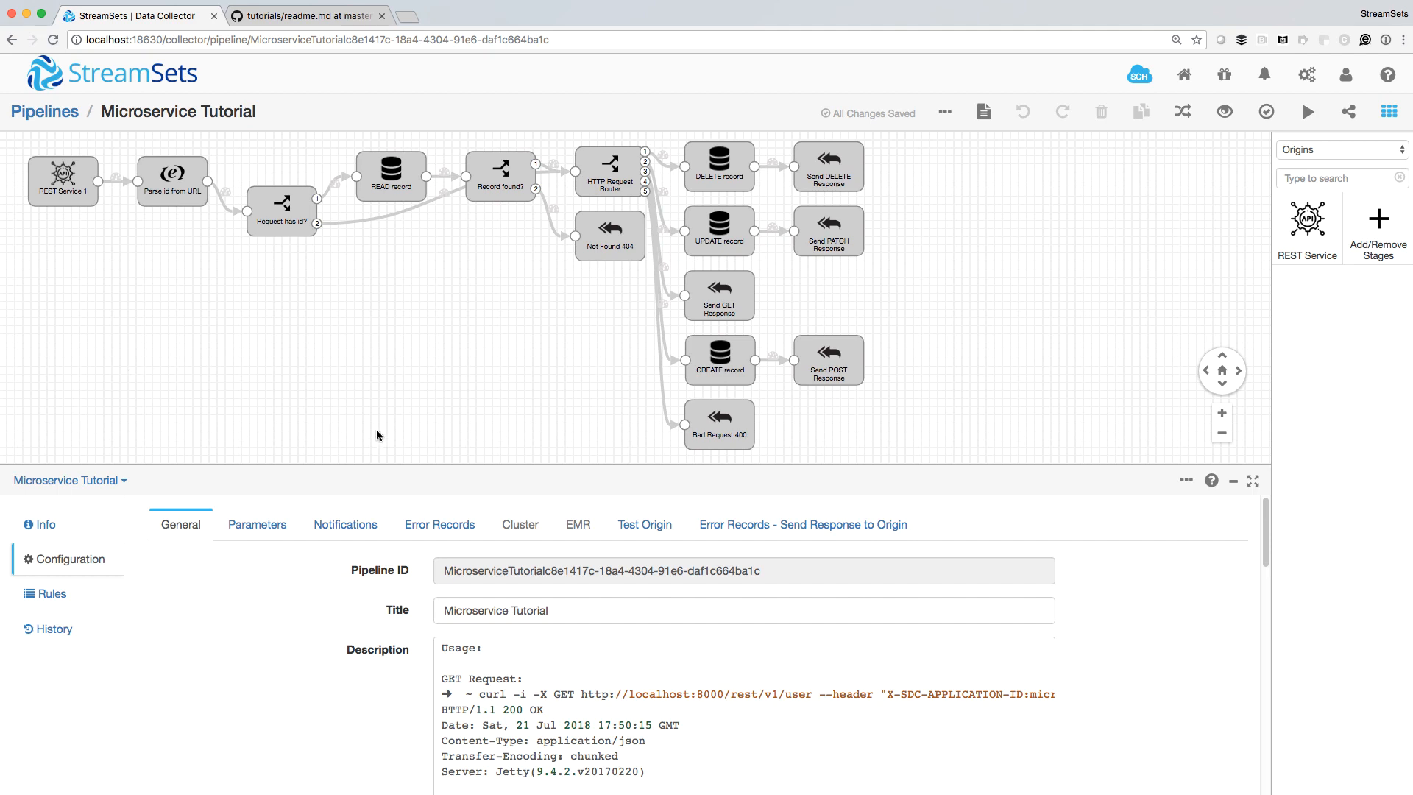
pyautogui.moveTo(332, 217)
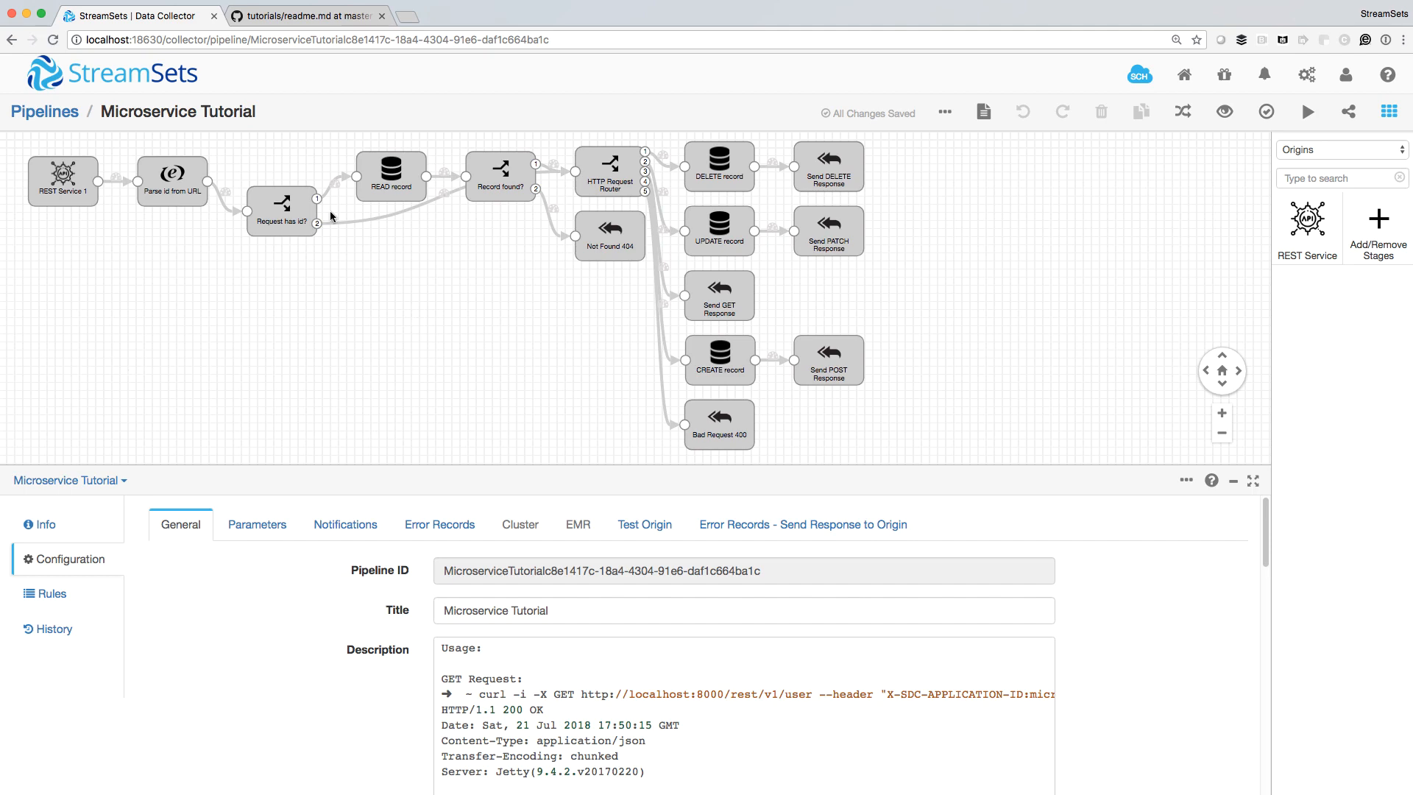
# Browse the READ and DELETE record stages and the REST Service origin's HTTP response settings
pyautogui.click(718, 361)
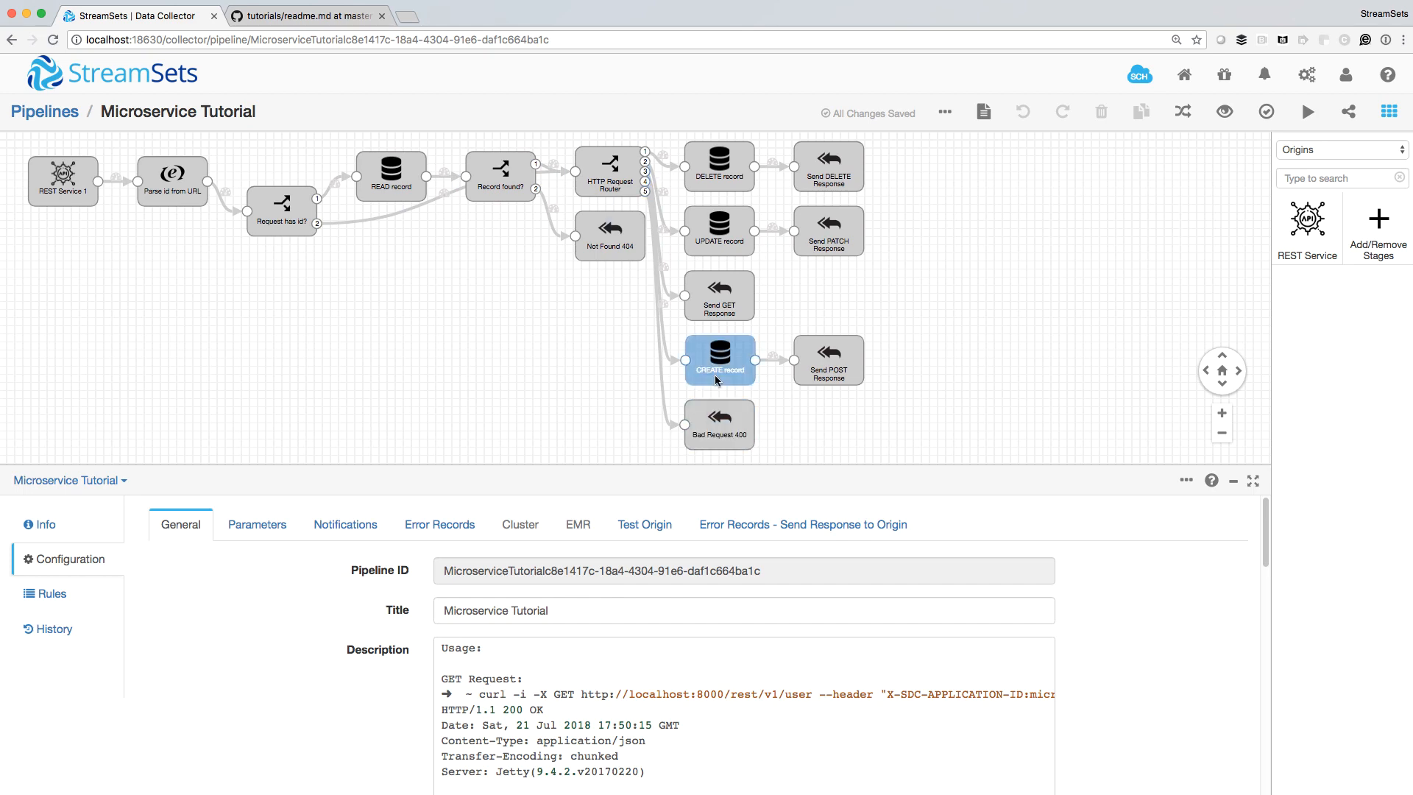
pyautogui.click(390, 177)
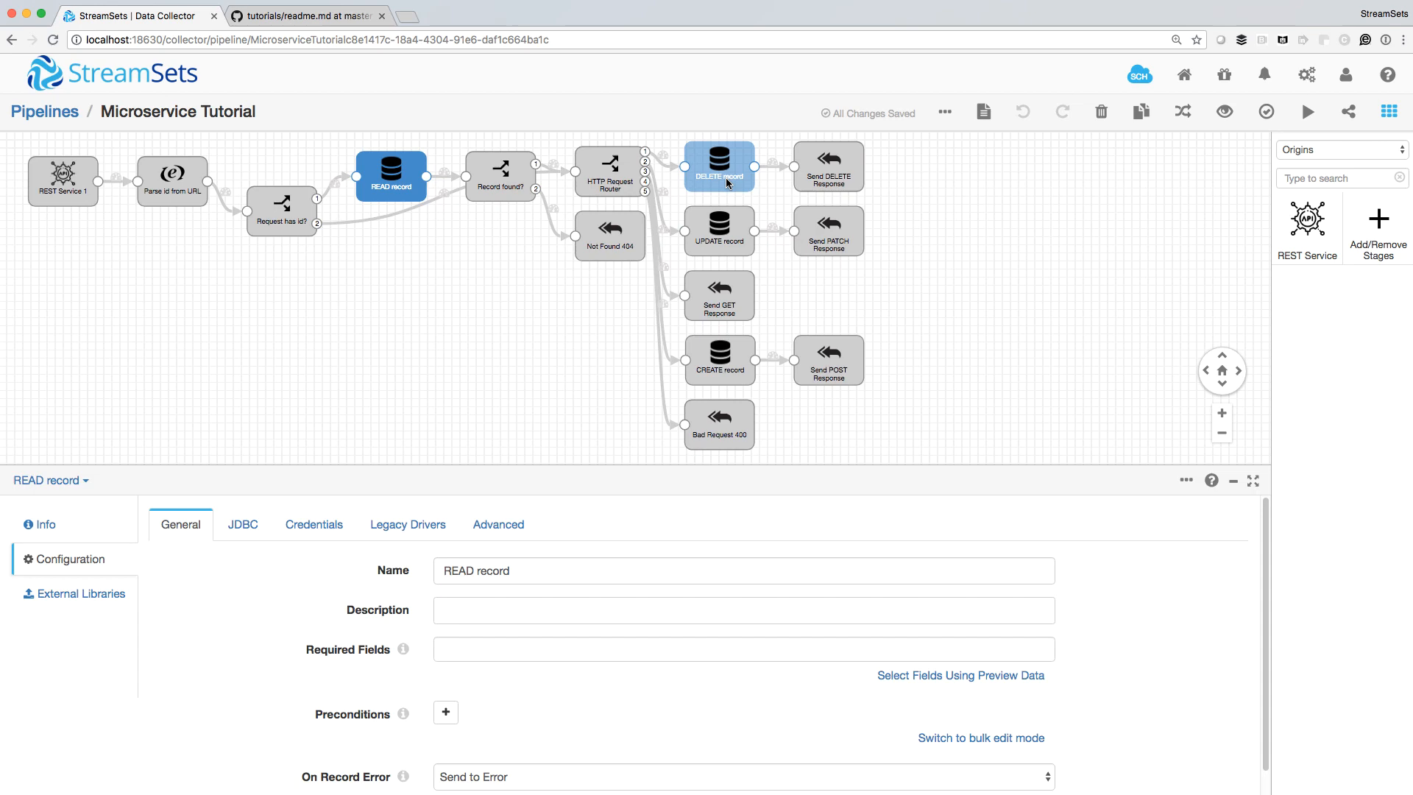
pyautogui.click(719, 166)
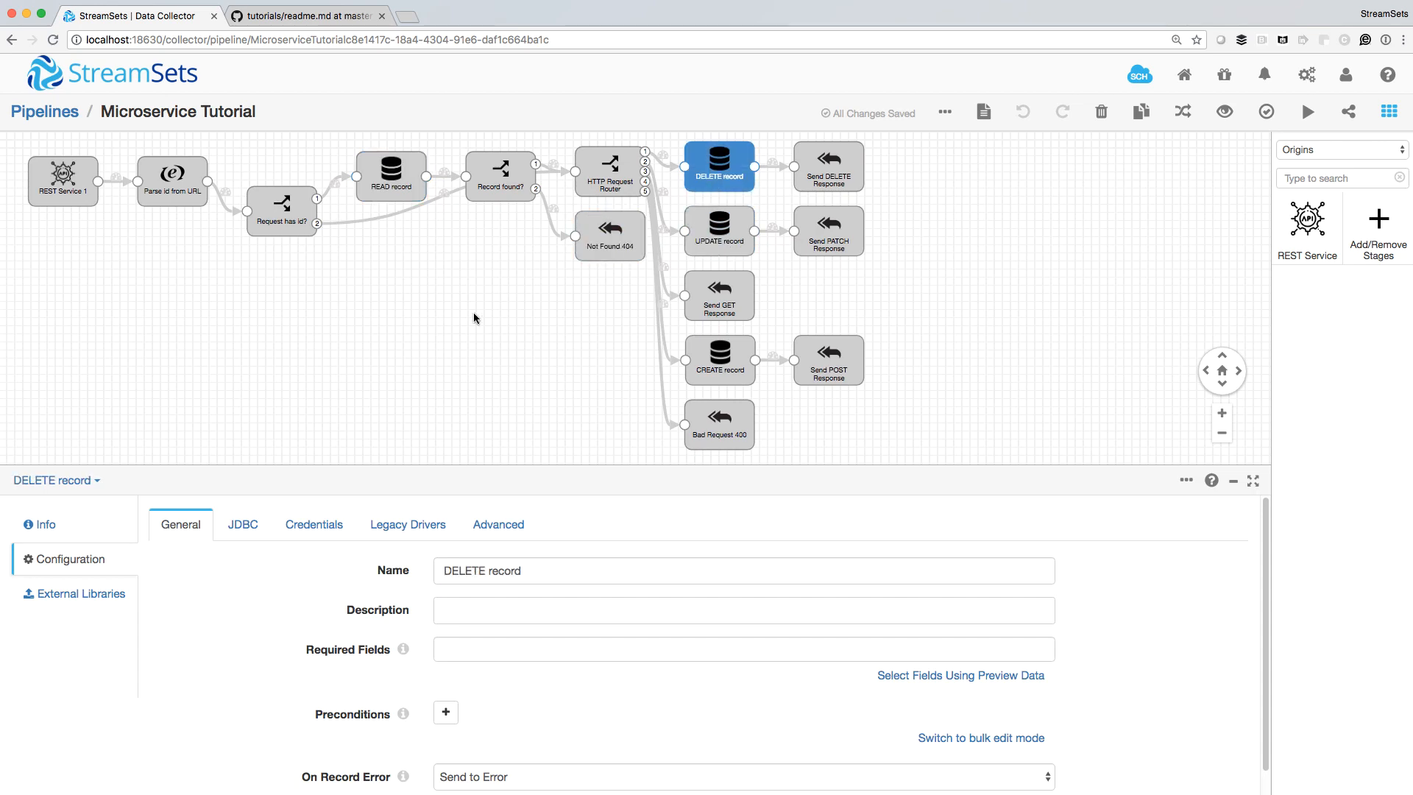
pyautogui.moveTo(153, 236)
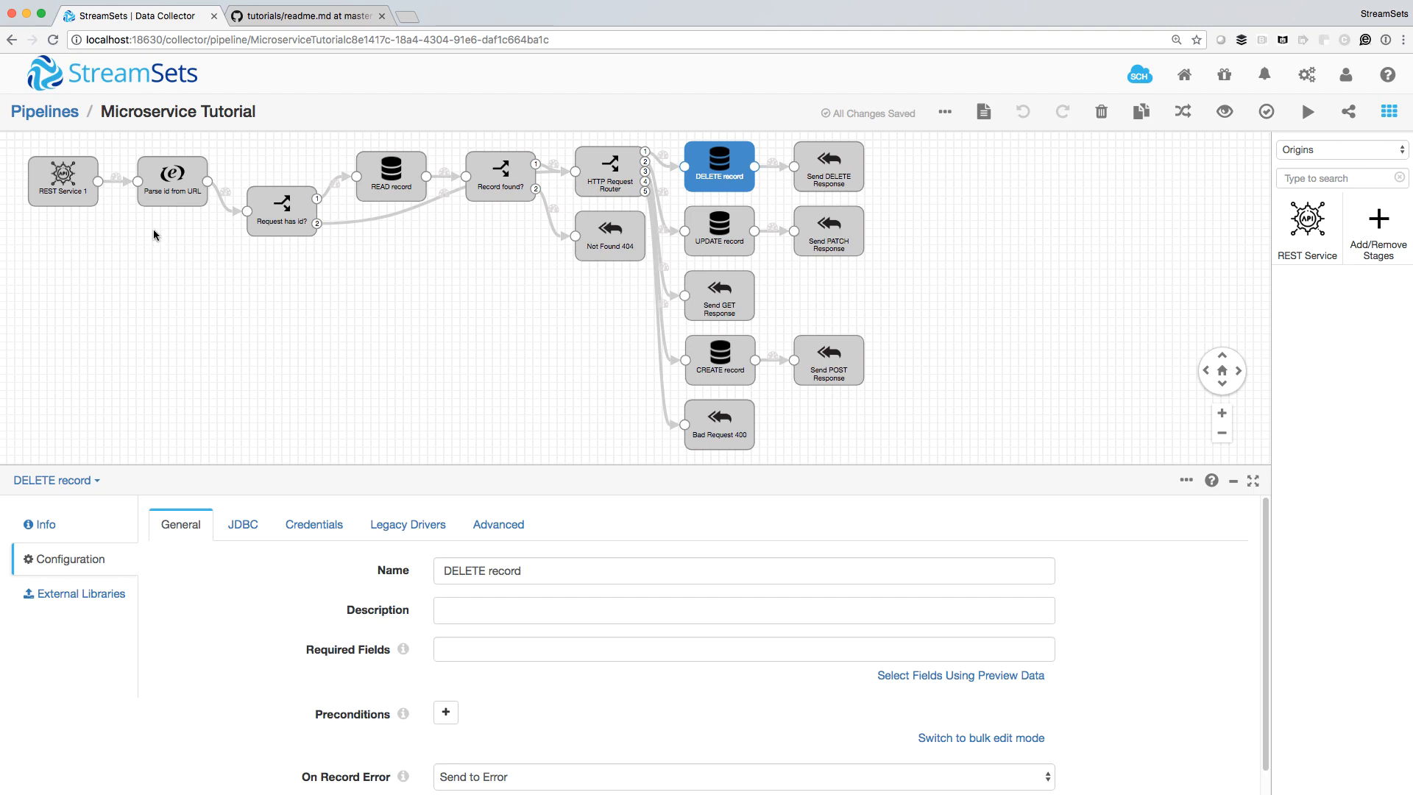
pyautogui.click(63, 181)
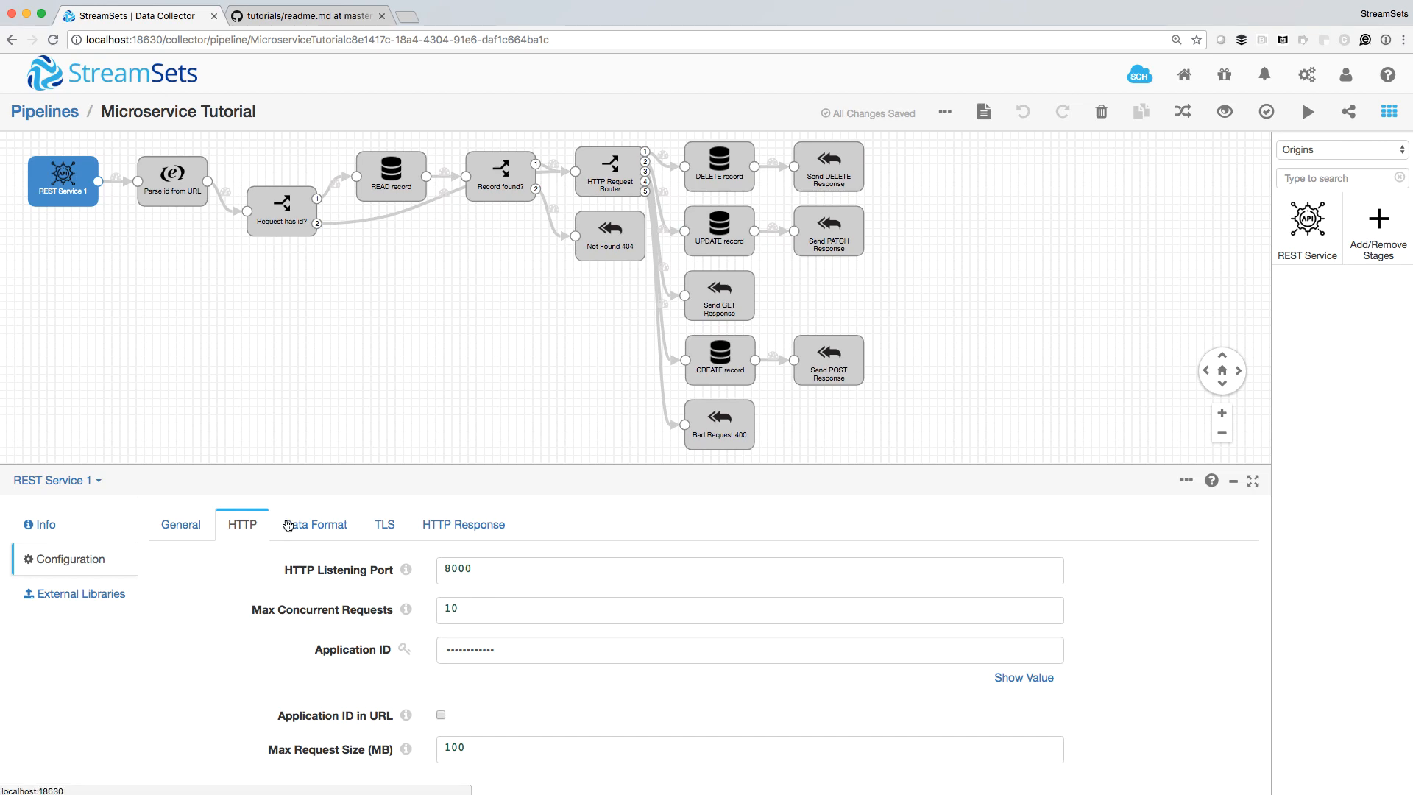
pyautogui.click(463, 525)
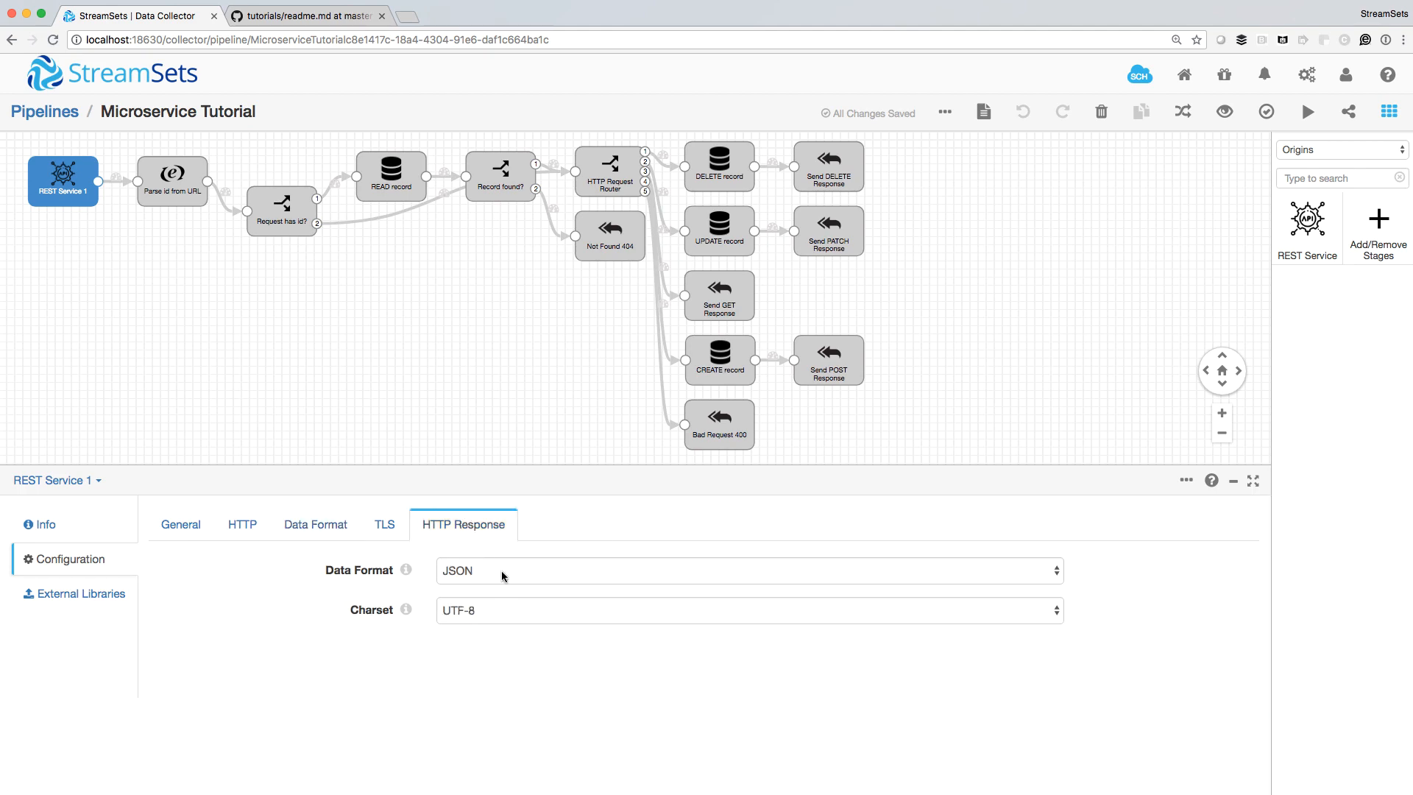
# Review Parse id from URL's id expression, the Request has id? condition, Record found?, and READ record
pyautogui.click(172, 181)
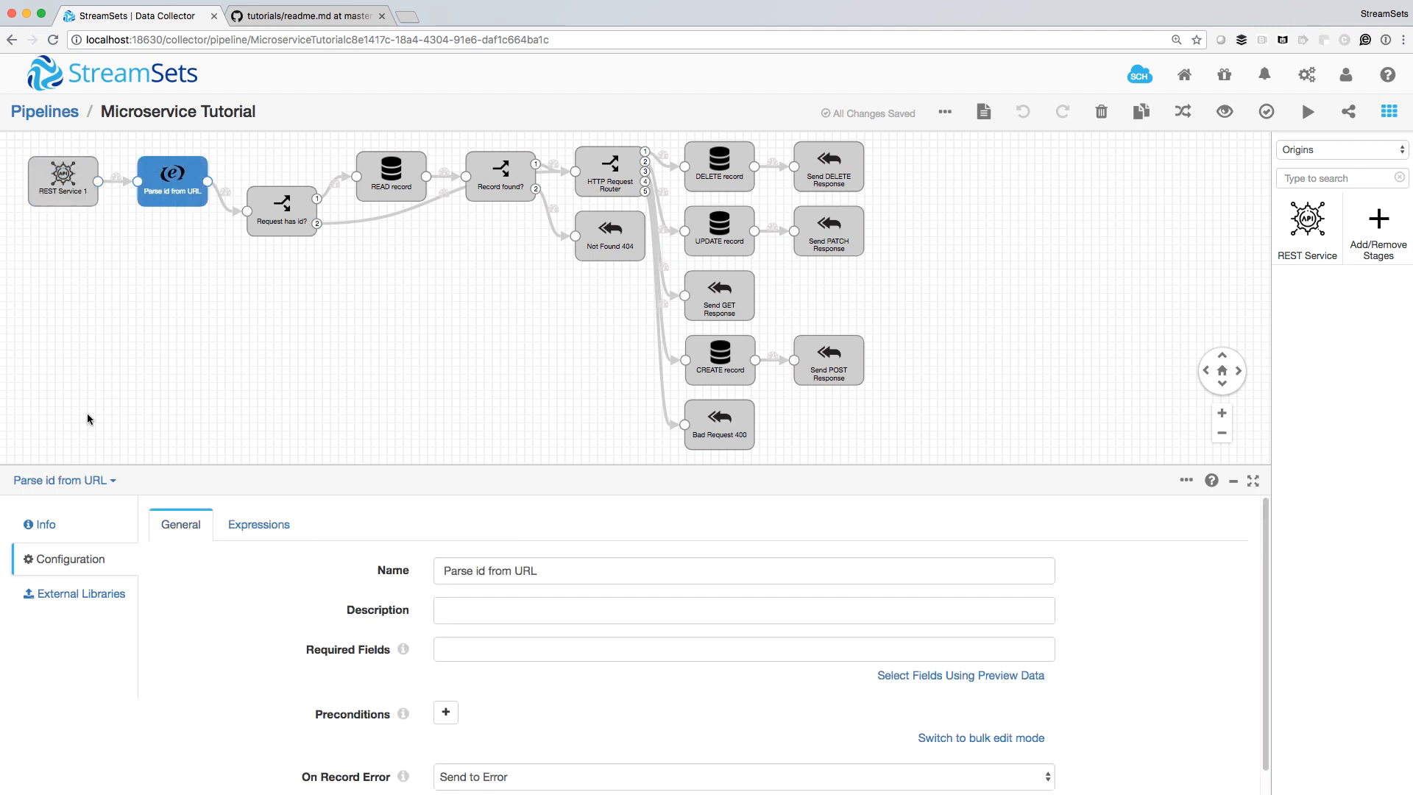
pyautogui.click(258, 525)
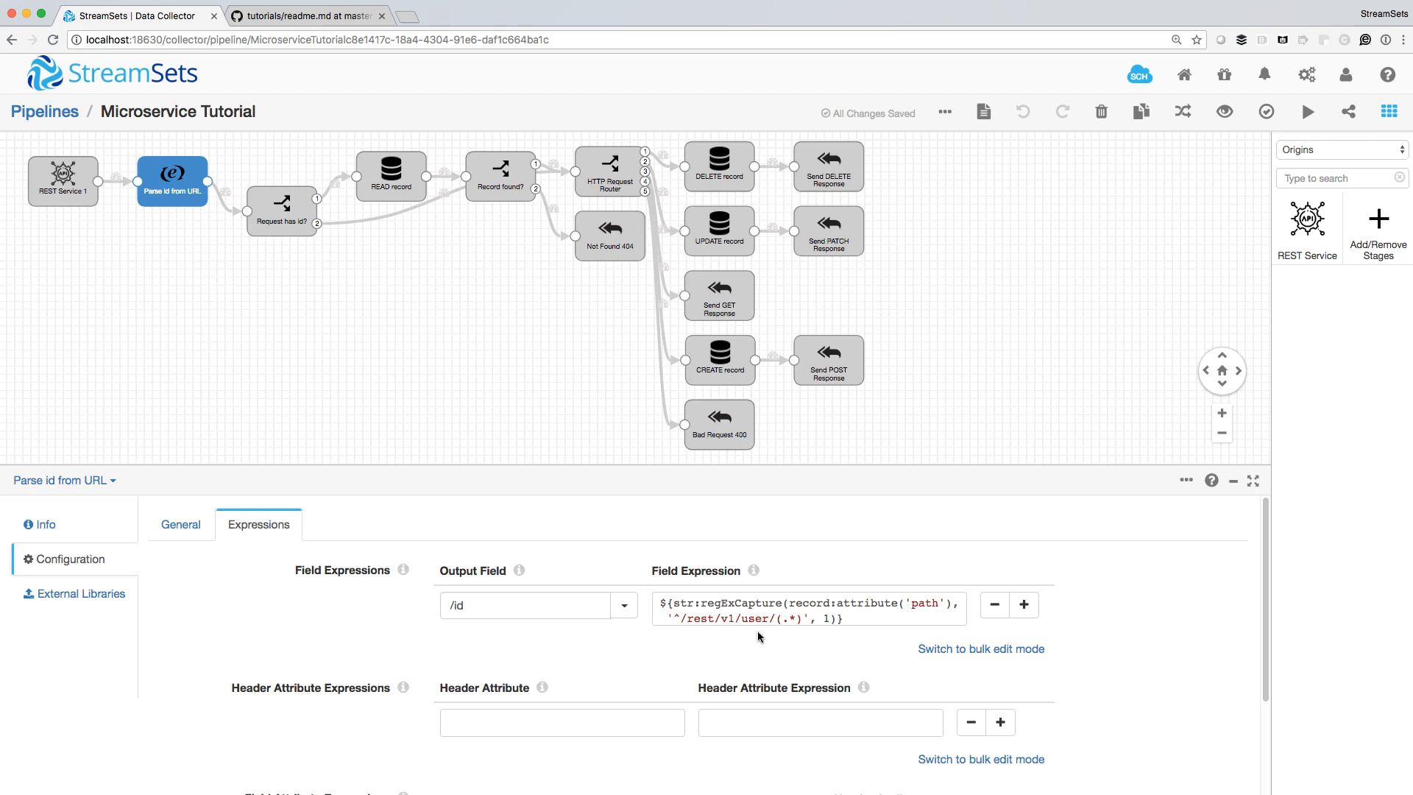
pyautogui.click(281, 211)
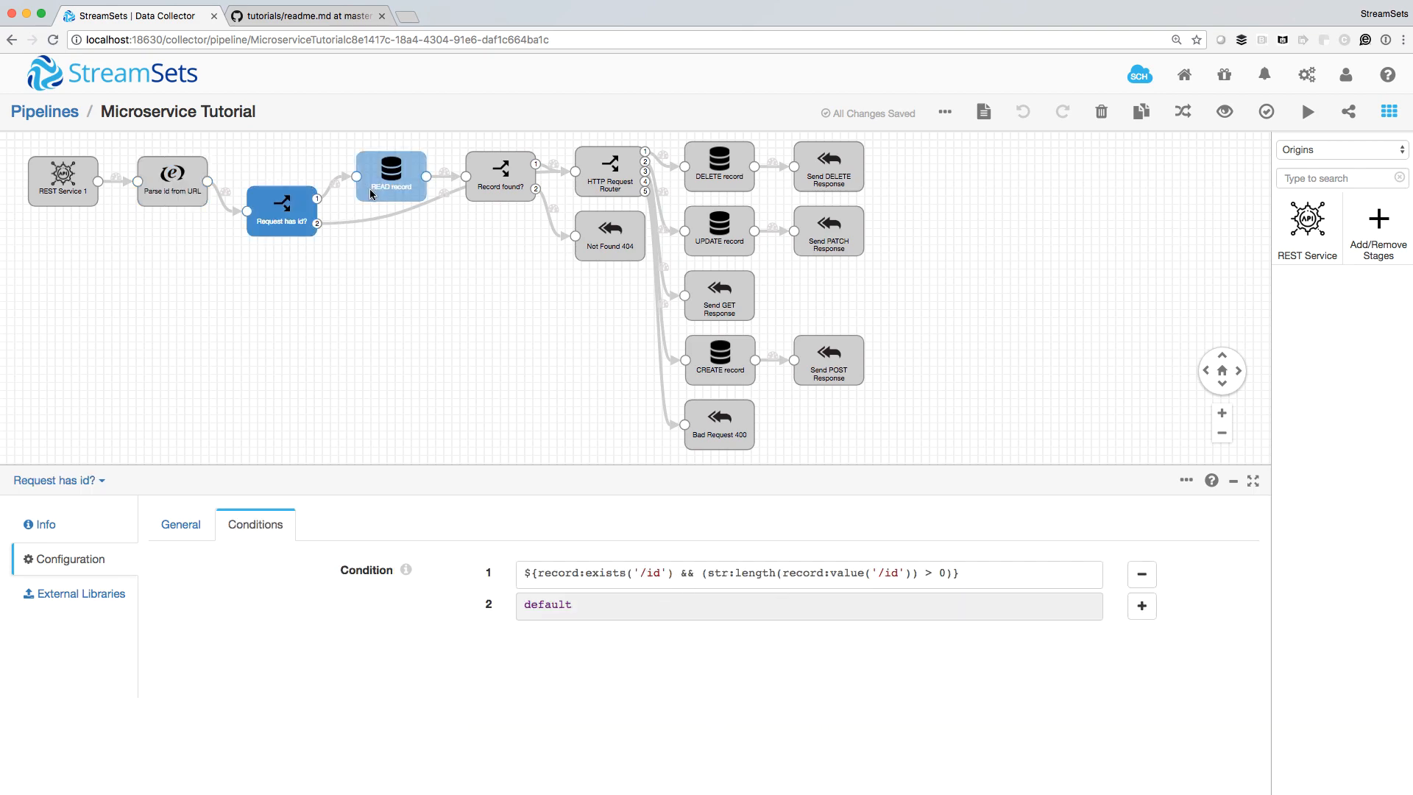
pyautogui.click(390, 171)
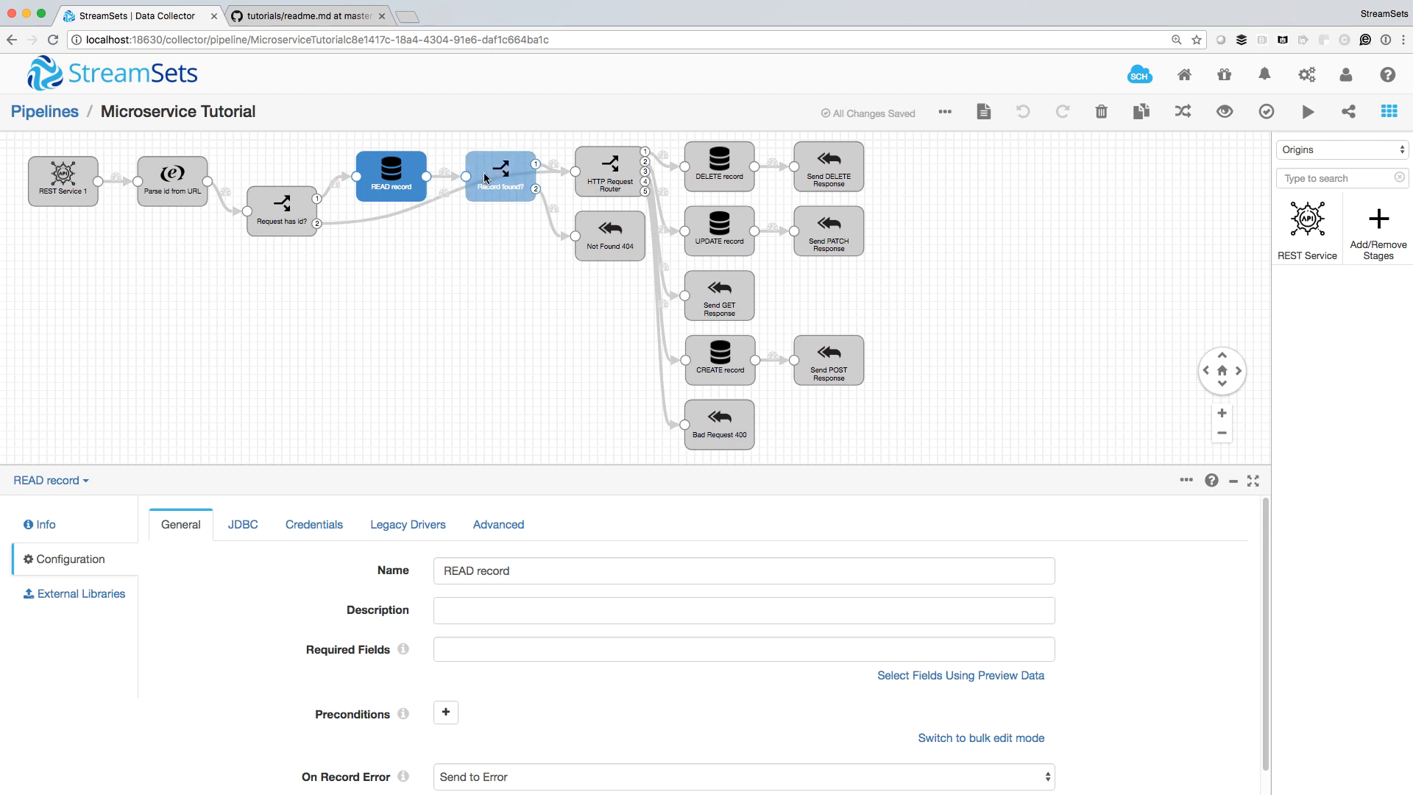
pyautogui.click(501, 172)
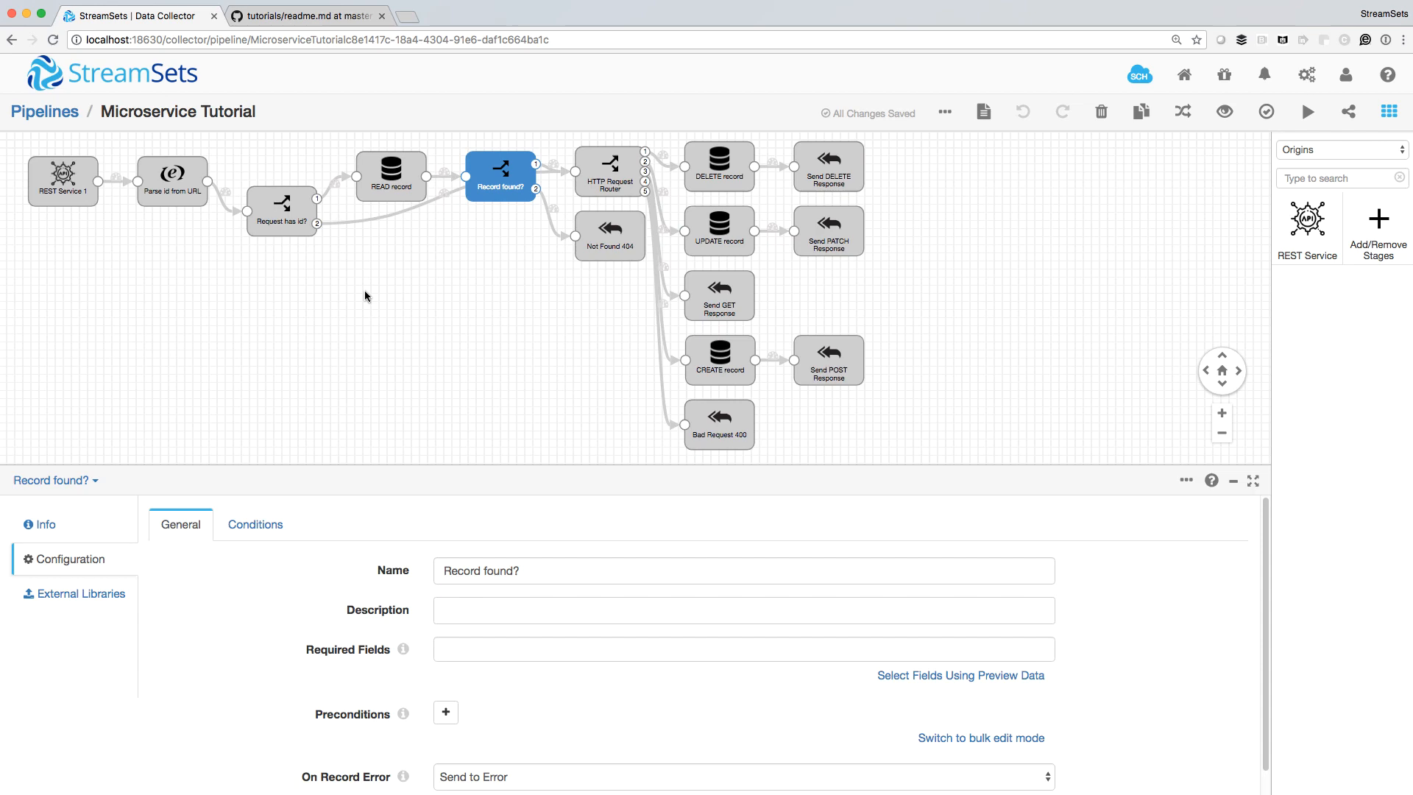
pyautogui.click(390, 176)
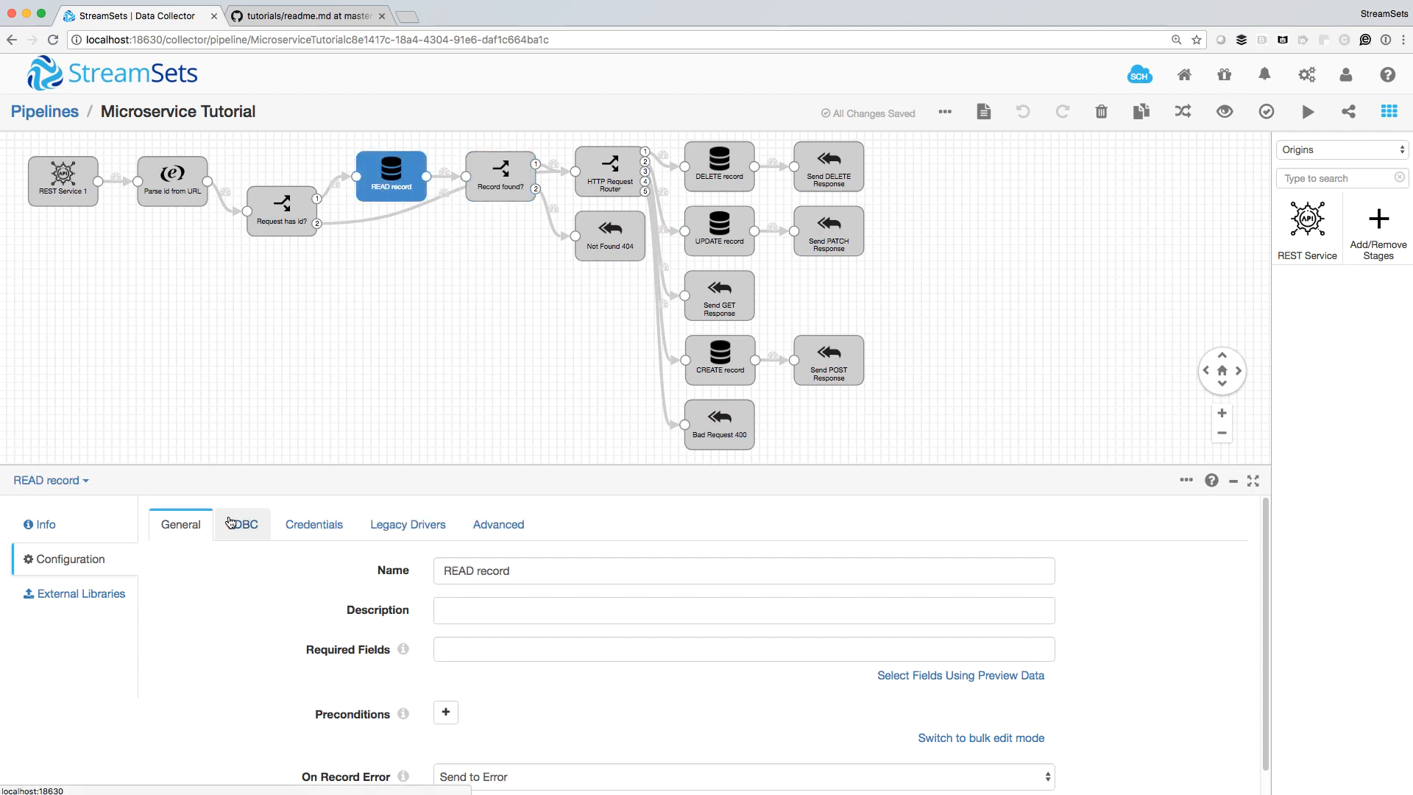
# Examine READ record's SQL query, Record found?'s exists condition, and Not Found 404's status code
pyautogui.click(241, 523)
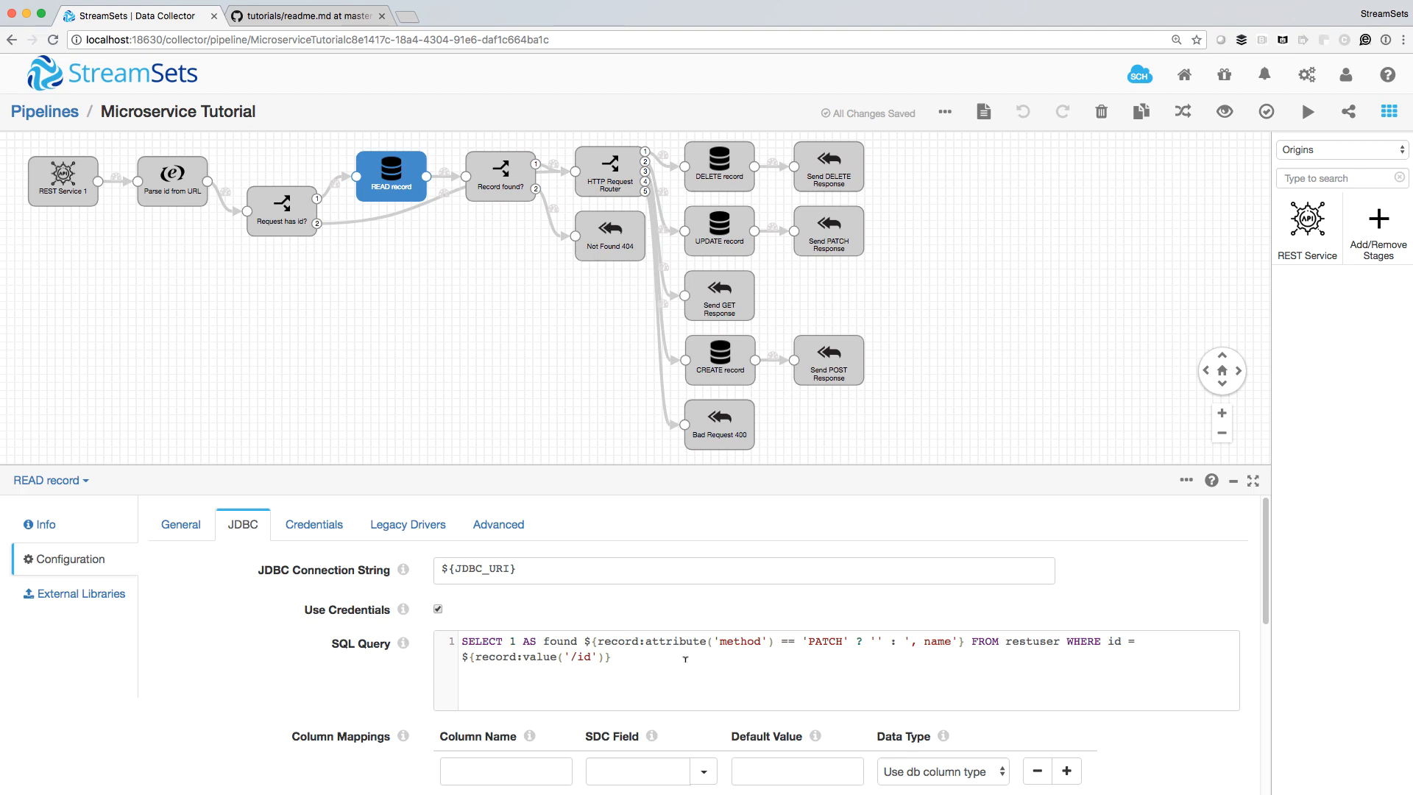
pyautogui.moveTo(1063, 641); pyautogui.dragTo(609, 656)
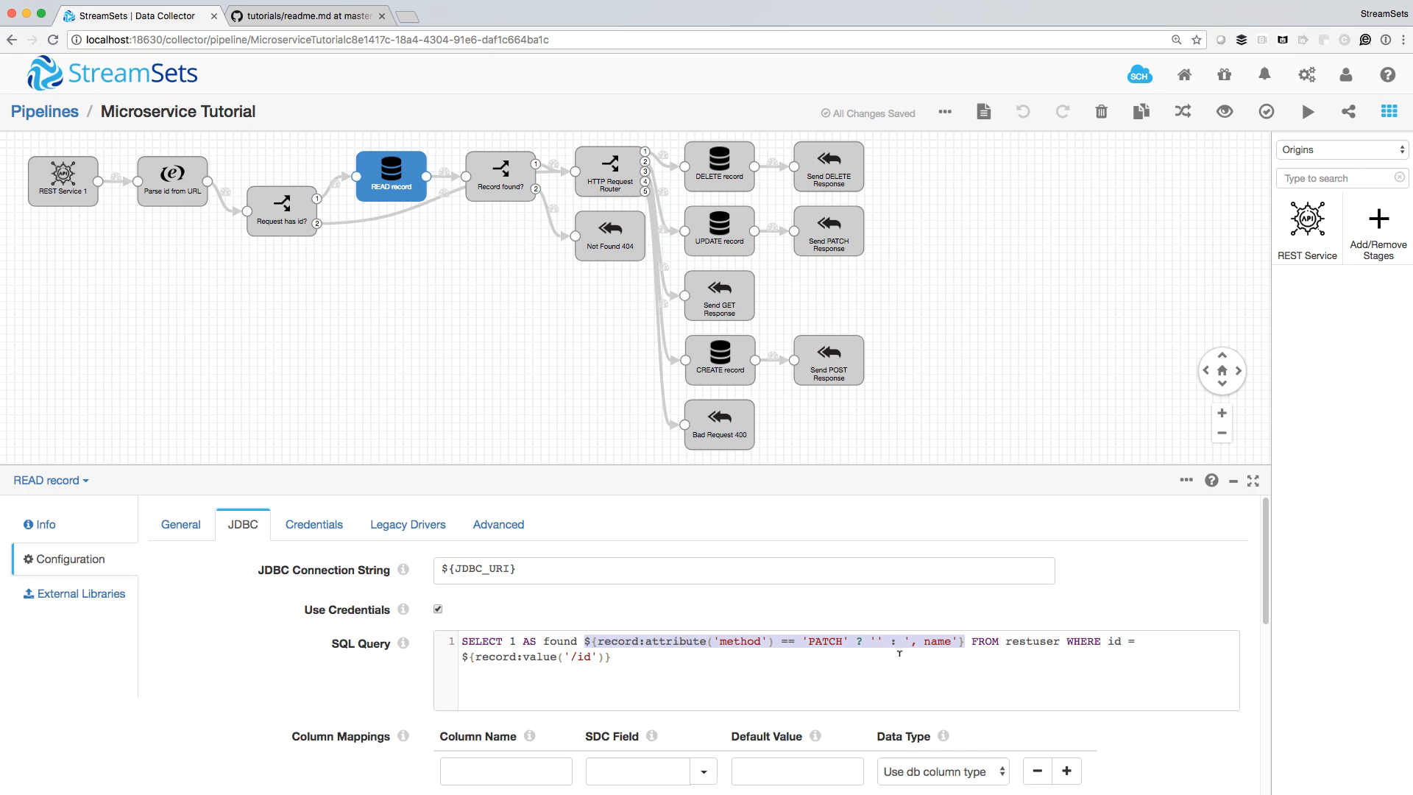
pyautogui.click(499, 171)
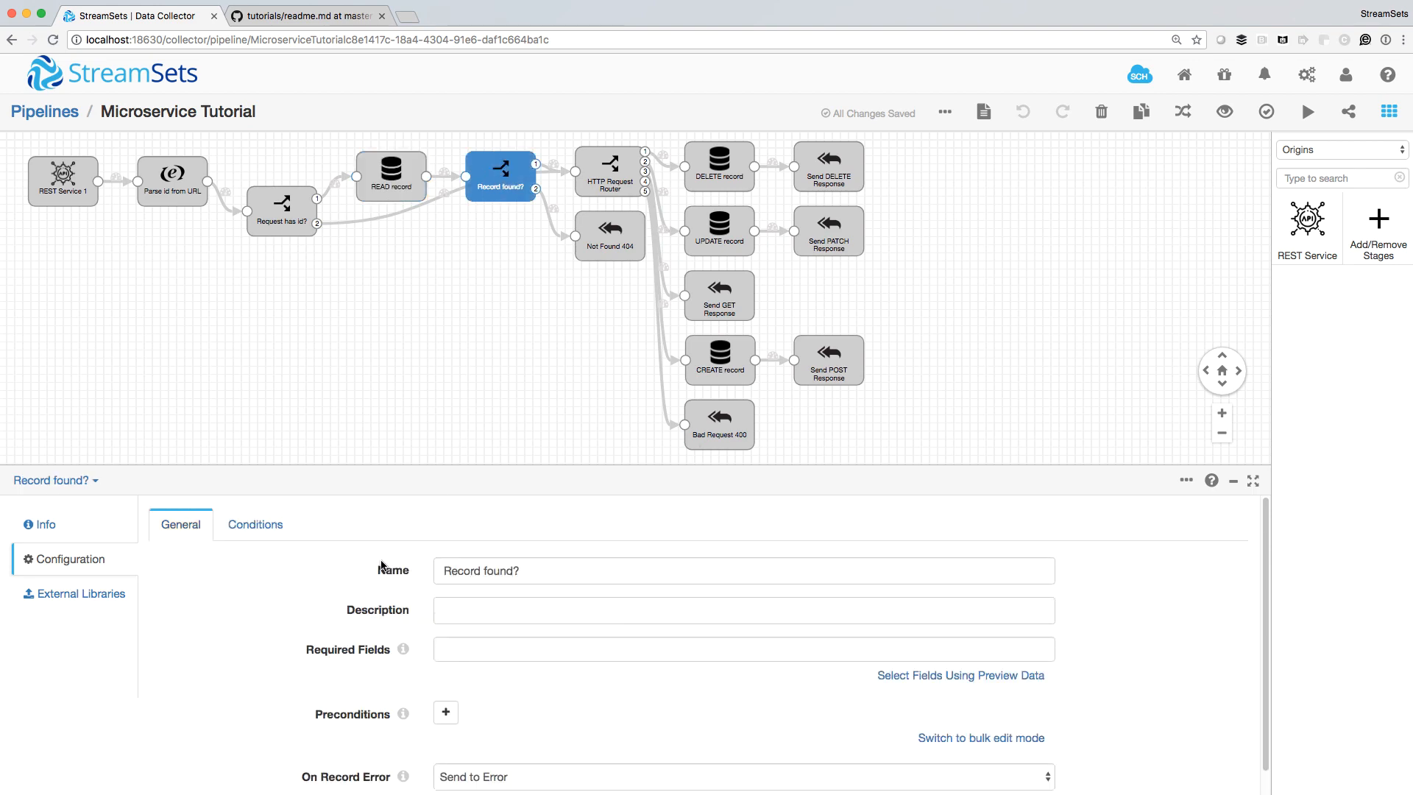
pyautogui.click(255, 525)
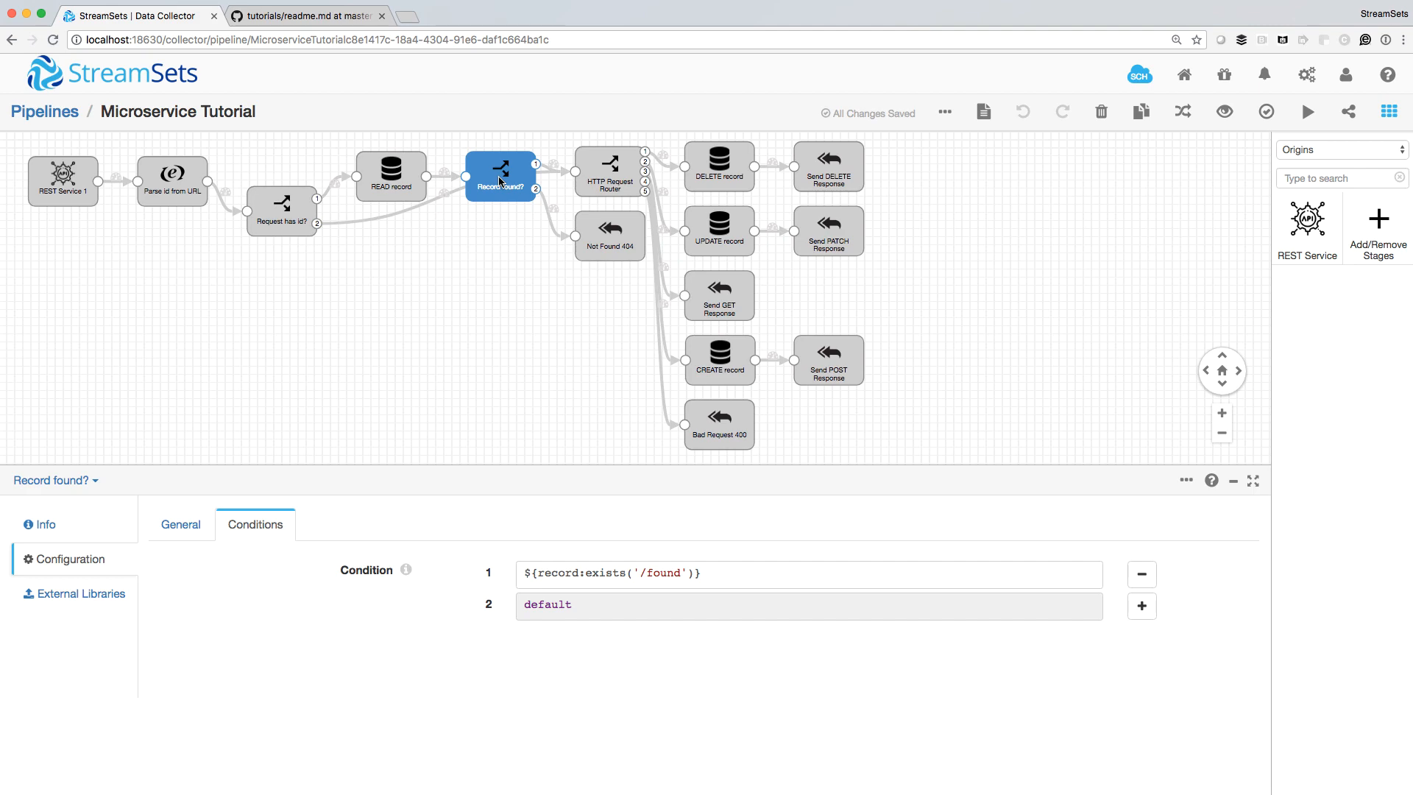
pyautogui.click(609, 236)
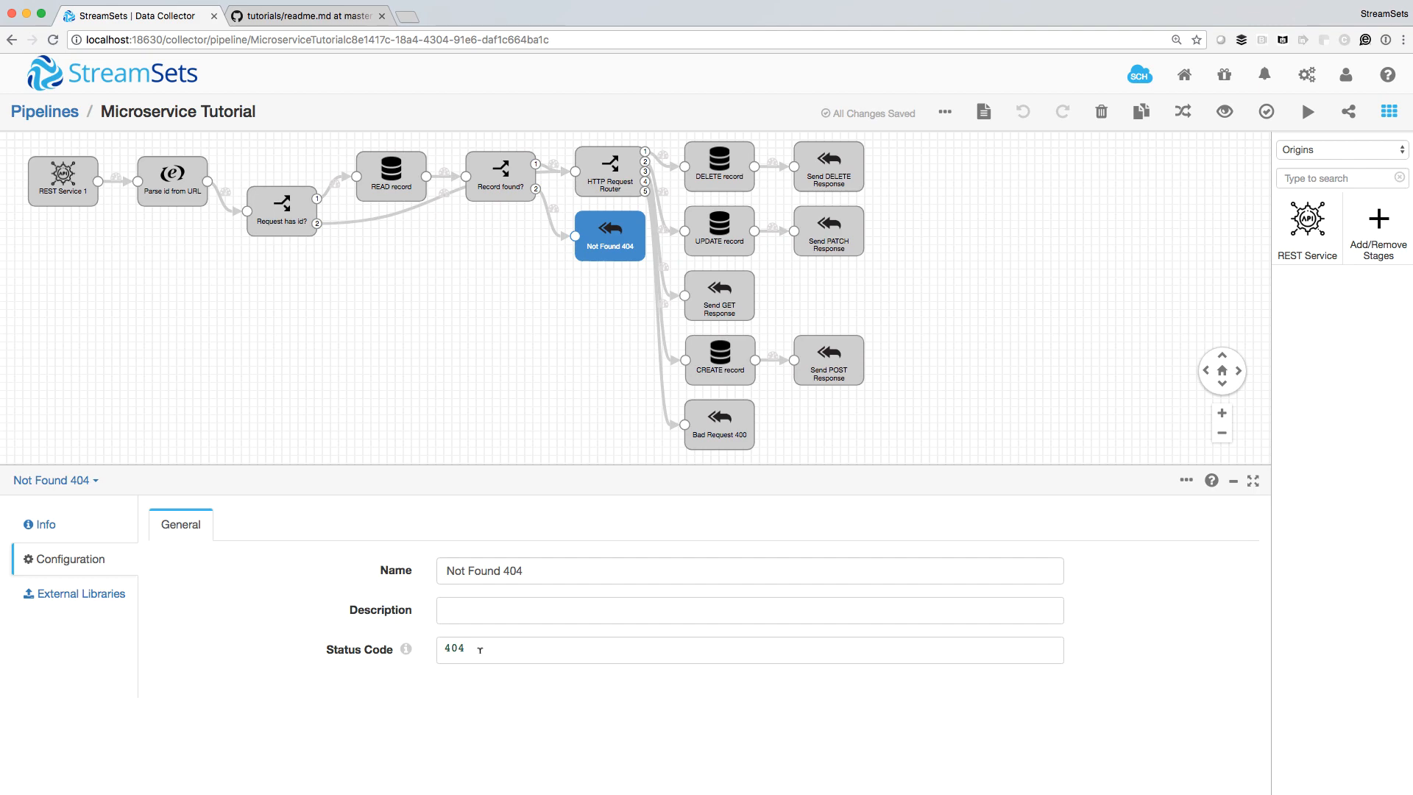
# View Not Found 404's Info and Configuration, the HTTP Request Router, then CREATE record settings
pyautogui.click(41, 525)
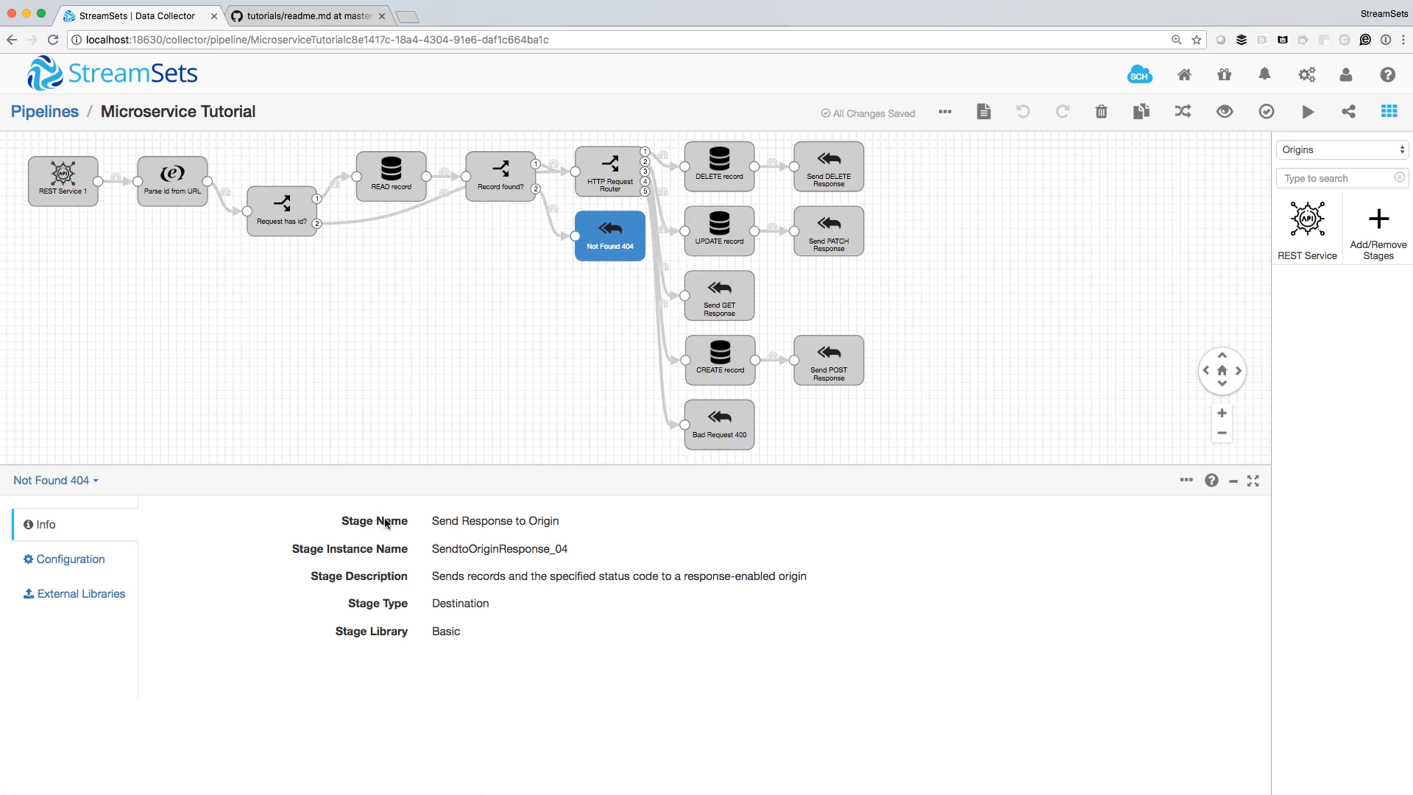
pyautogui.click(64, 559)
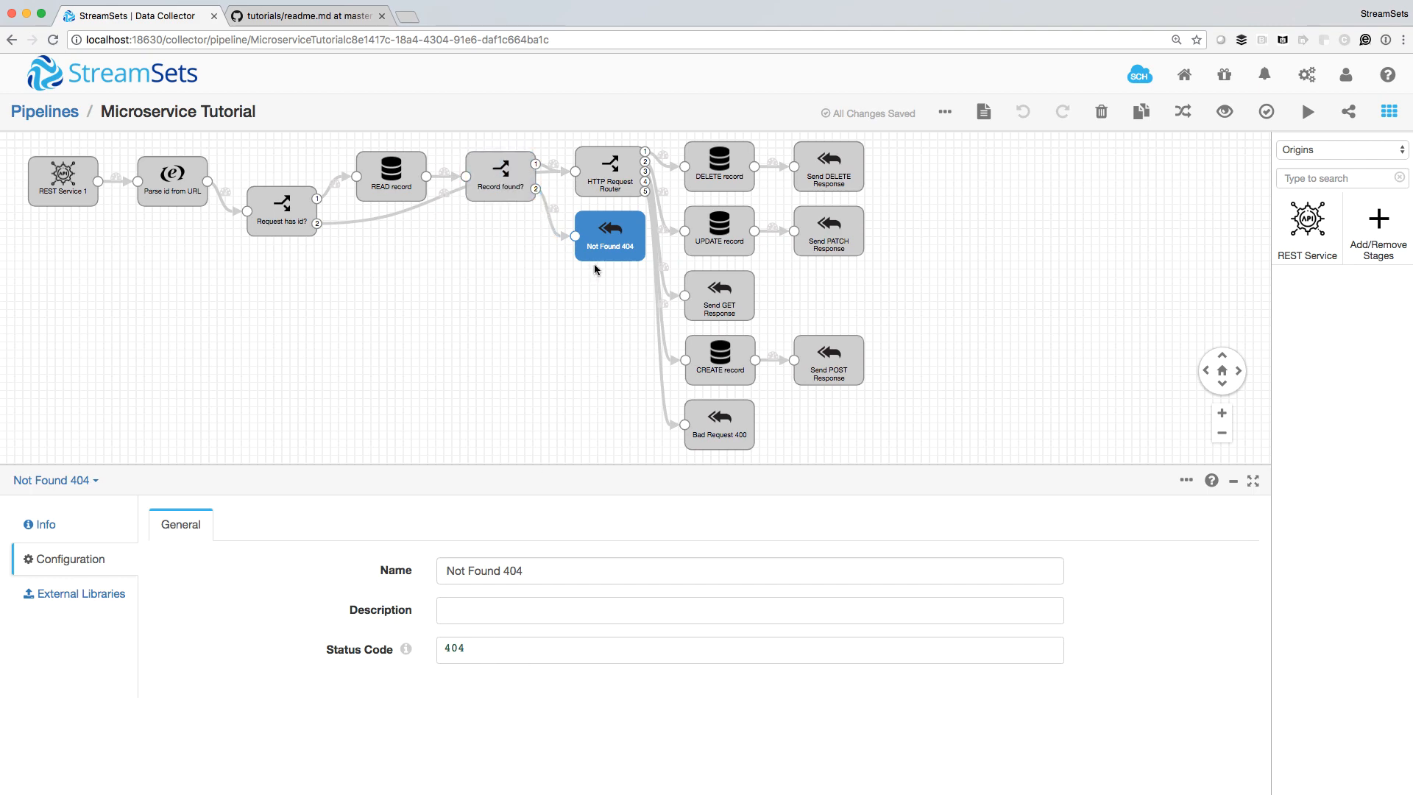
pyautogui.click(609, 171)
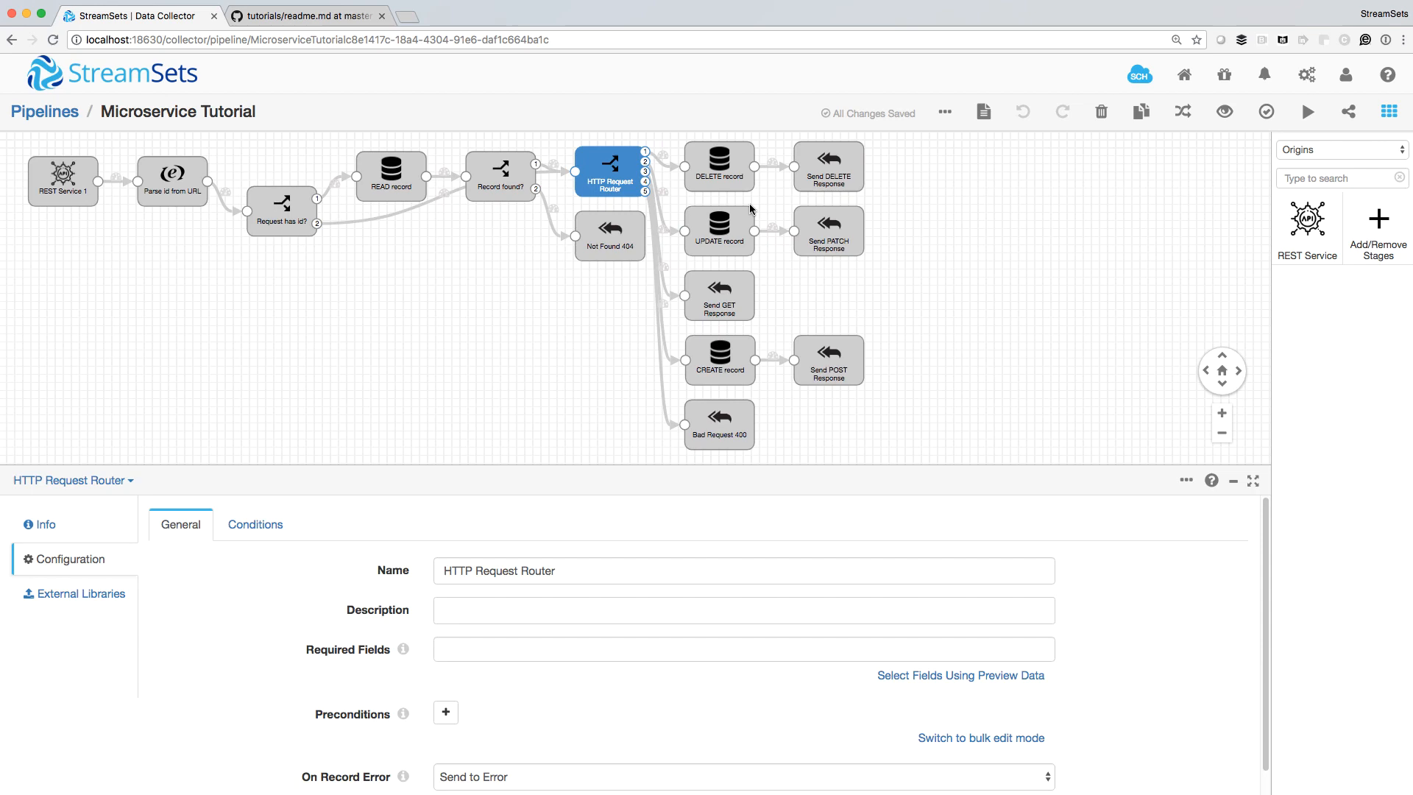
pyautogui.click(719, 294)
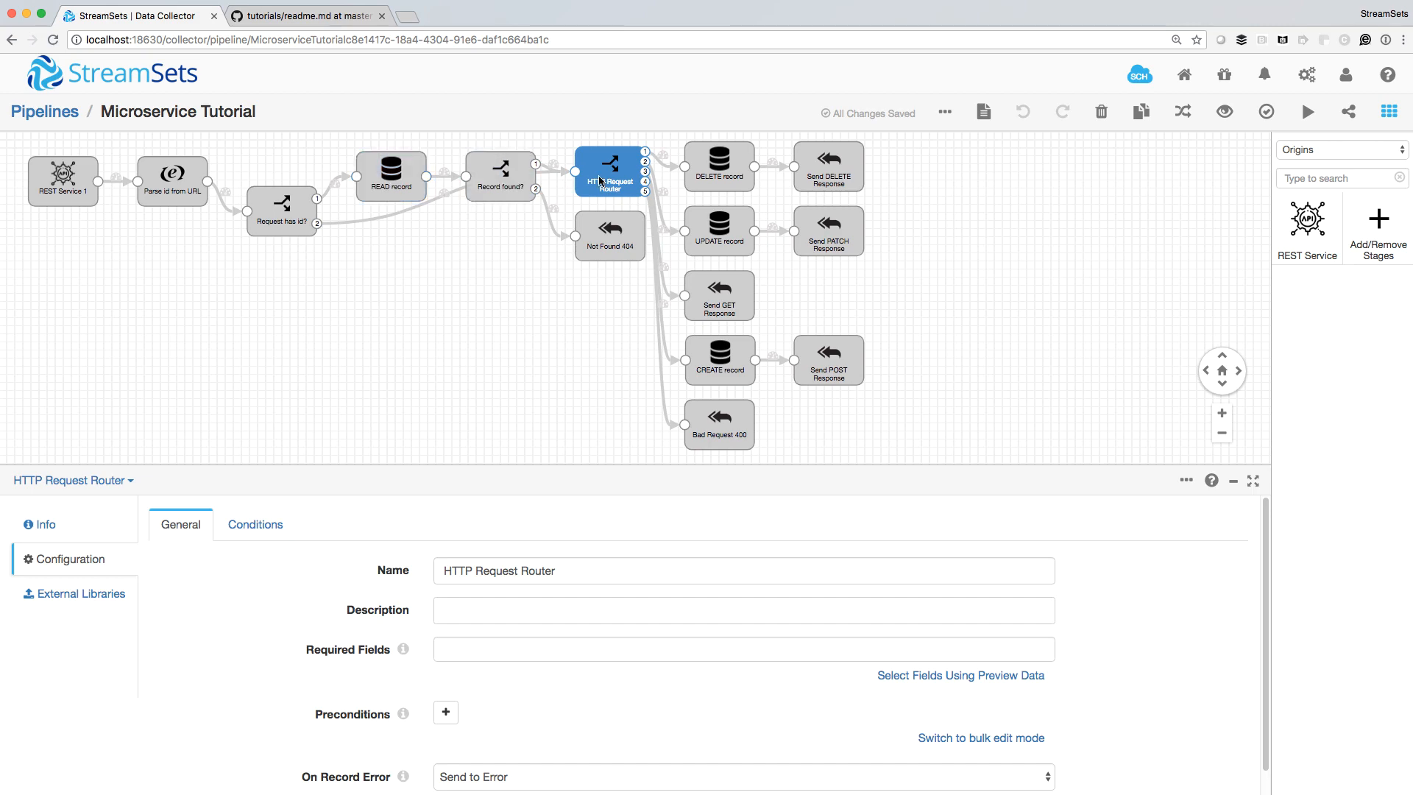
pyautogui.click(719, 358)
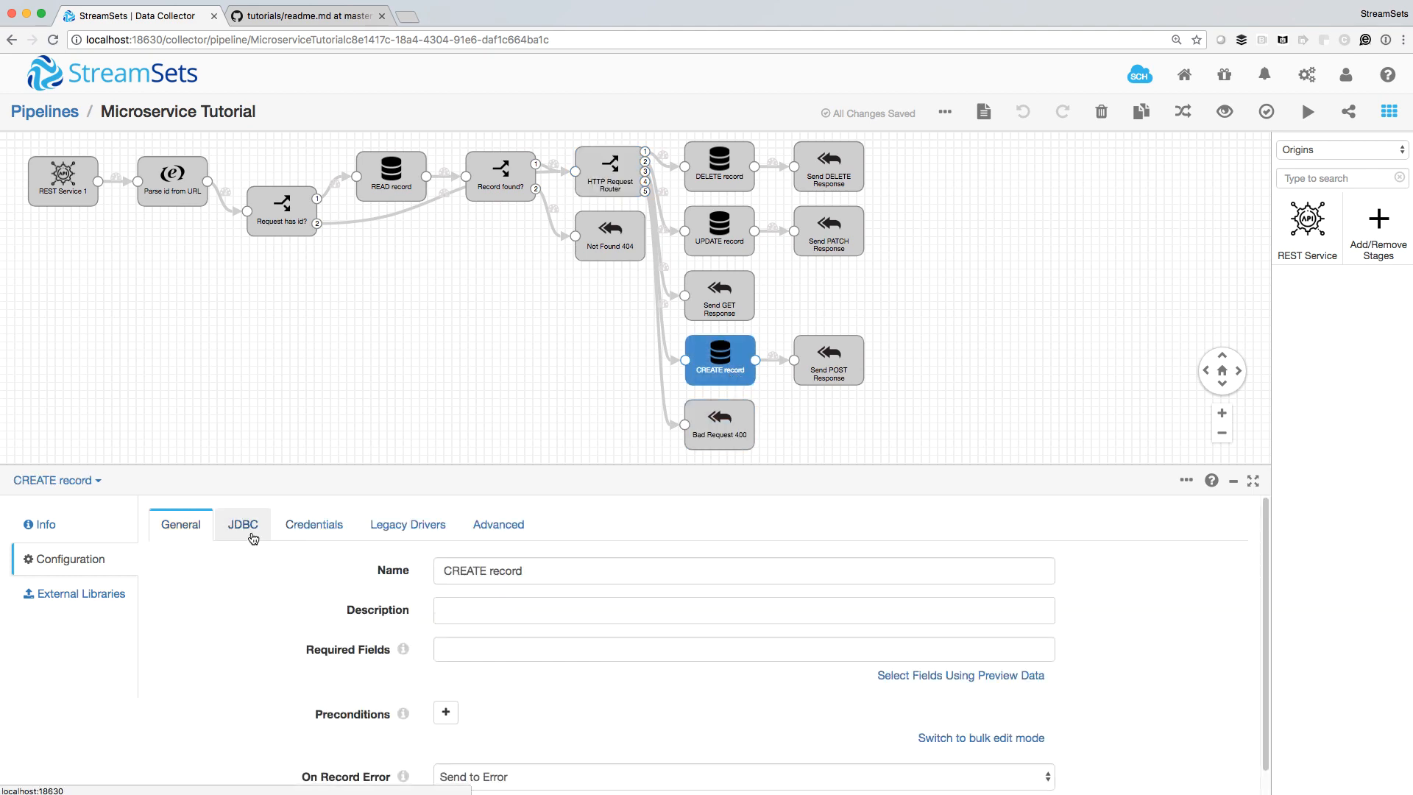
# Check CREATE record's JDBC table restuser and Send POST Response's status code 200
pyautogui.click(241, 524)
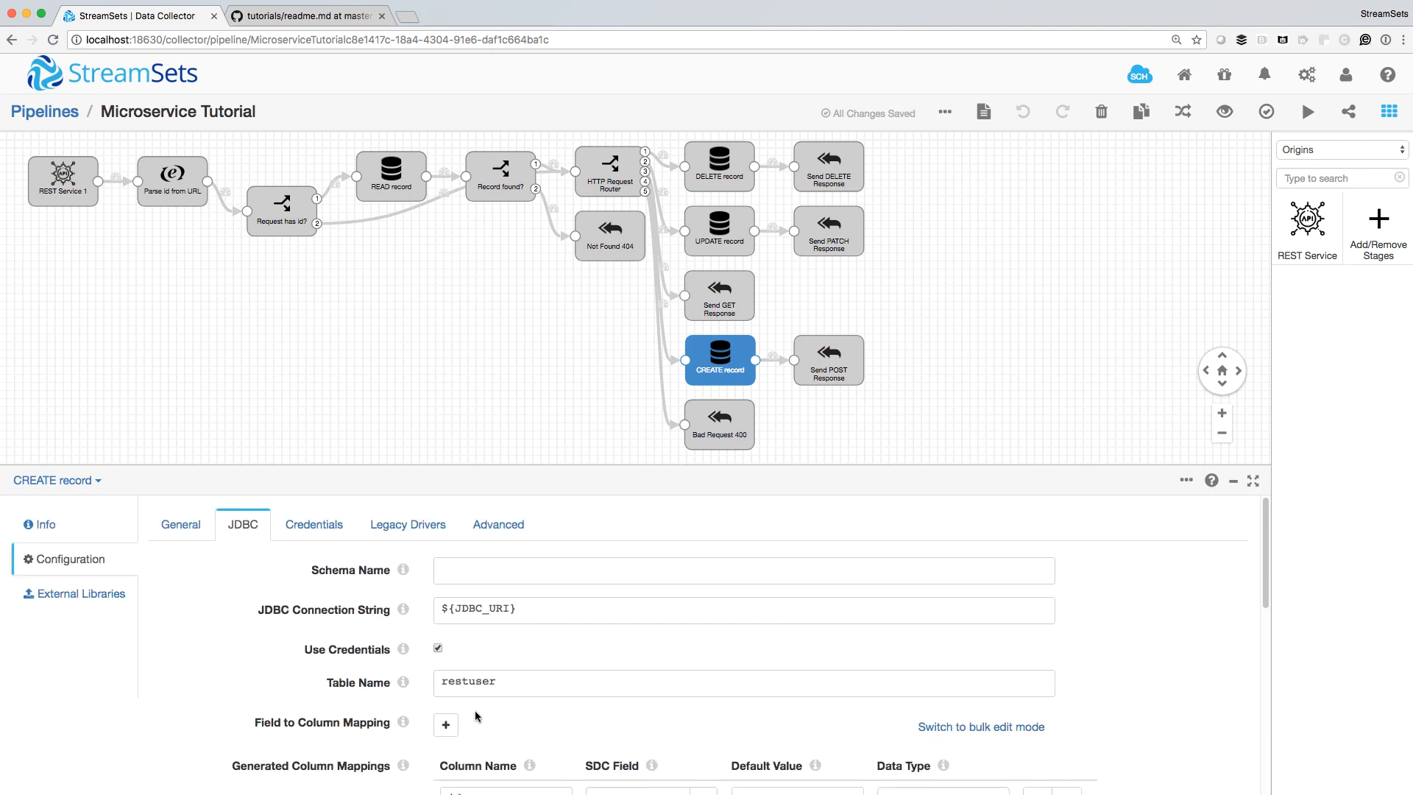
pyautogui.click(827, 360)
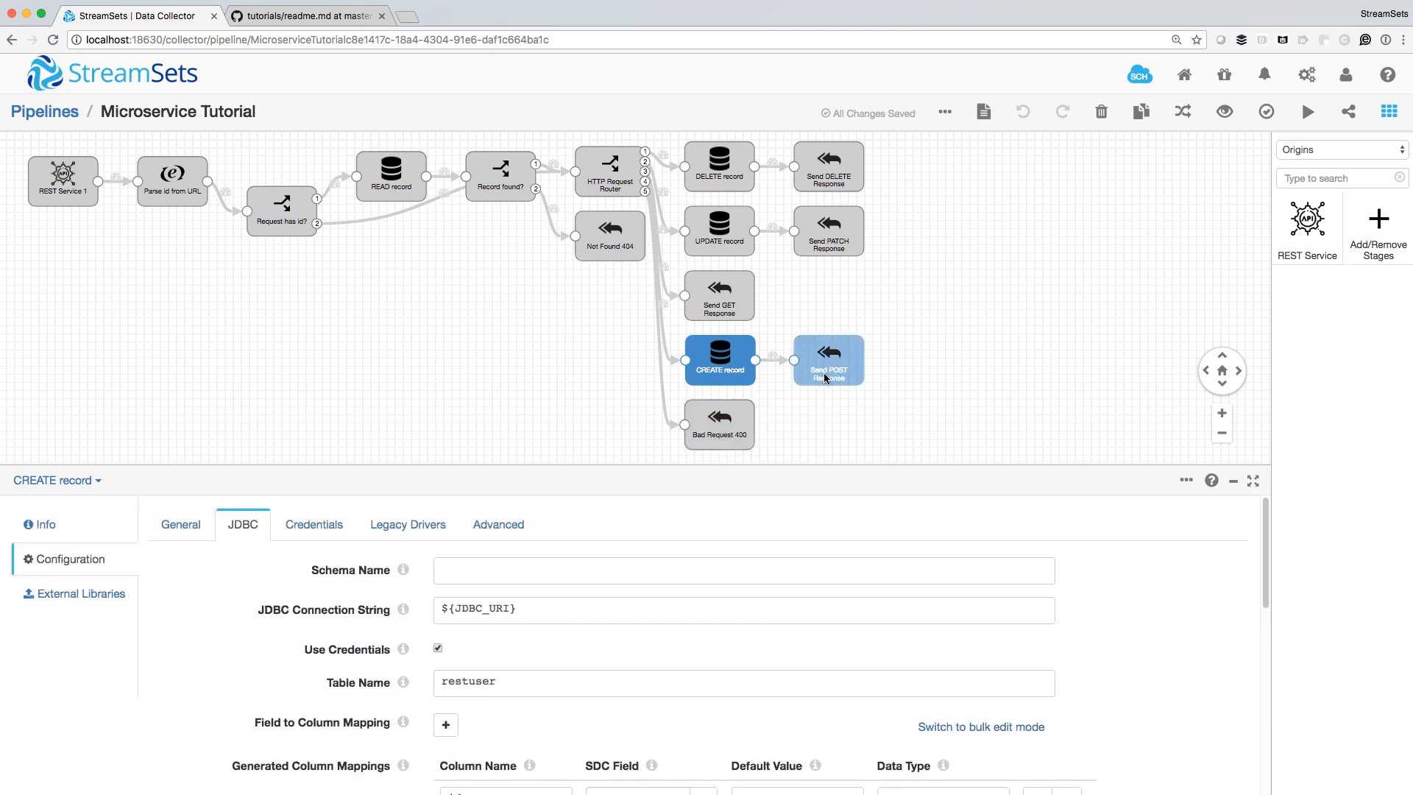
pyautogui.click(827, 360)
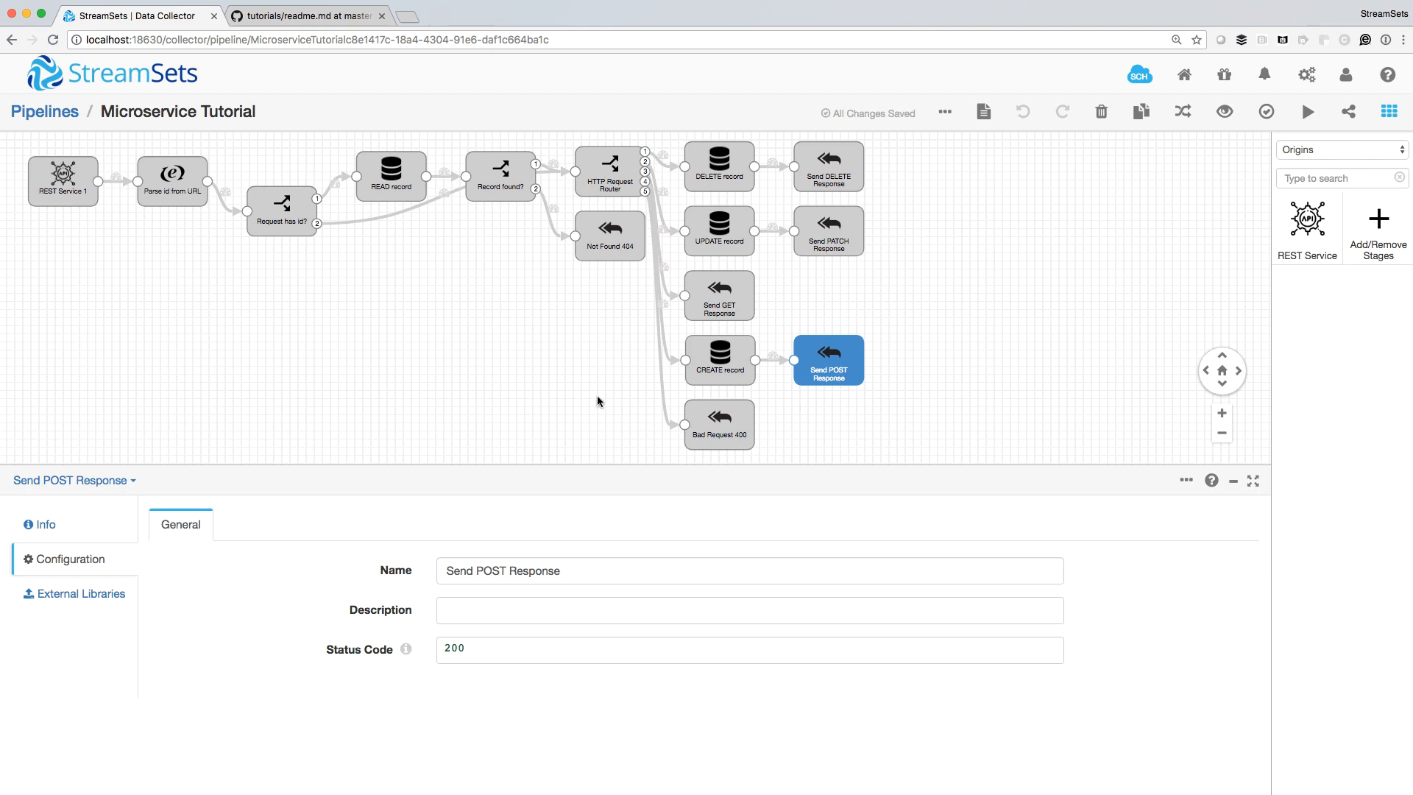
pyautogui.moveTo(326, 408)
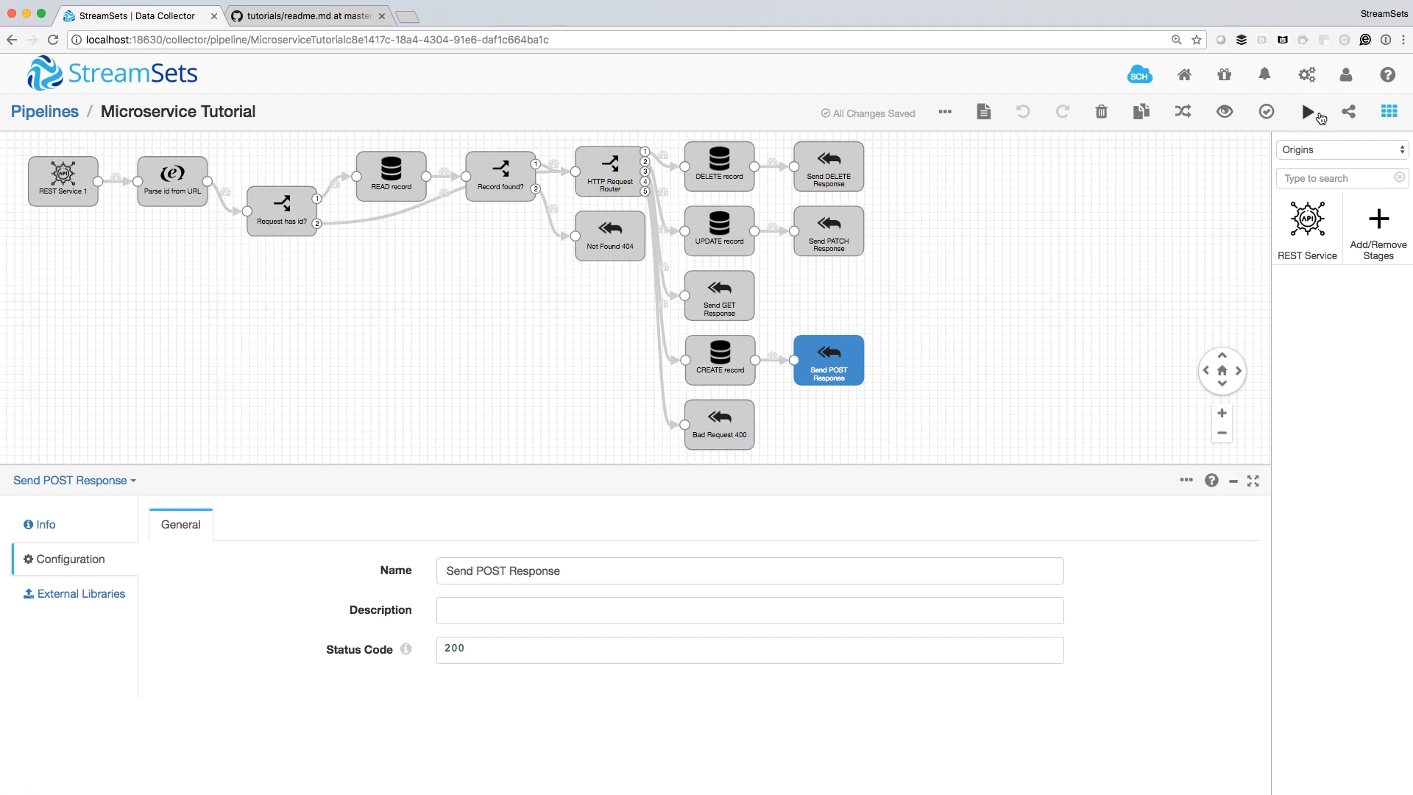
# Start the Microservice Tutorial pipeline and run 'select * from restuser;' in MySQL
pyautogui.click(1306, 111)
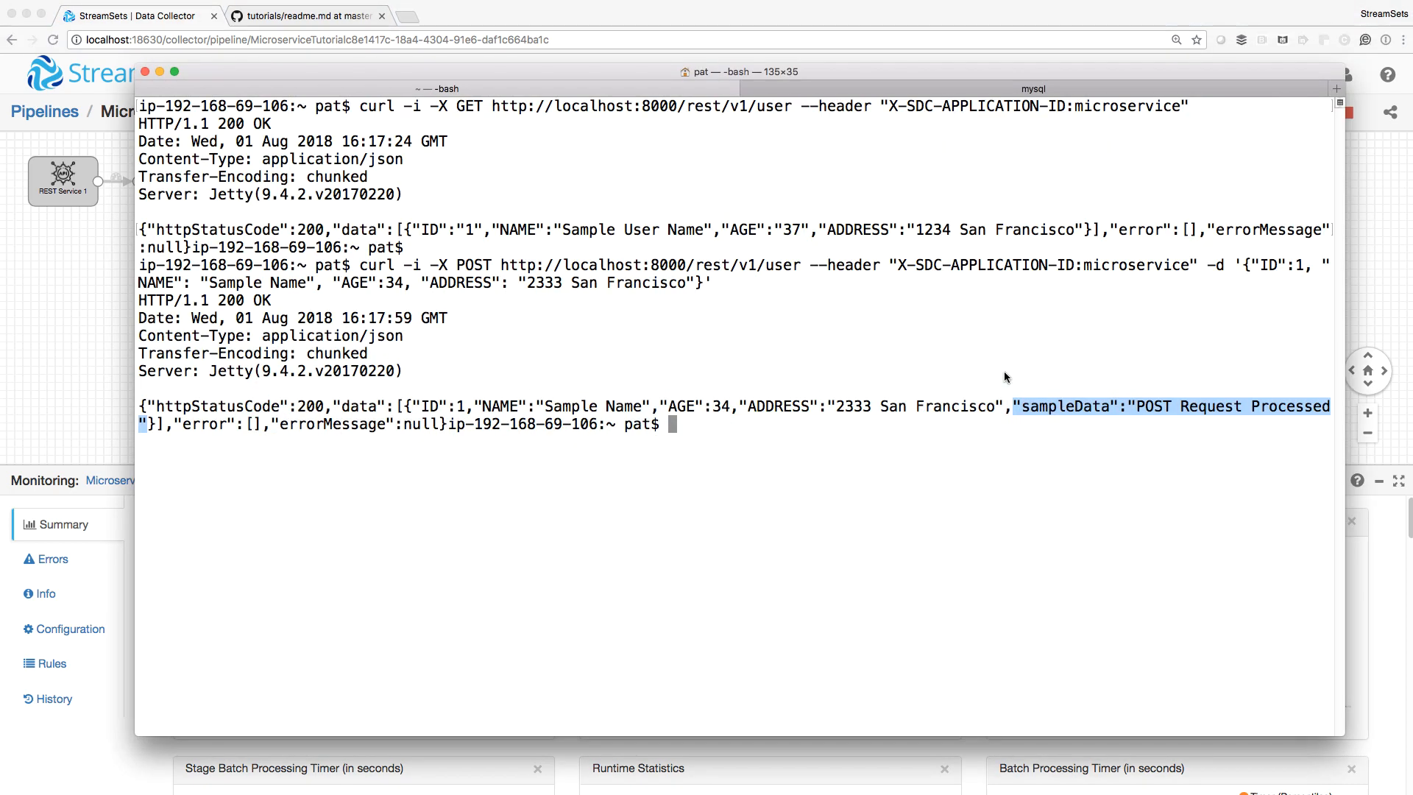
pyautogui.scroll(-3)
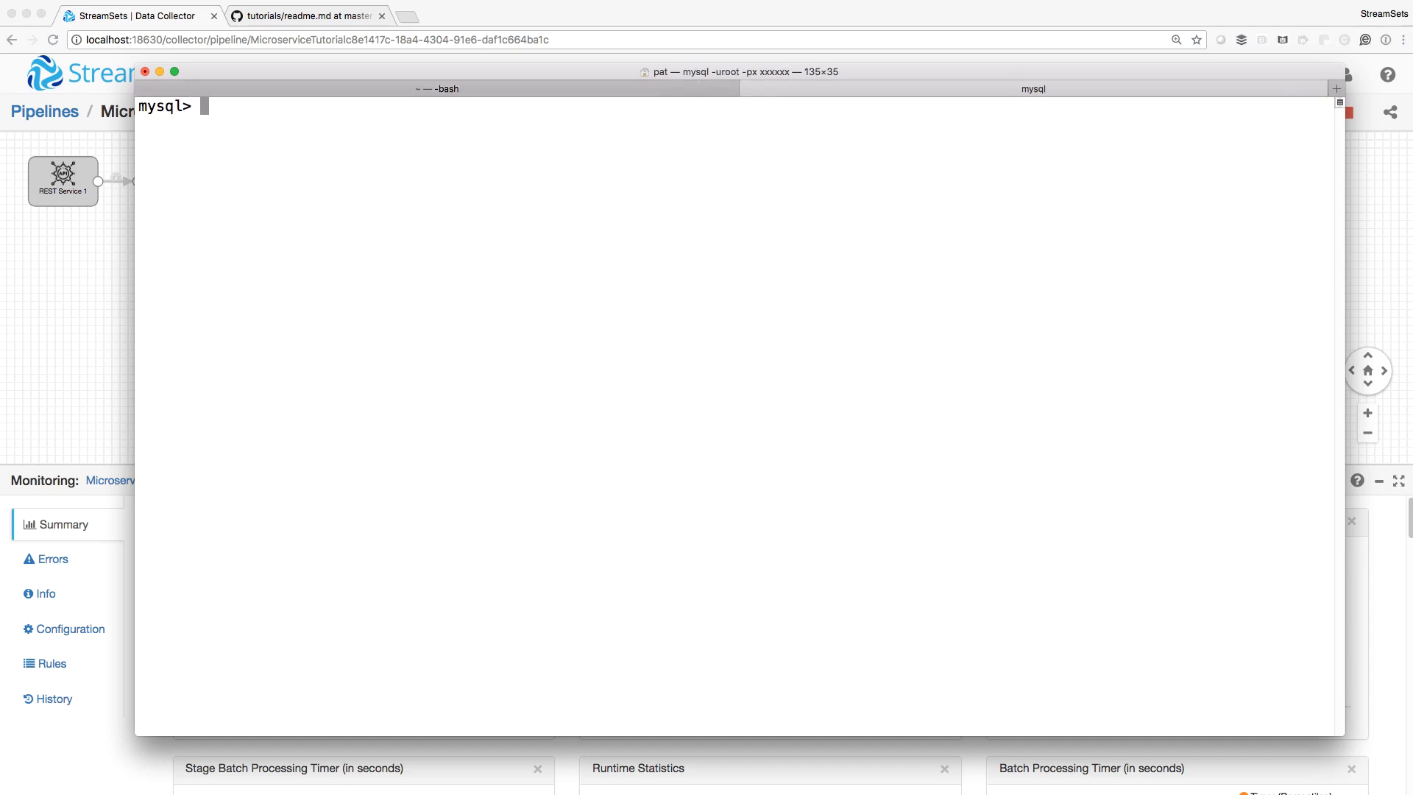
pyautogui.write('select * from restuser;')
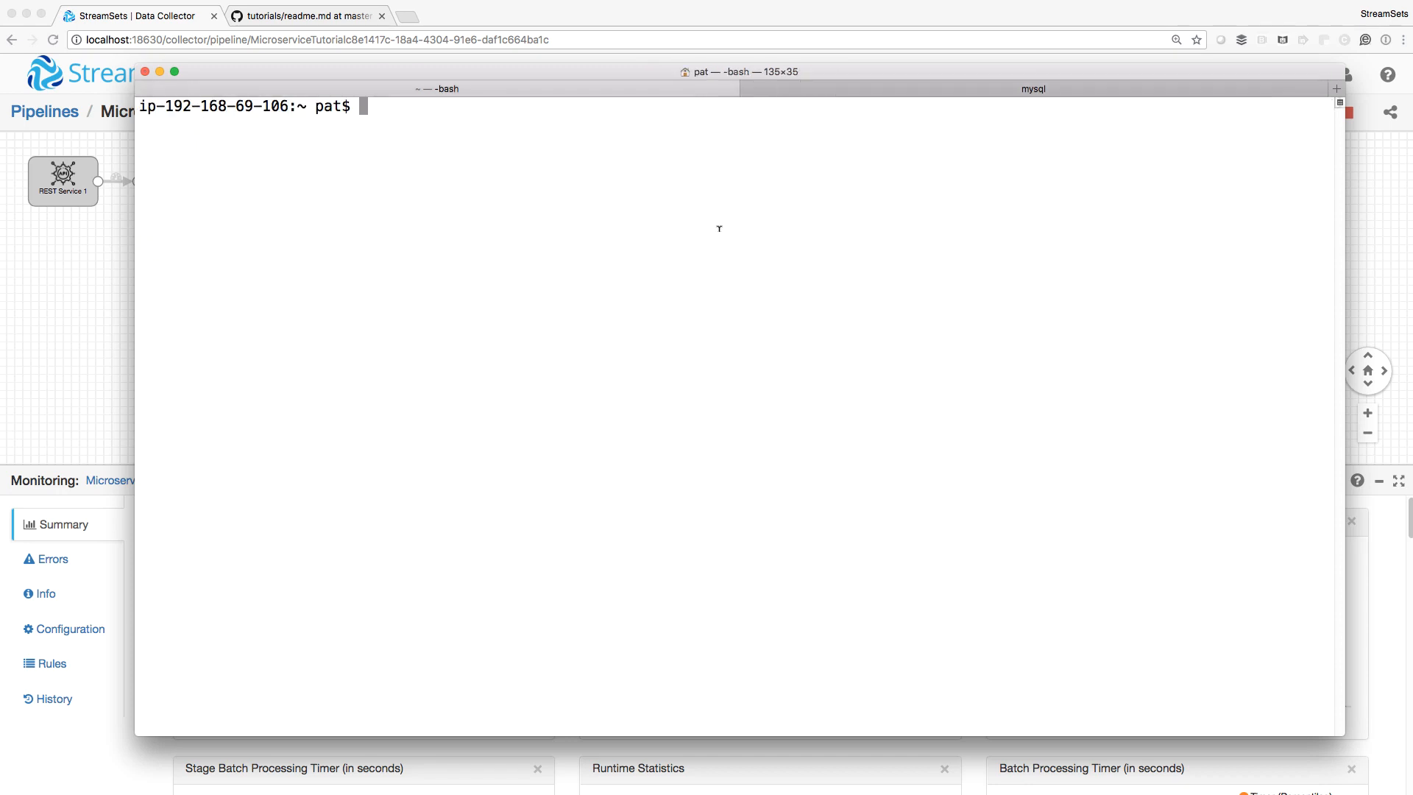
pyautogui.press('ctrl+r')
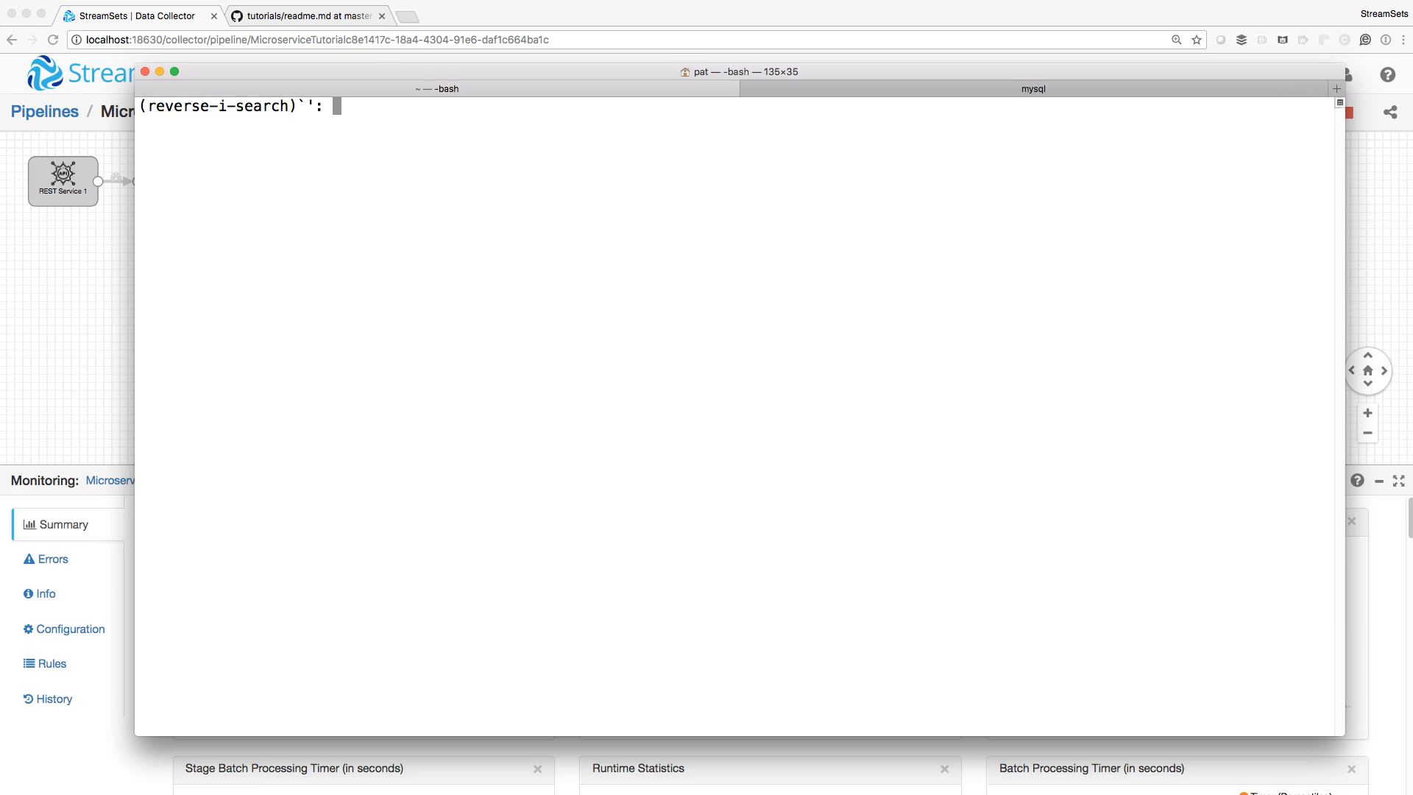
# Fetch users 1 (Jim) and 2 (Chuck) via curl GET, and confirm user 99 returns 404
pyautogui.write('1')
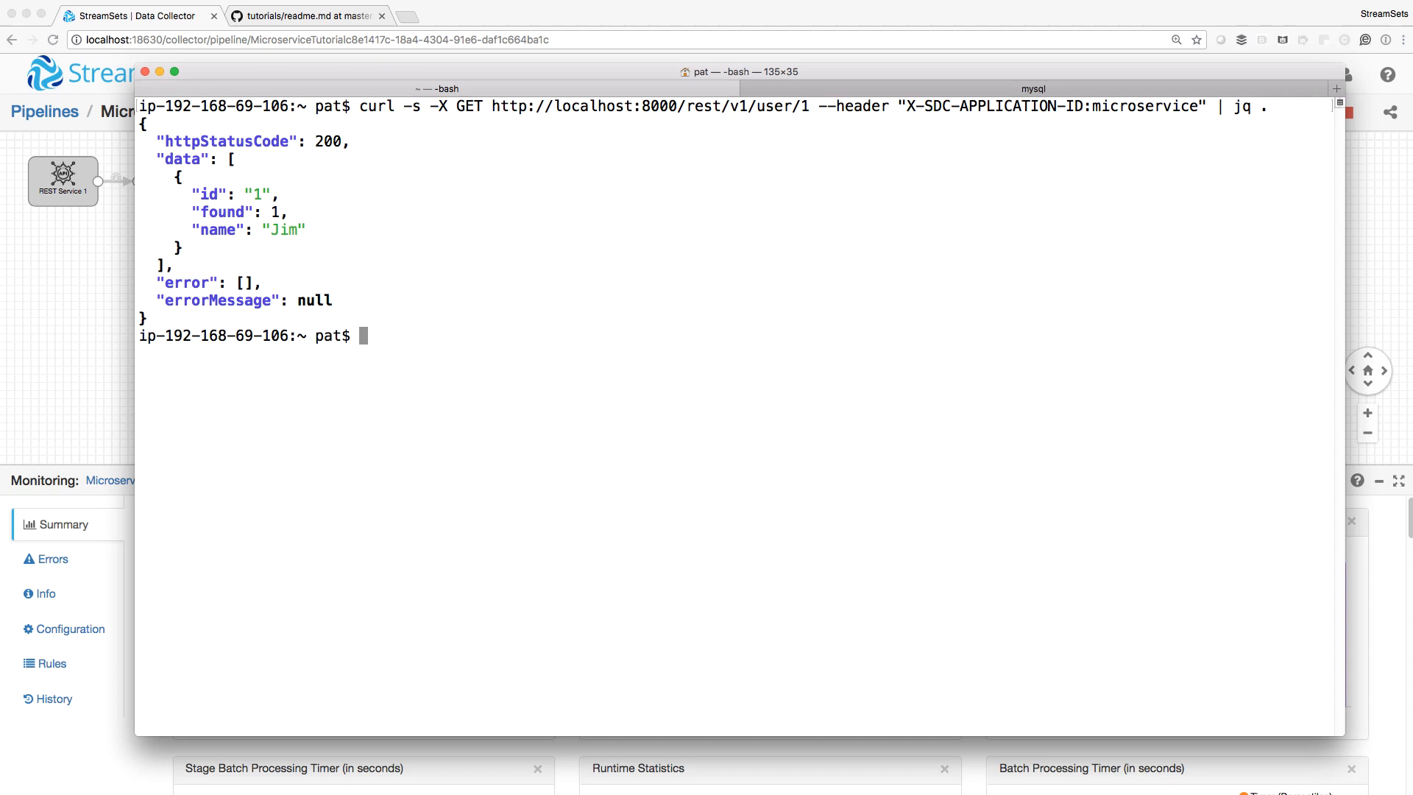
pyautogui.moveTo(970, 289)
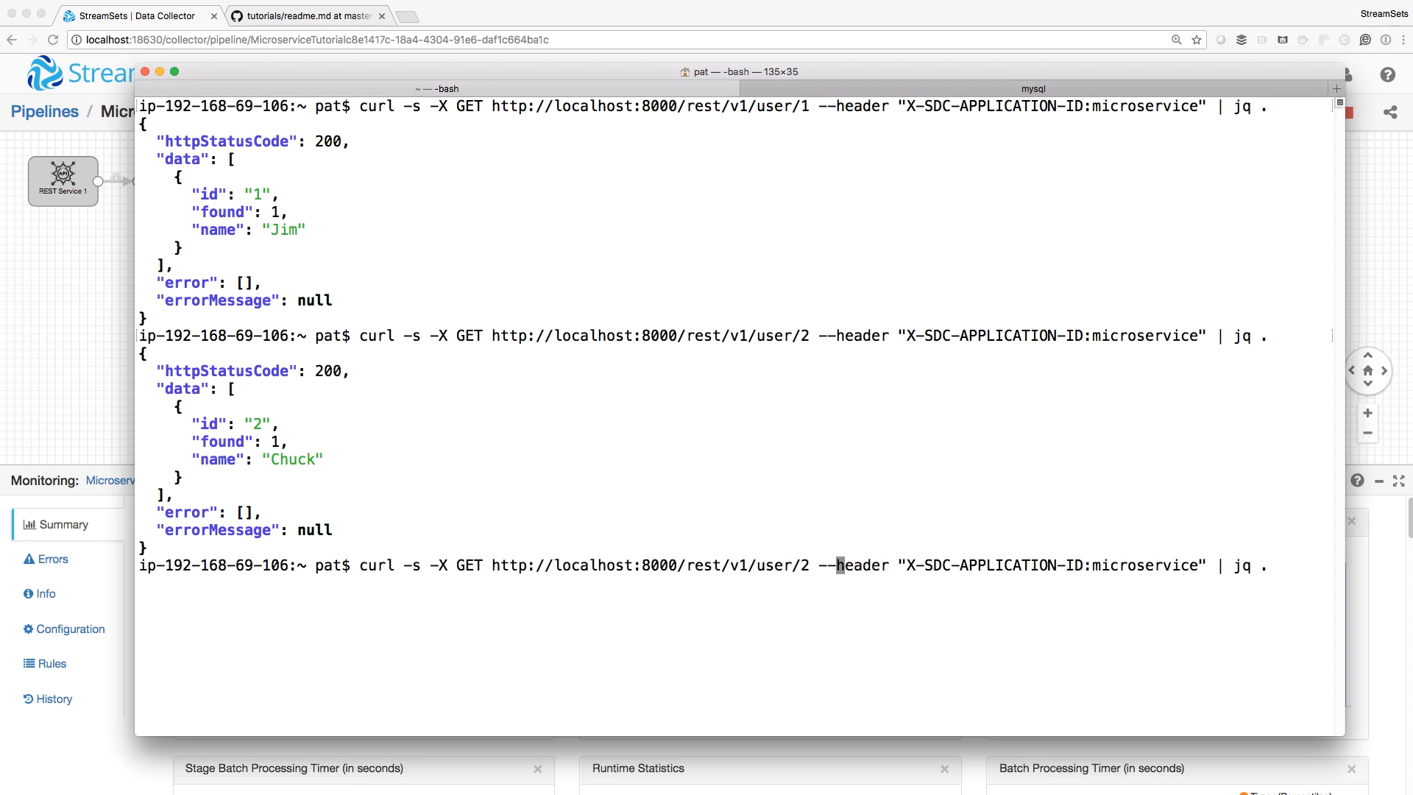
pyautogui.write('99')
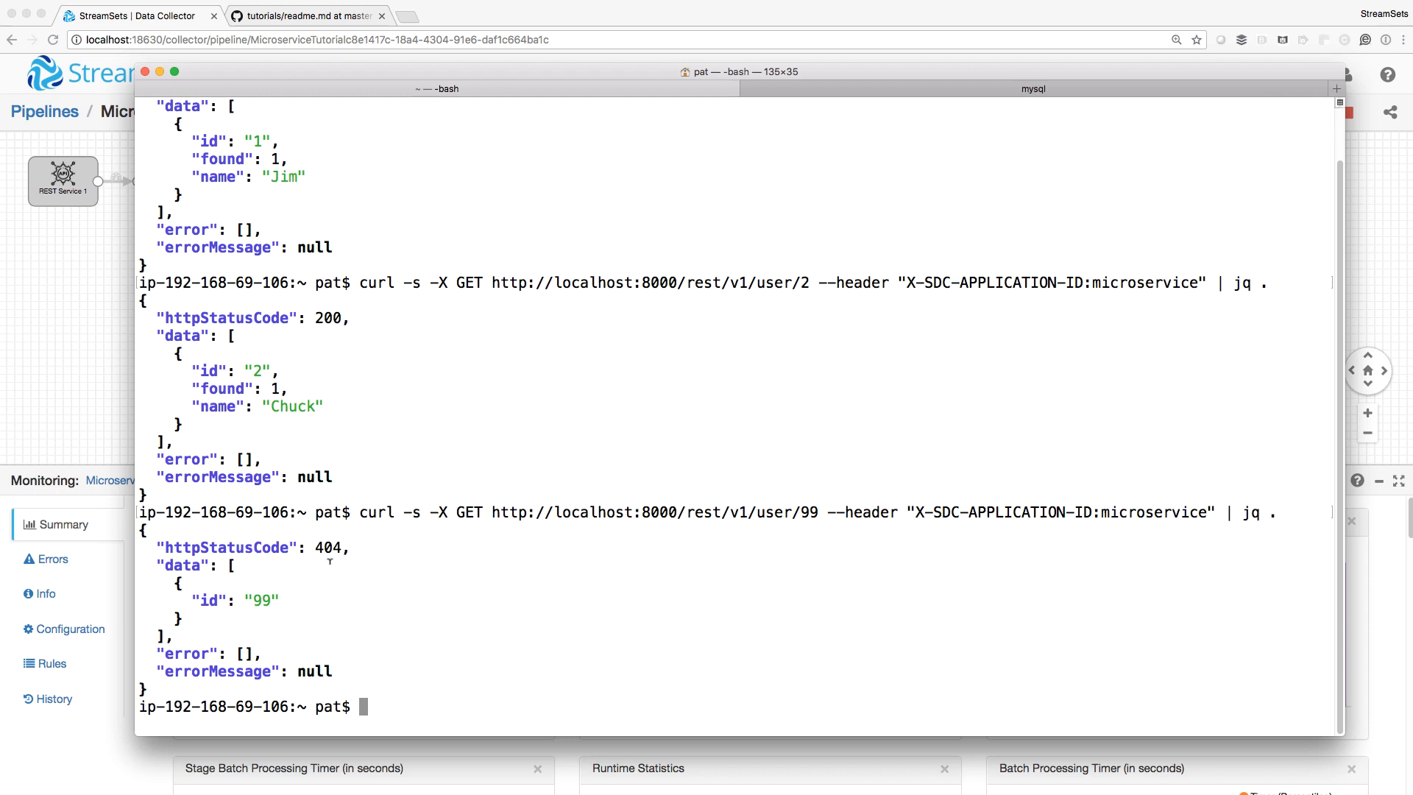
pyautogui.doubleClick(330, 547)
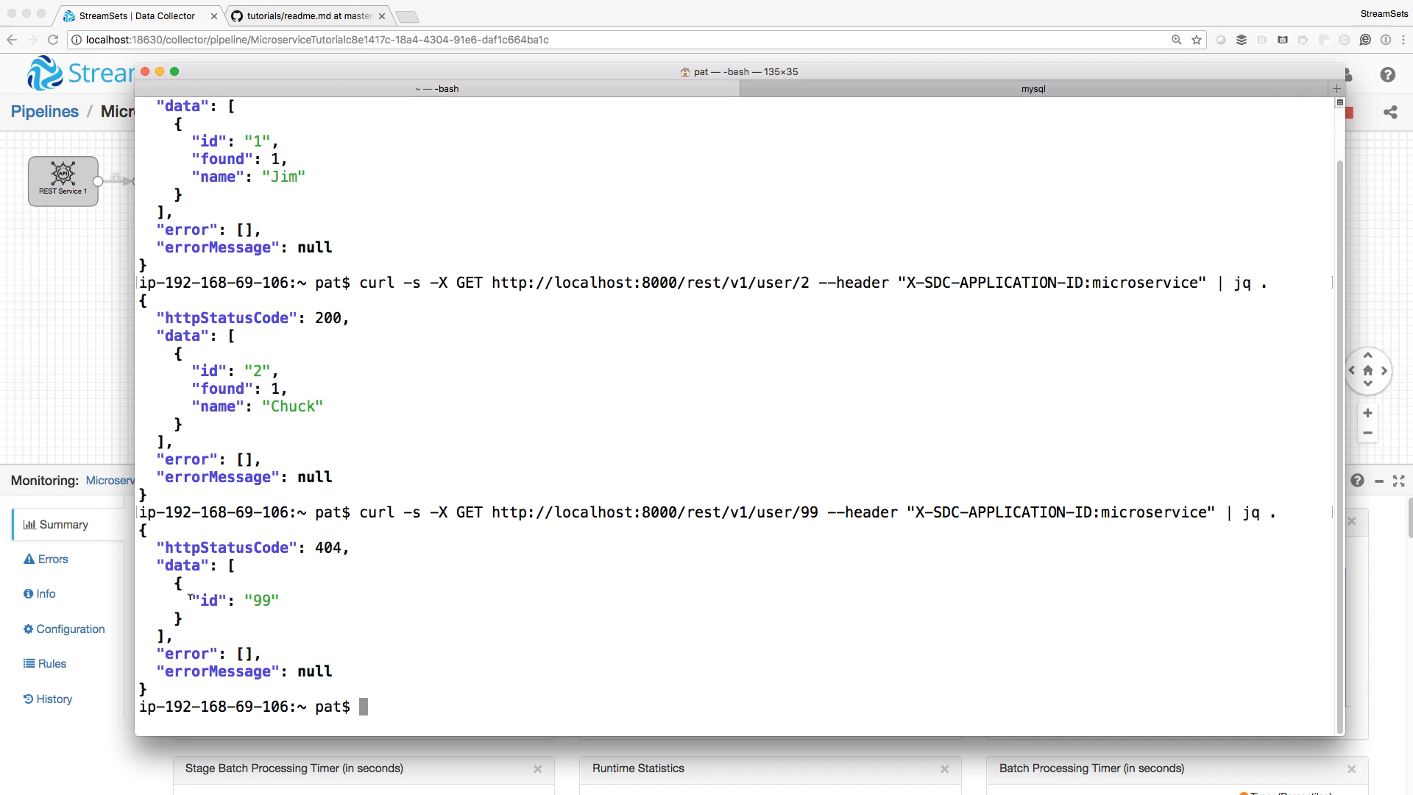
pyautogui.doubleClick(234, 600)
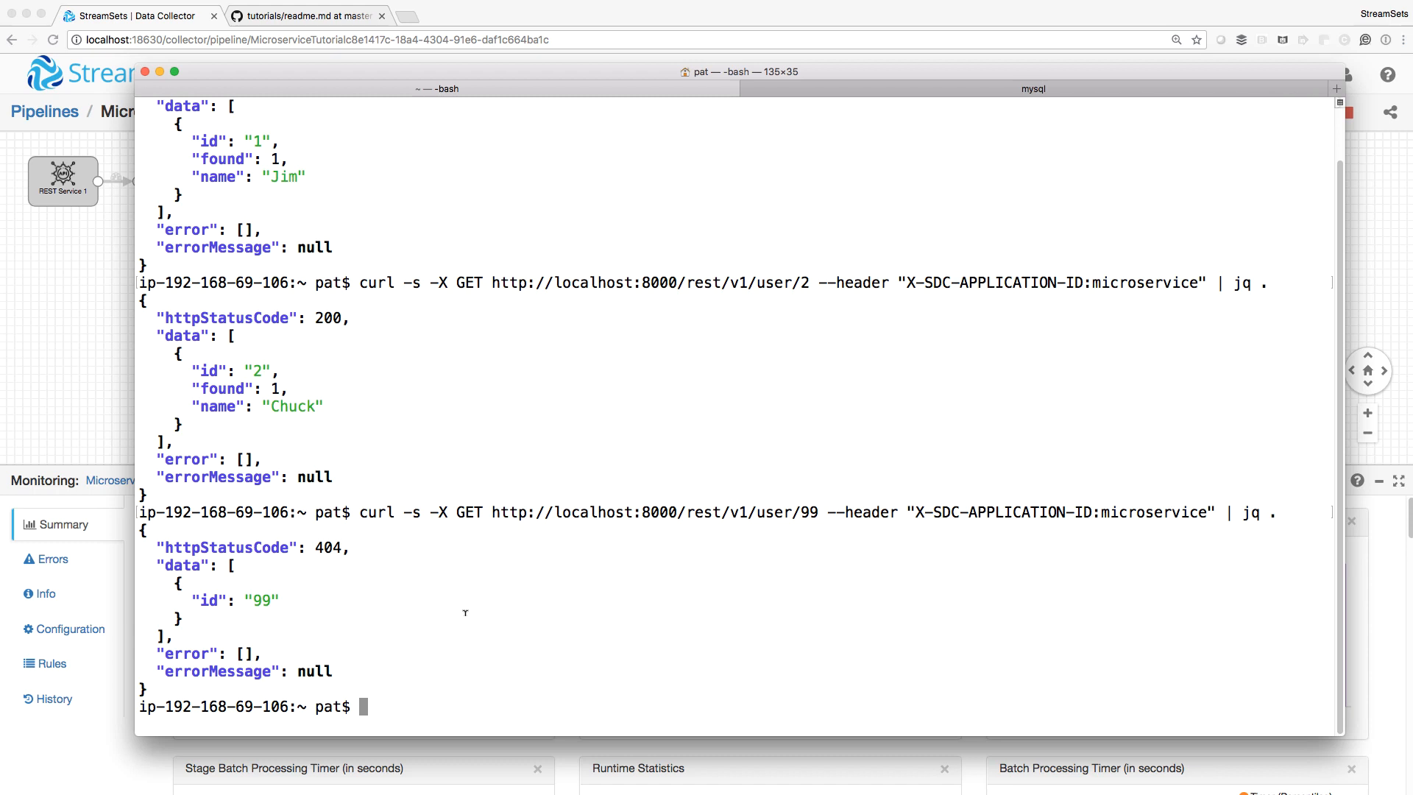
pyautogui.press('ctrl+r')
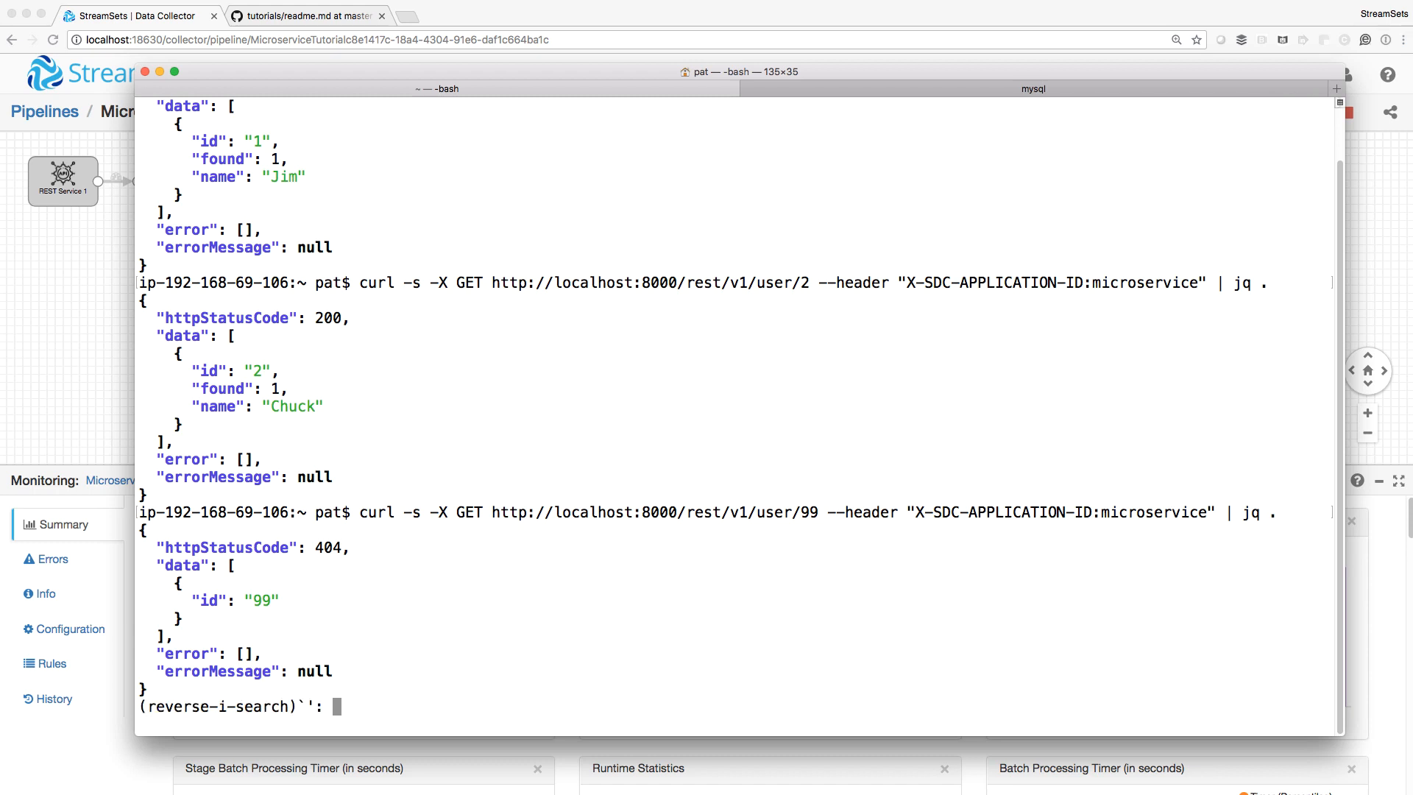
# Reverse-search bash history for the earlier curl request containing 'Bob'
pyautogui.write('Bob')
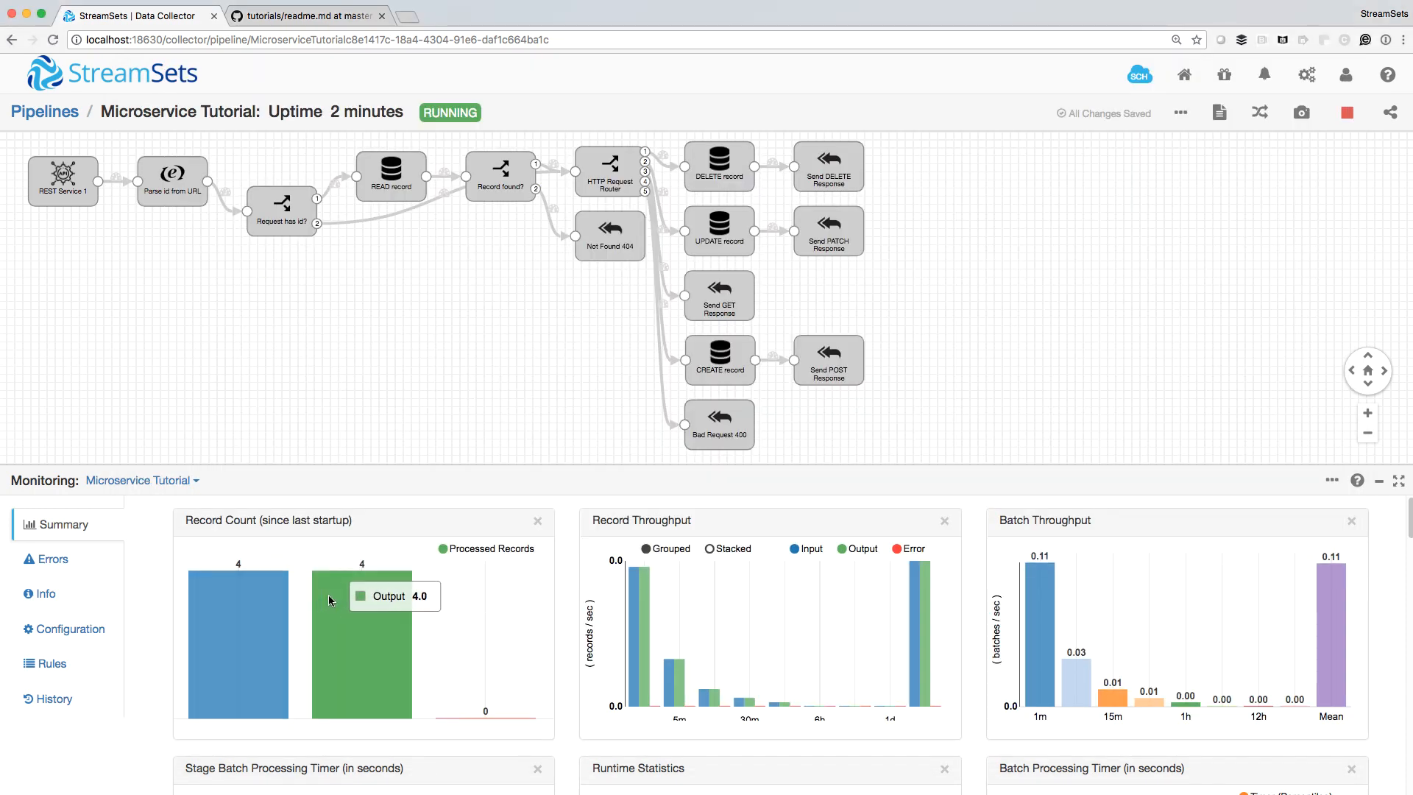
pyautogui.moveTo(652, 353)
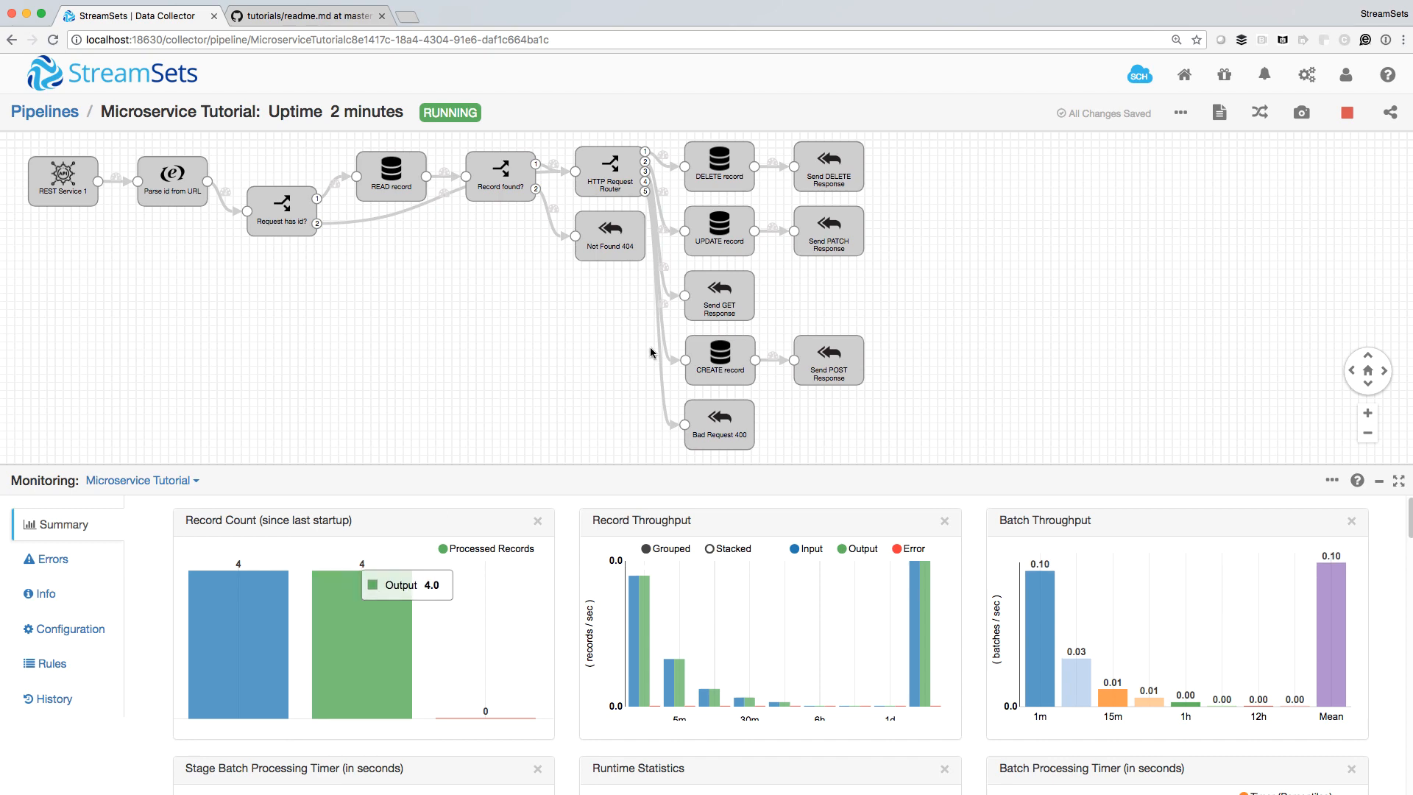
# Inspect the Send GET Response stage's monitoring statistics, showing 2 input records
pyautogui.click(501, 169)
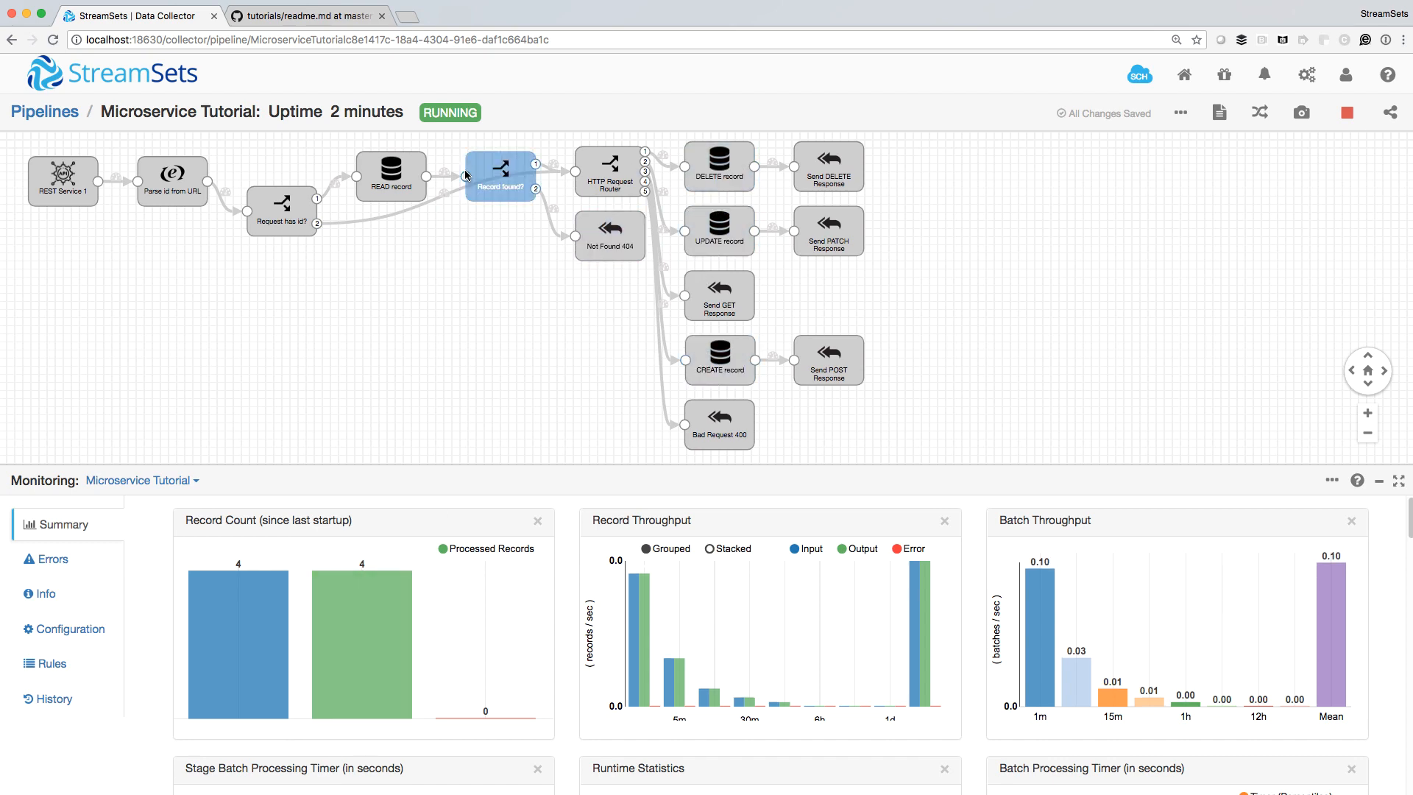
pyautogui.click(719, 296)
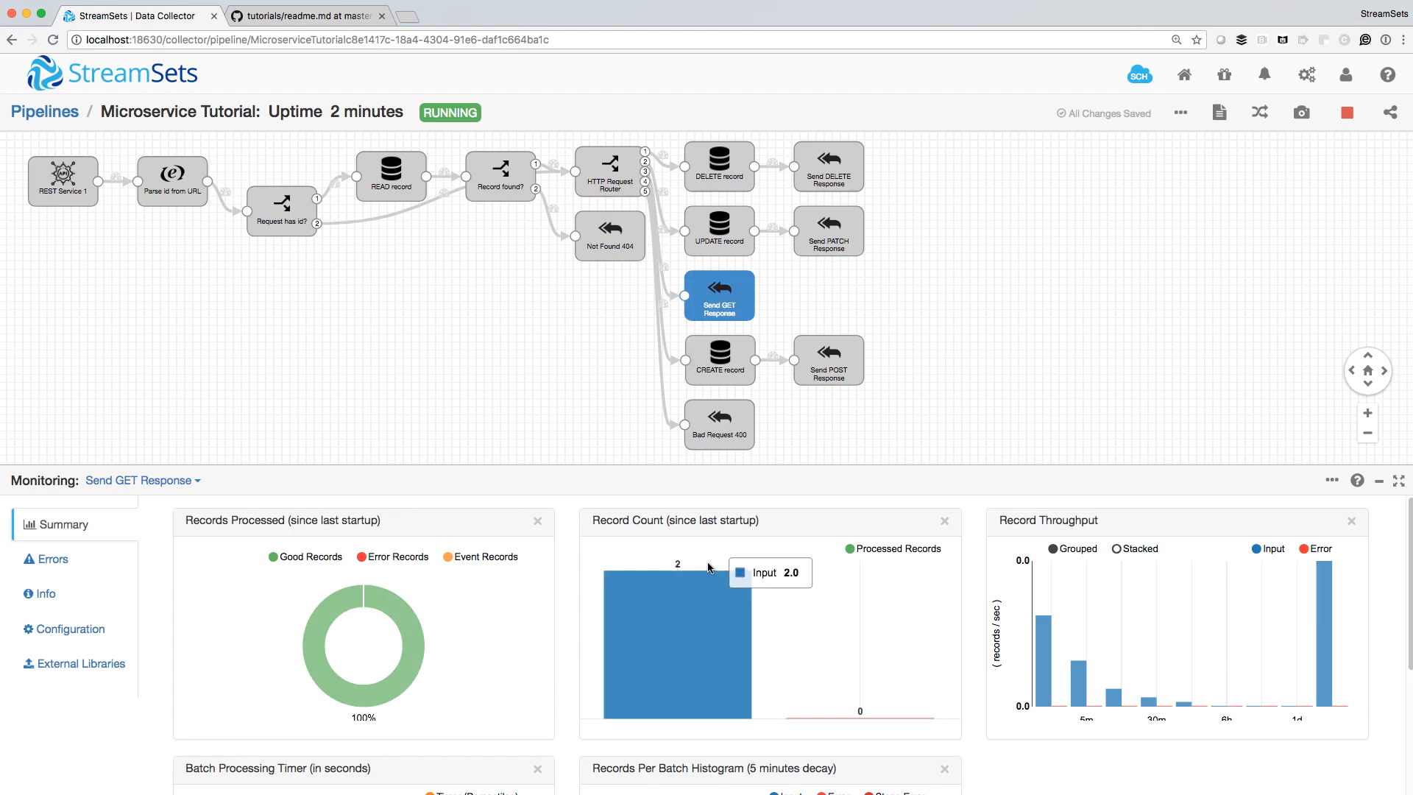
pyautogui.click(718, 360)
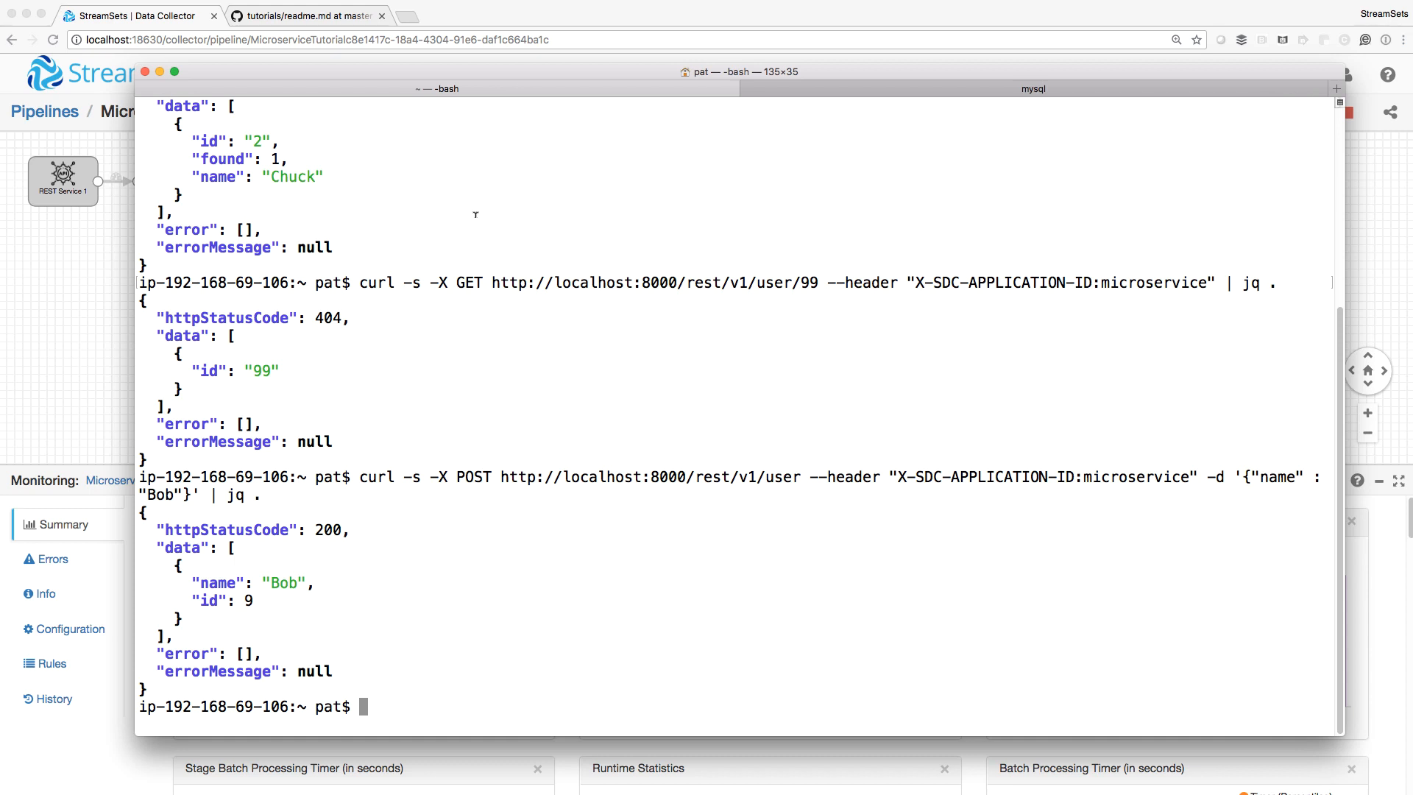
# Type a curl PATCH request to /rest/v1/user renaming user 9 to 'Robert'
pyautogui.write('curl -s -X PATCH http://localhost:8000/rest/v1/user/8 --header "X-SDC-APPLICATION-ID:microservice" -d \'{"name": "Robert"}\' | jq .')
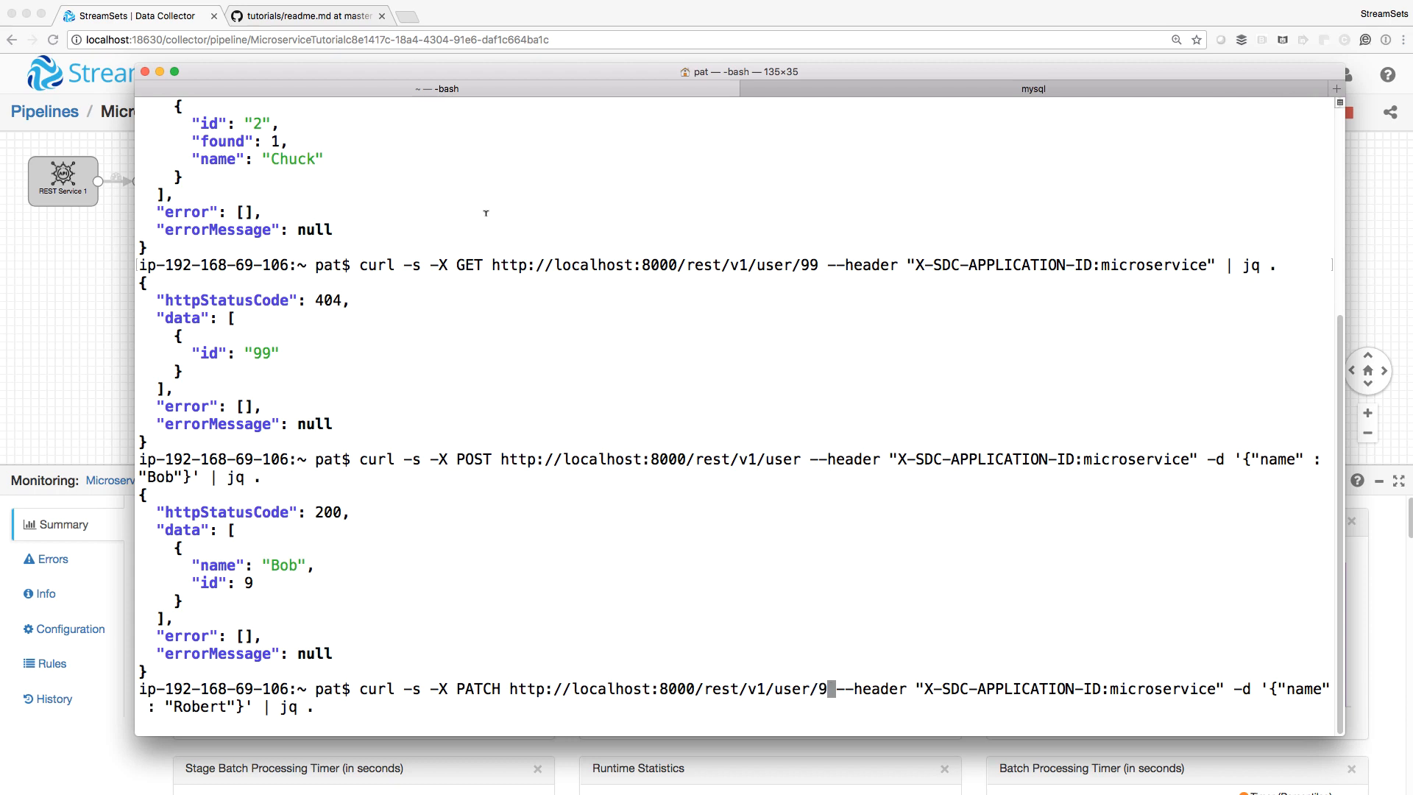
pyautogui.moveTo(532, 695)
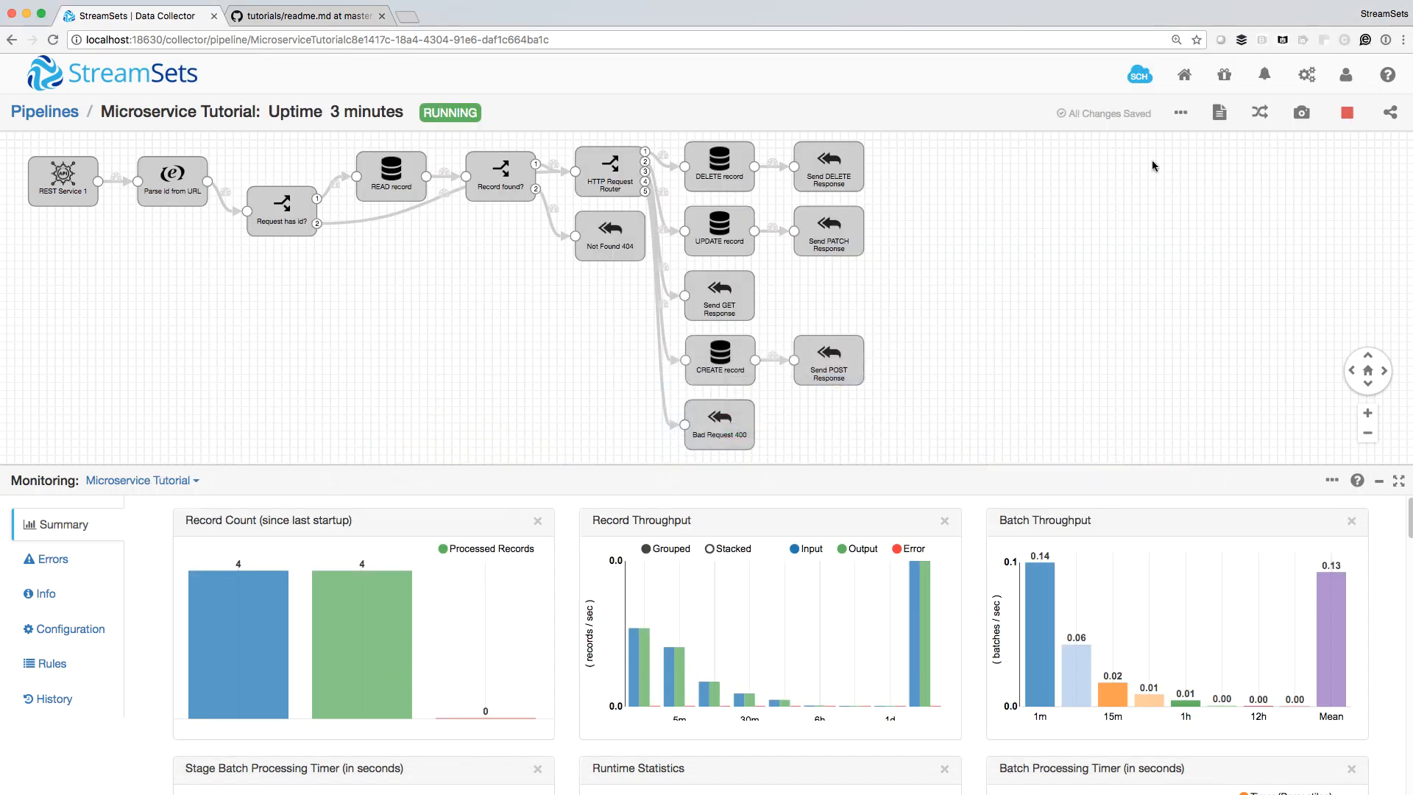
# Open the pipeline's snapshots list and view Snapshot2
pyautogui.click(1302, 112)
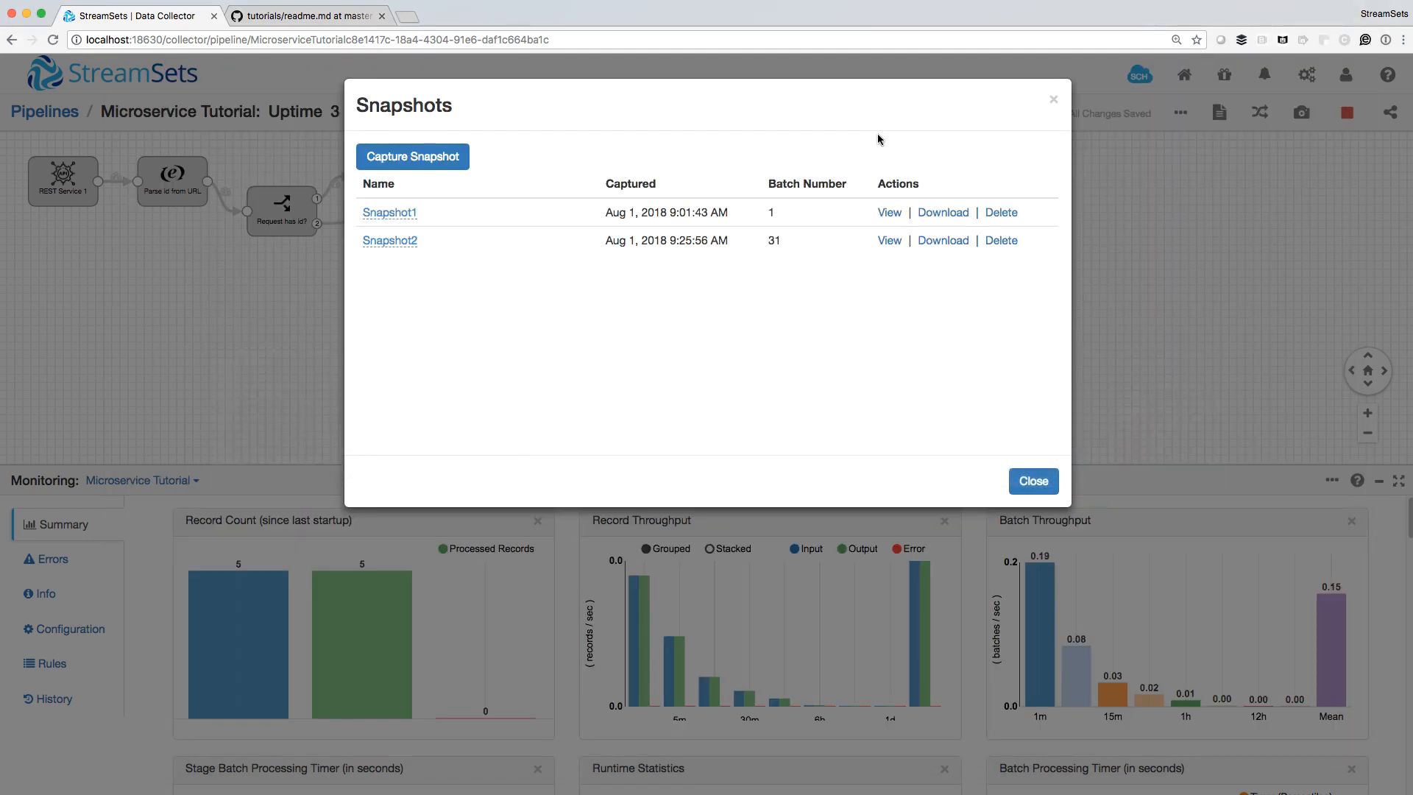
pyautogui.click(1033, 480)
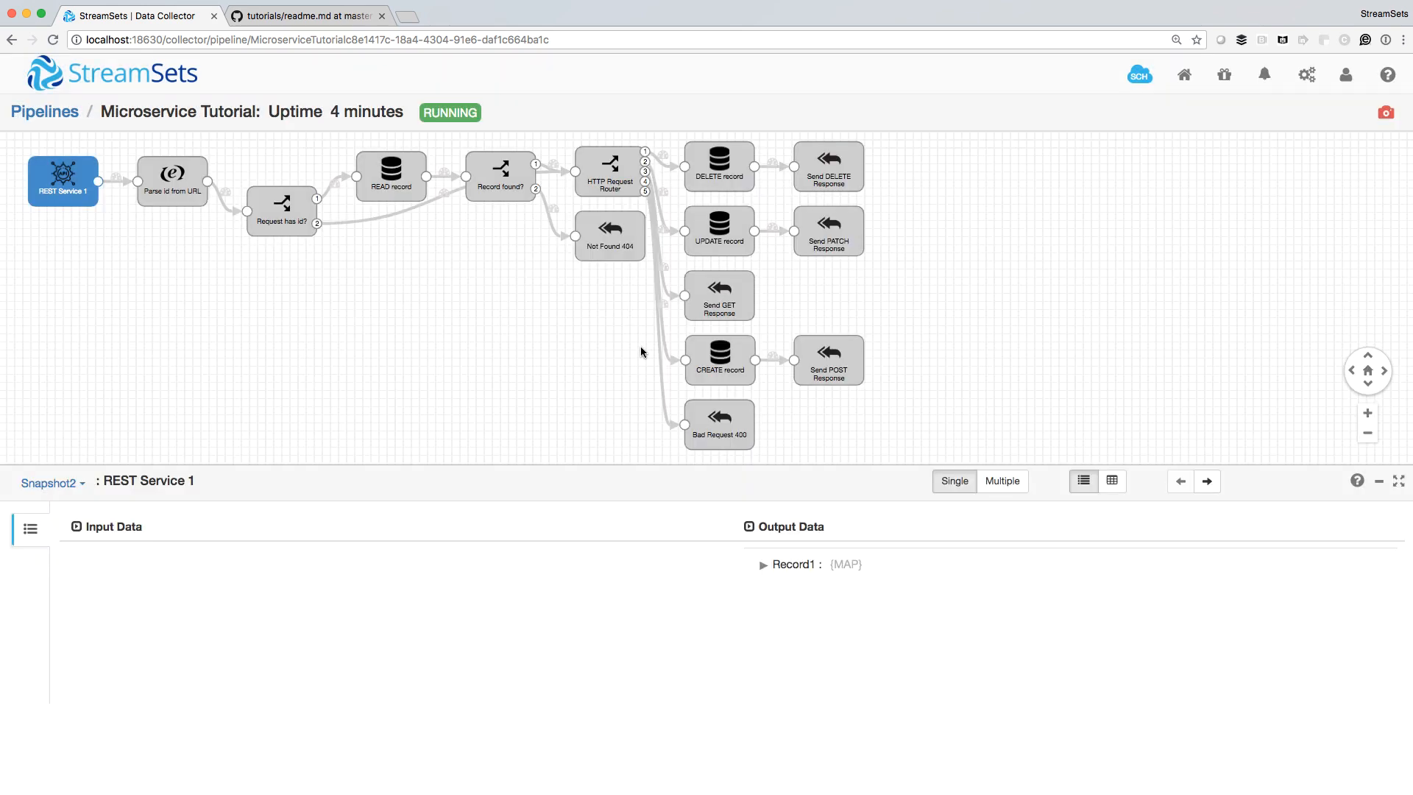
pyautogui.moveTo(642, 376)
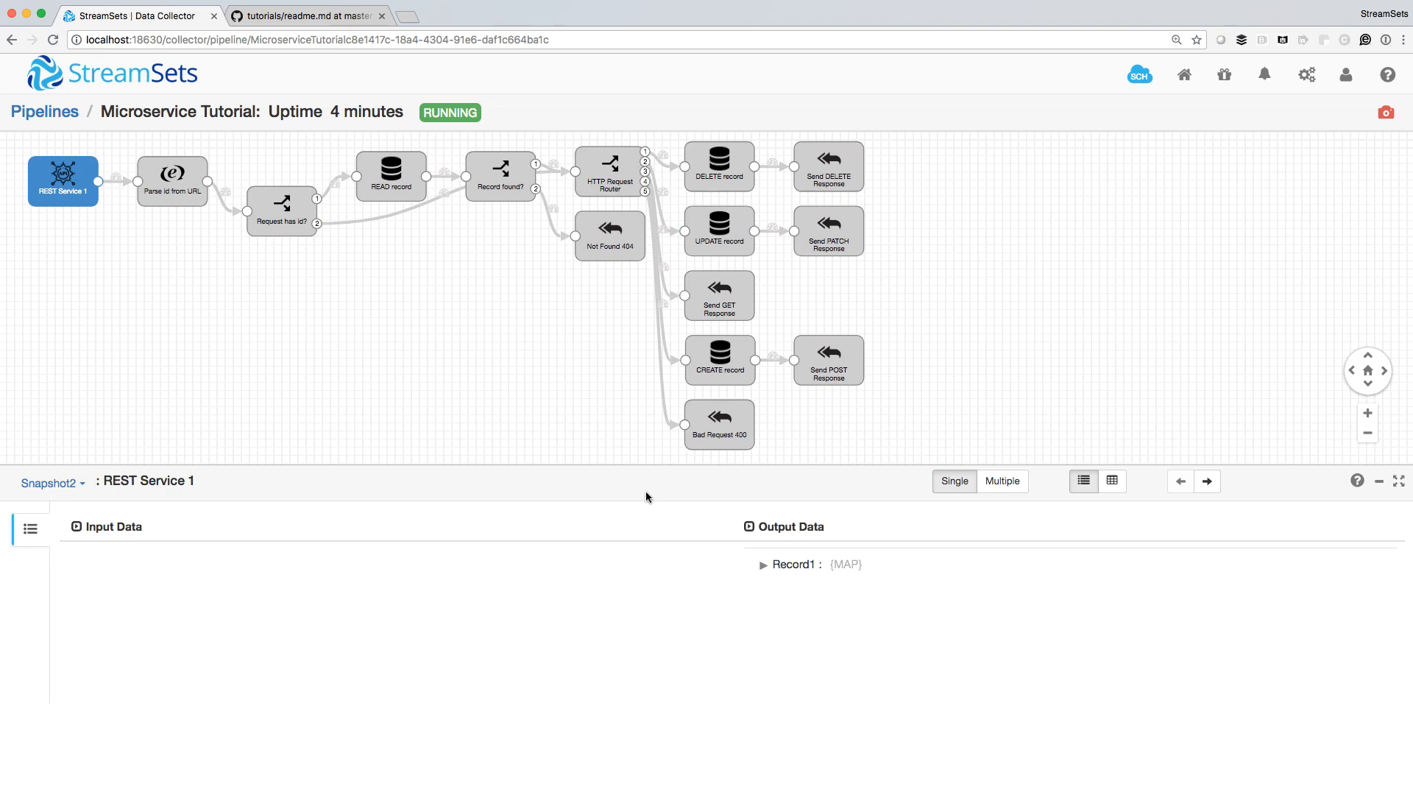
pyautogui.moveTo(687, 582)
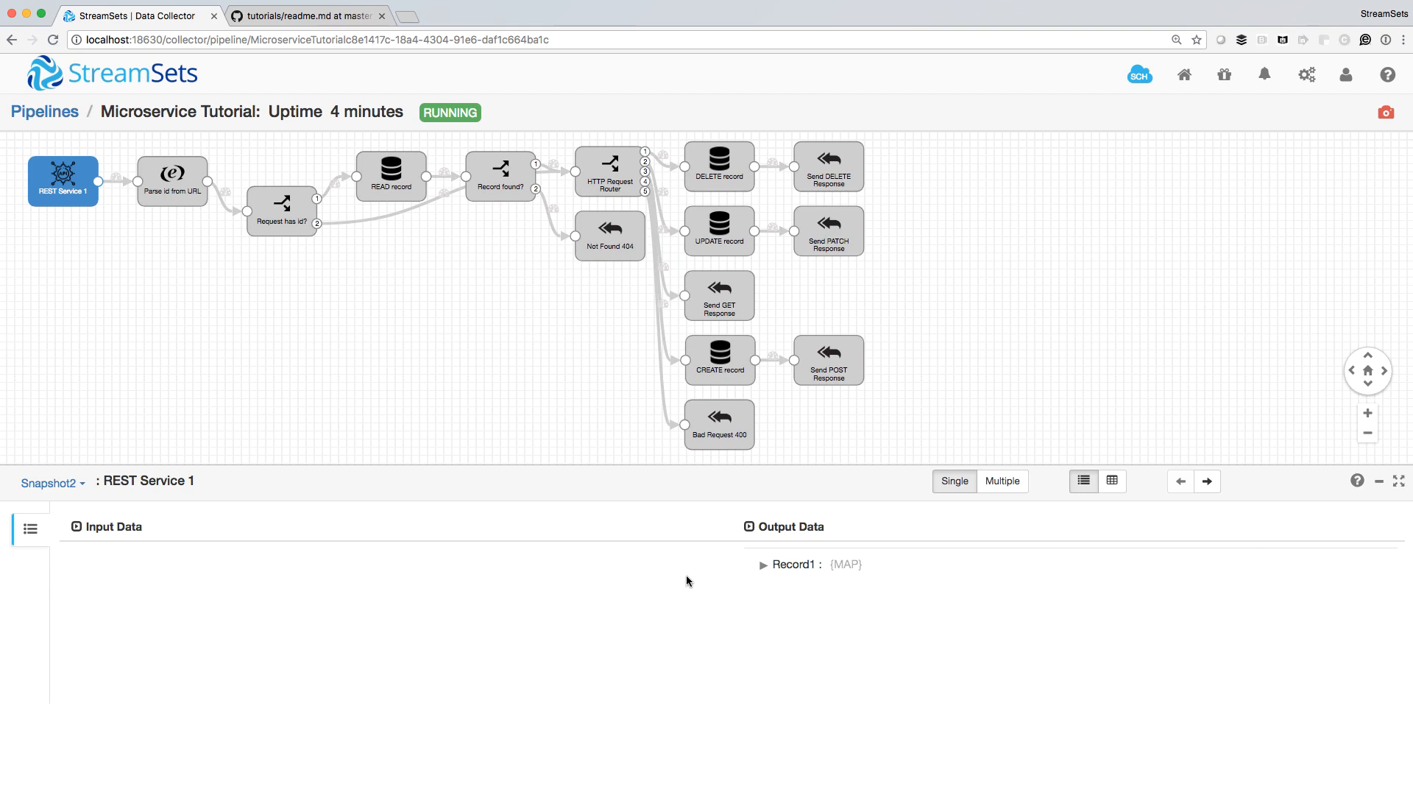
# Expand Record1 and its PATCH header, then view id 9 added at Parse id from URL
pyautogui.click(762, 564)
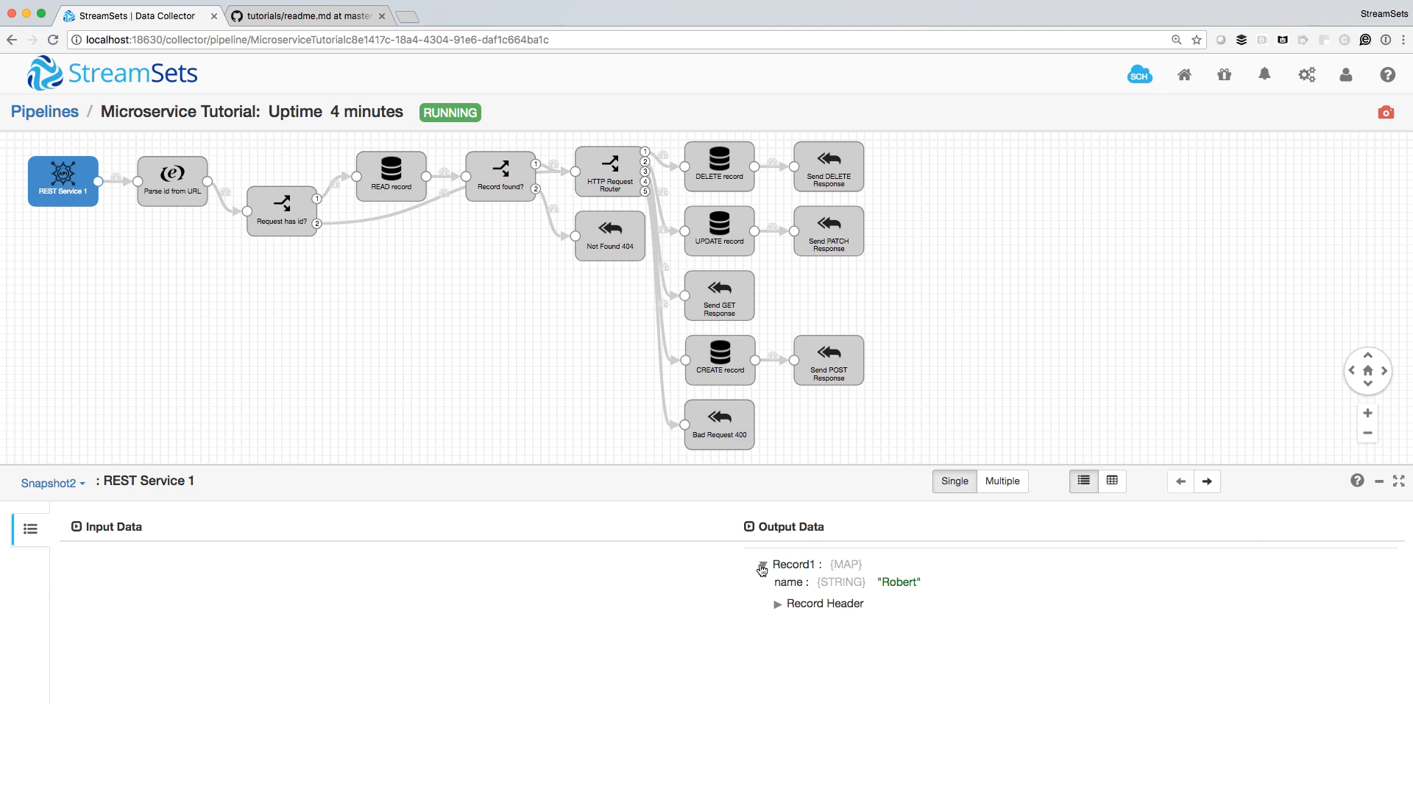
pyautogui.click(763, 565)
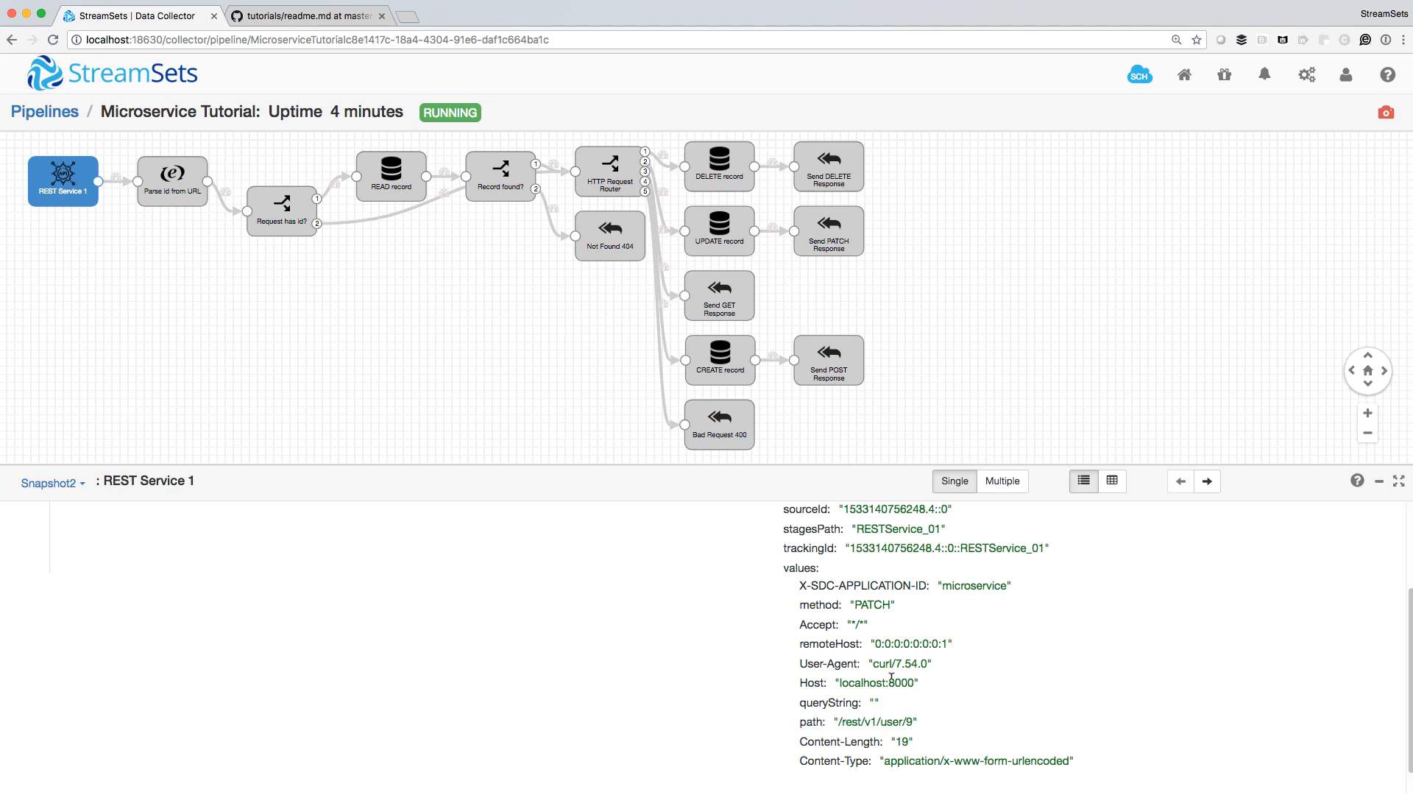
pyautogui.click(172, 181)
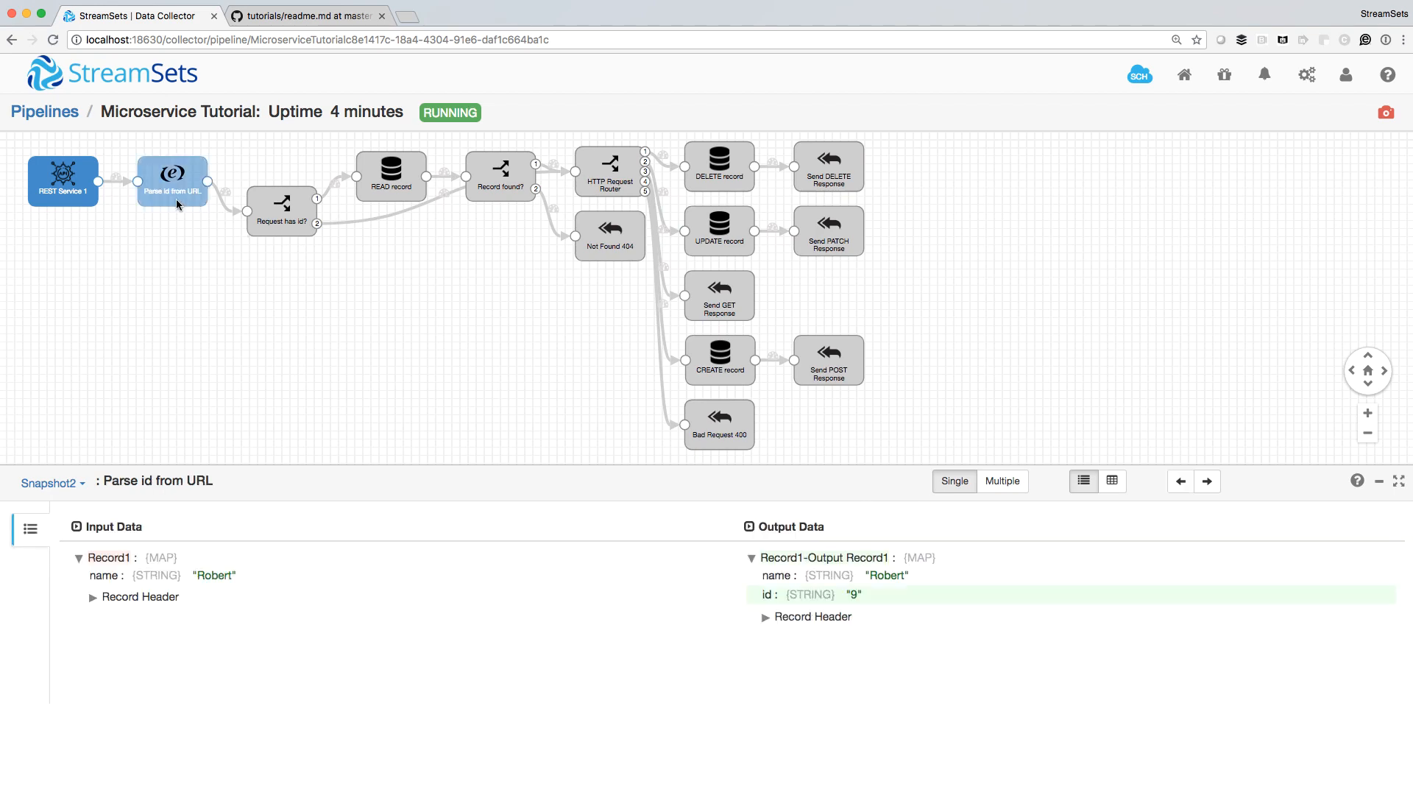
# Follow Robert's record through READ record (found = 1) into the Record found? stage
pyautogui.click(172, 181)
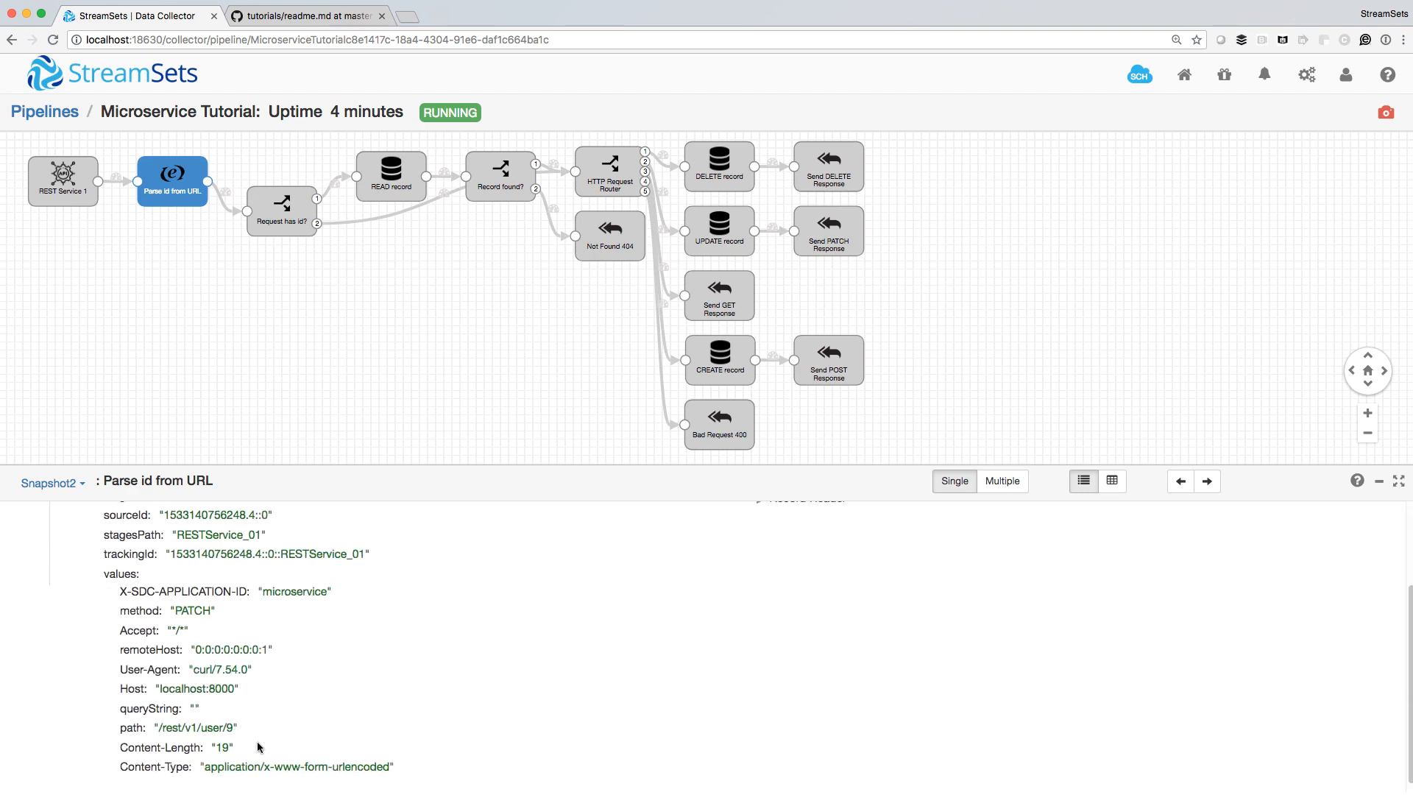
pyautogui.click(390, 174)
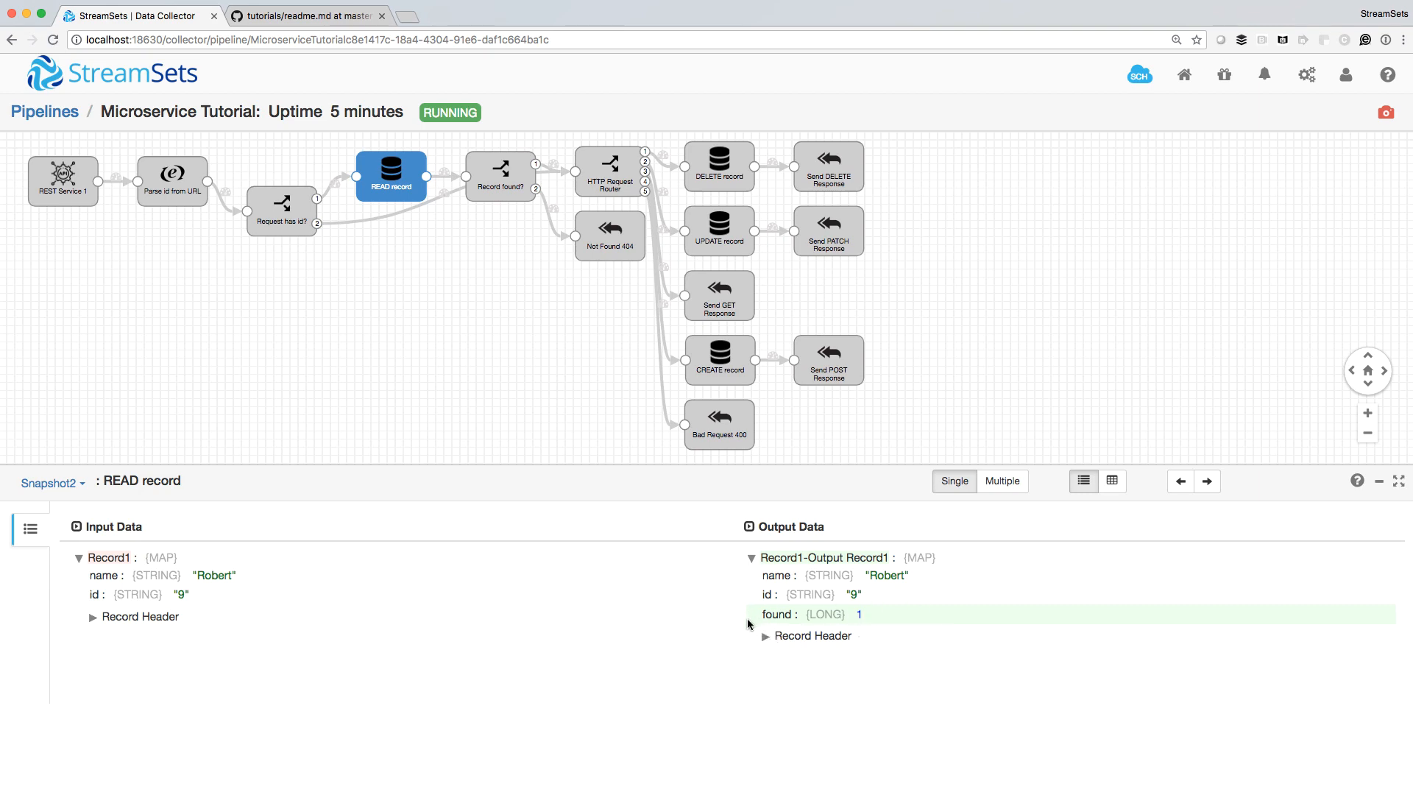
pyautogui.moveTo(797, 627)
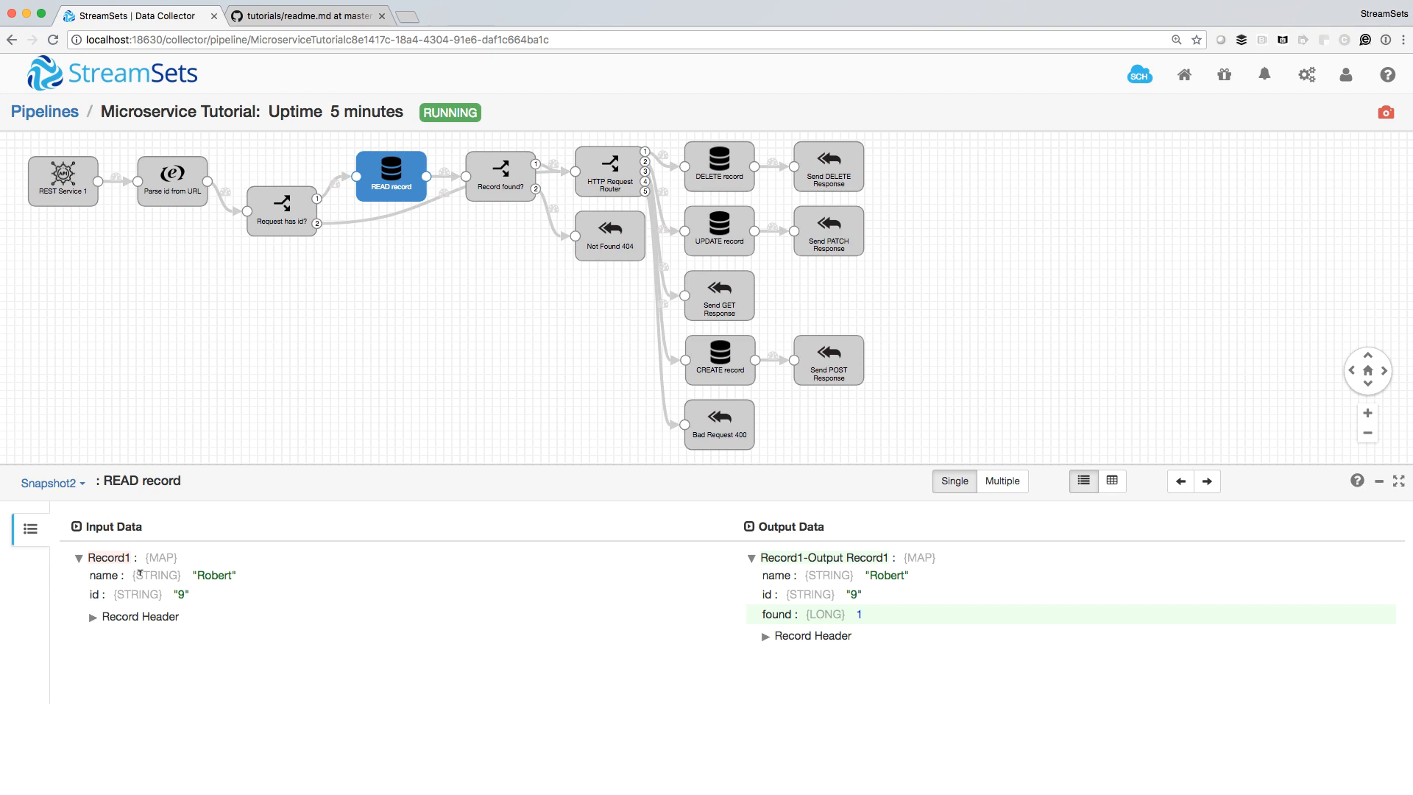
pyautogui.moveTo(906, 592)
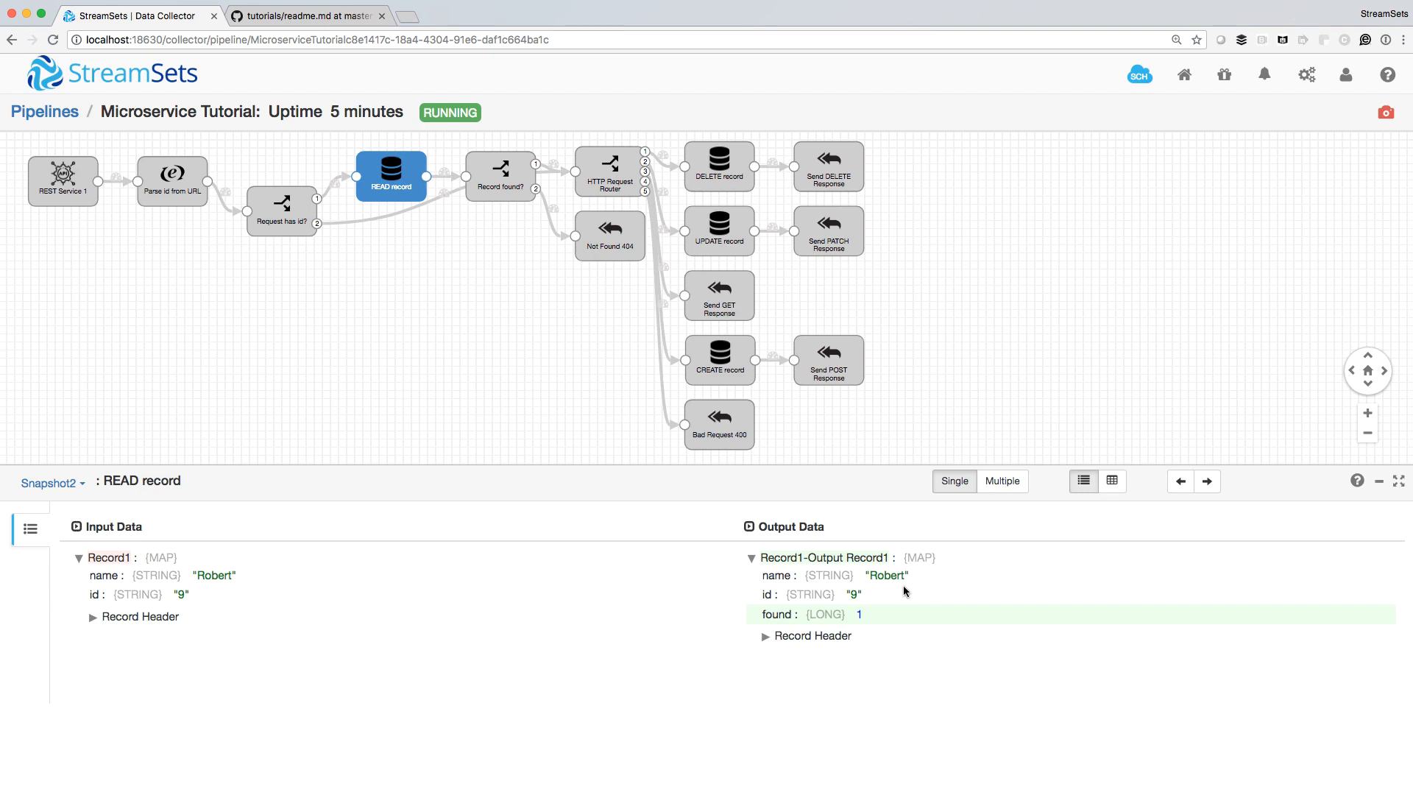
pyautogui.click(500, 173)
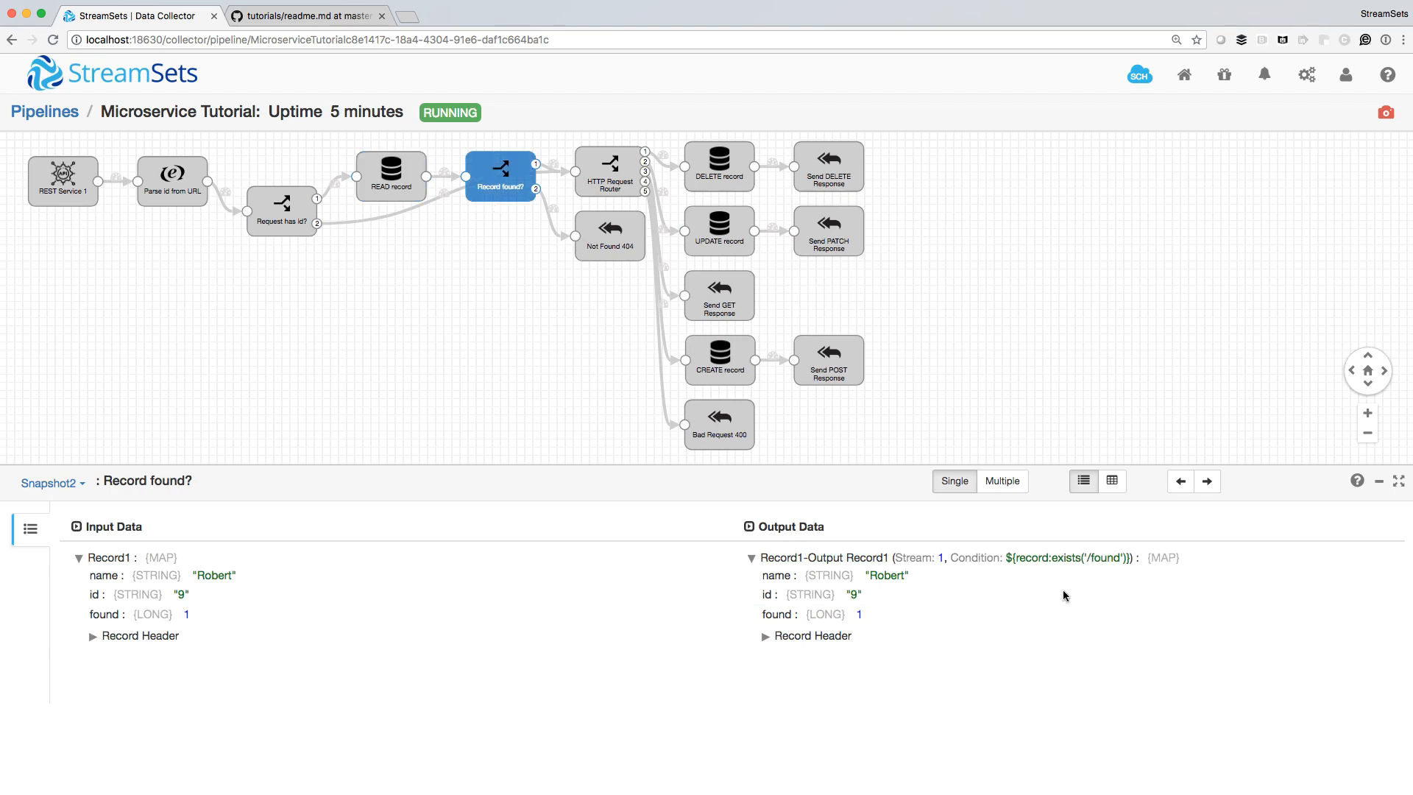
# Follow Robert's PATCH record through HTTP Request Router stream 2 into UPDATE record
pyautogui.click(609, 171)
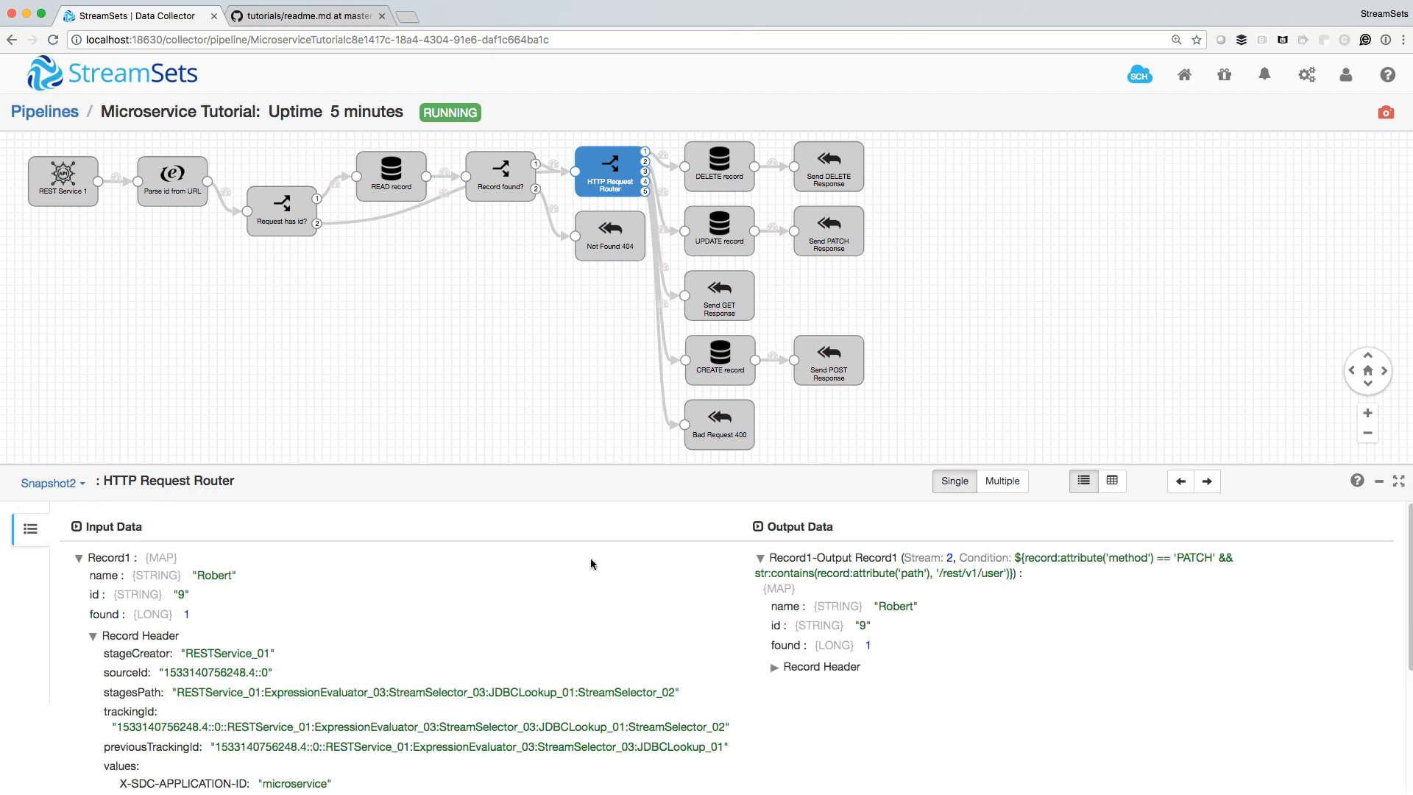
pyautogui.click(720, 230)
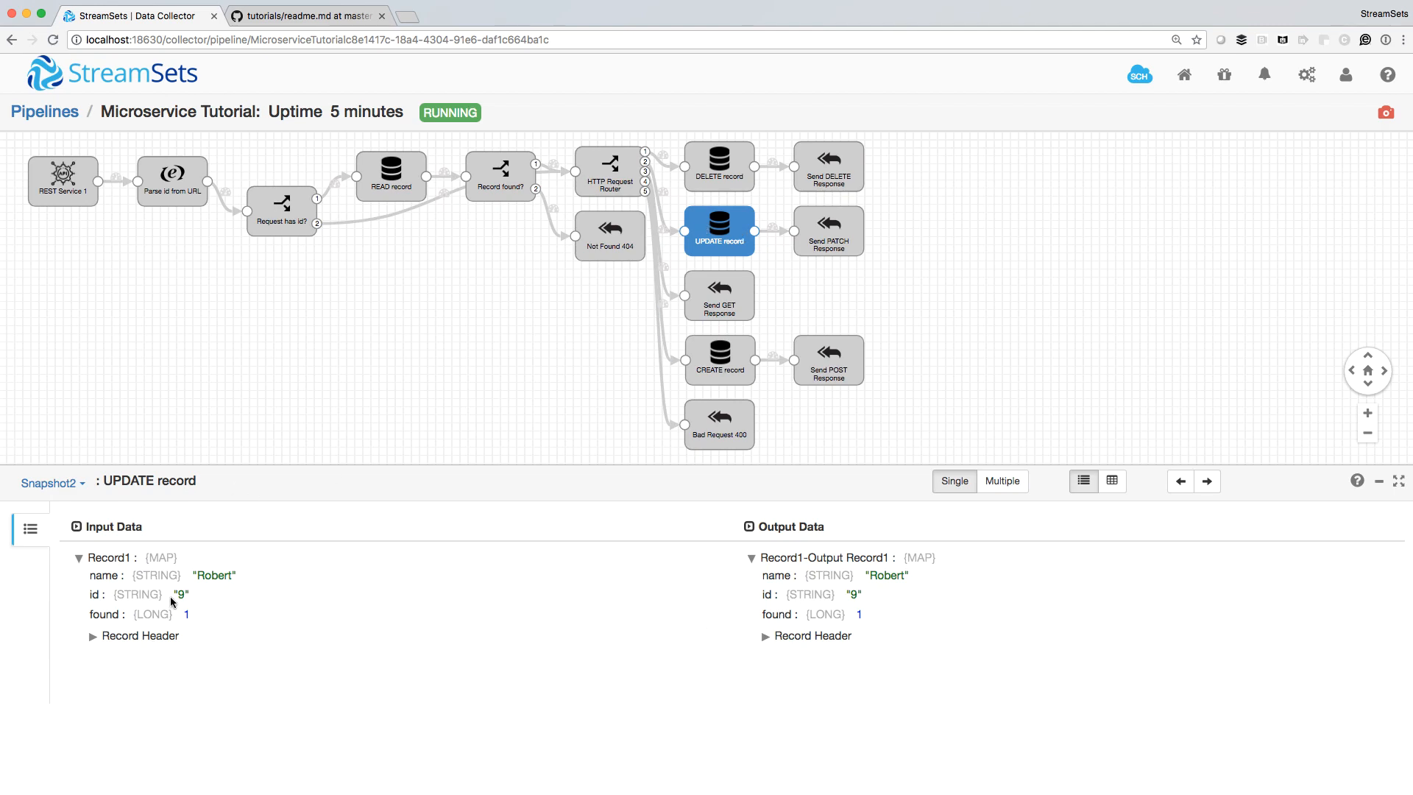
pyautogui.moveTo(861, 401)
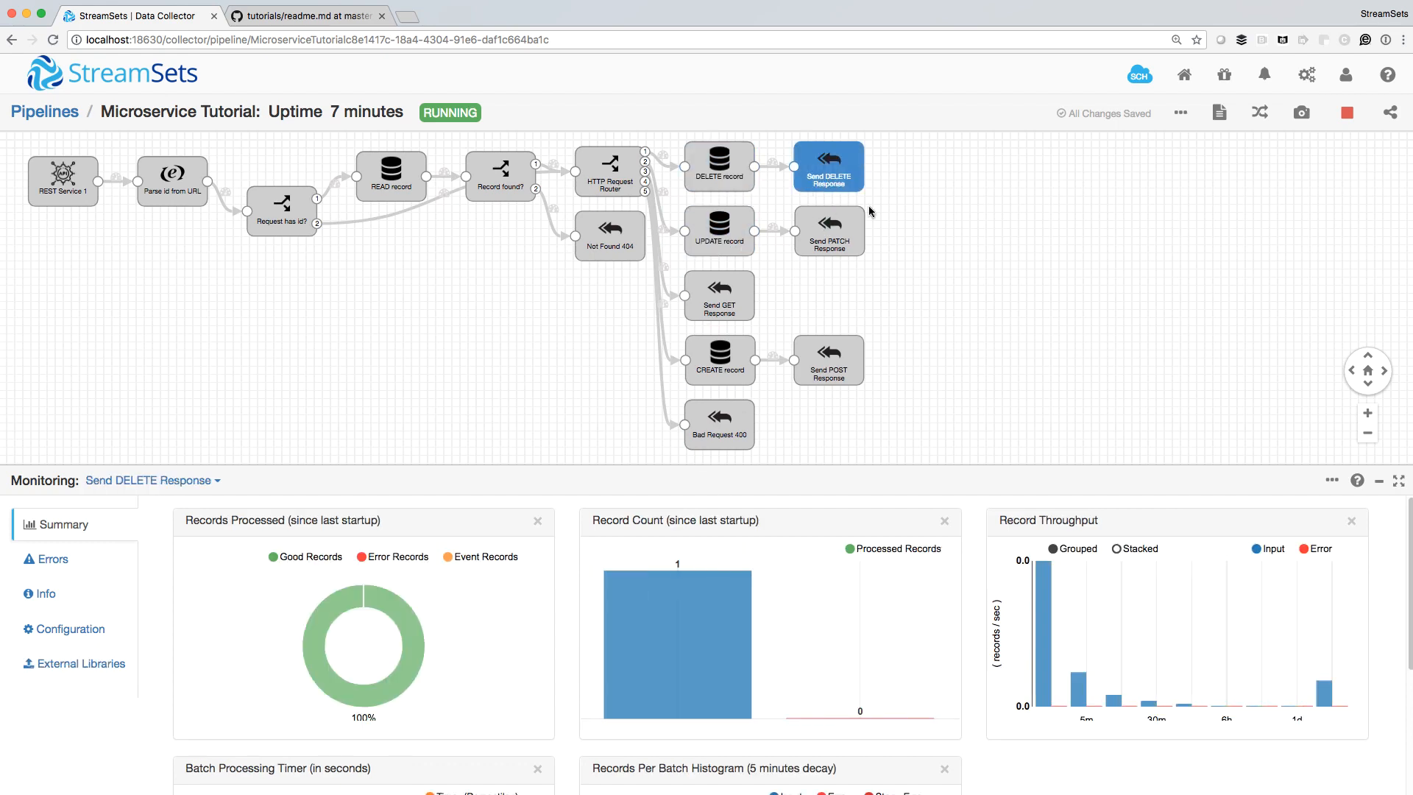
pyautogui.moveTo(1035, 239)
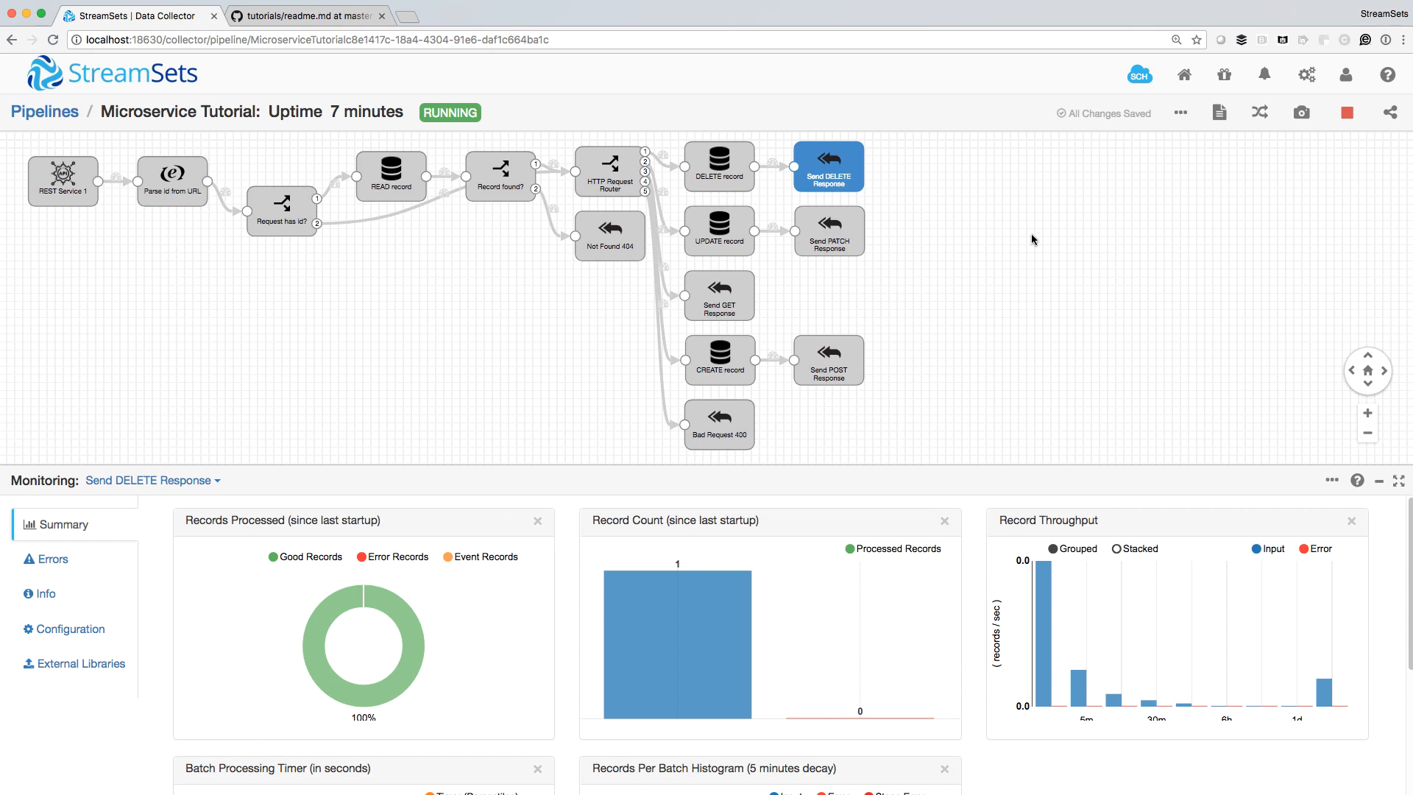
pyautogui.moveTo(401, 388)
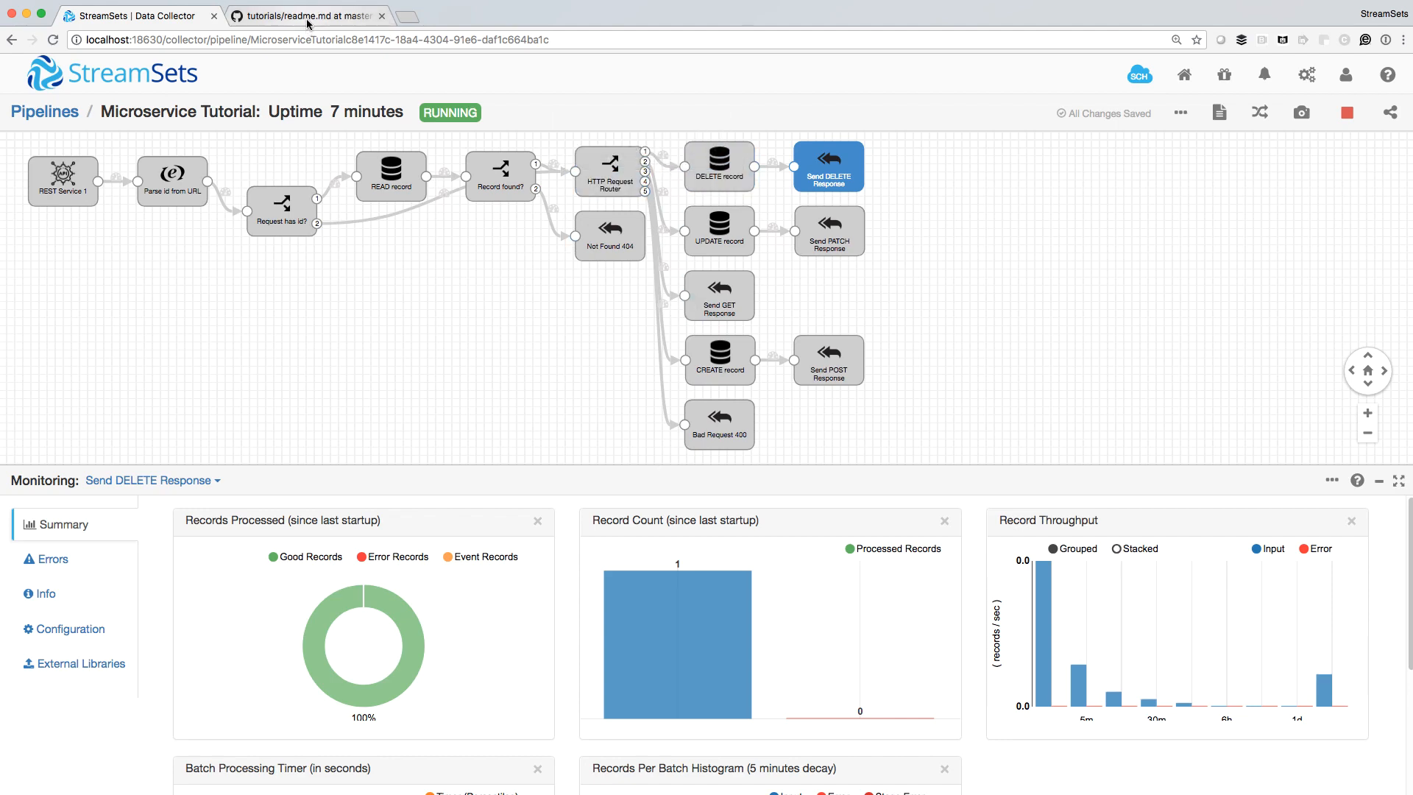
# Switch to the GitHub 'Creating a CRUD Microservice Pipeline' readme tab
pyautogui.click(305, 16)
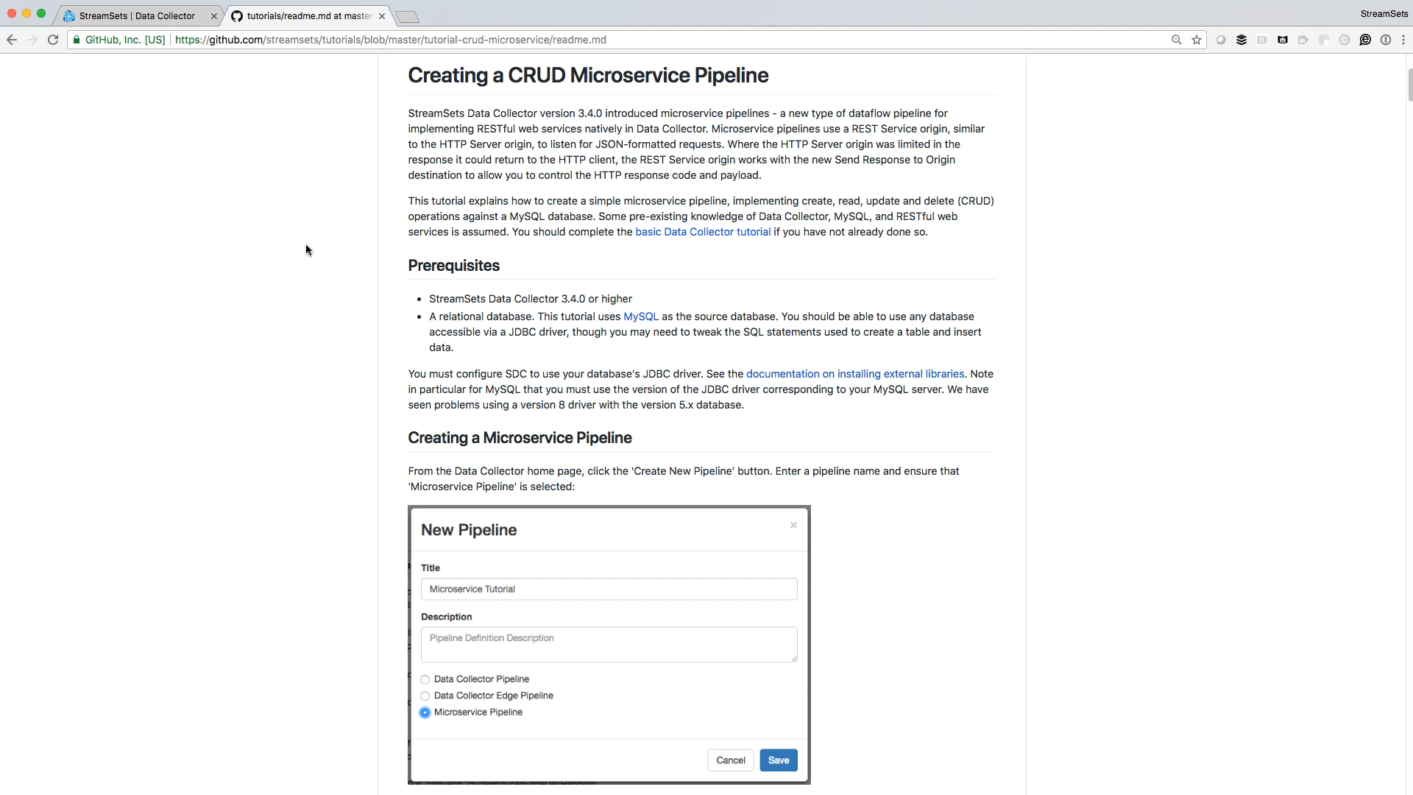
pyautogui.moveTo(659, 251)
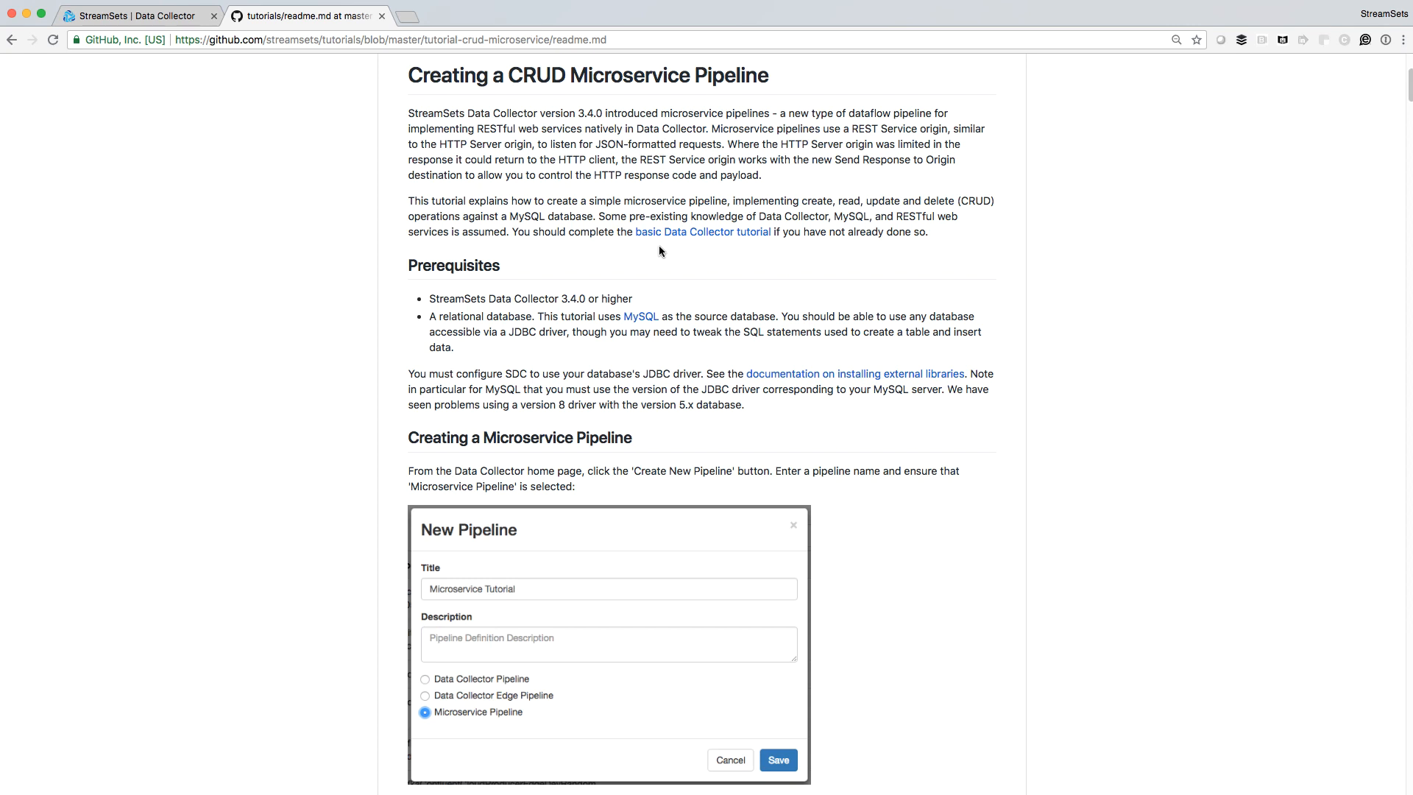